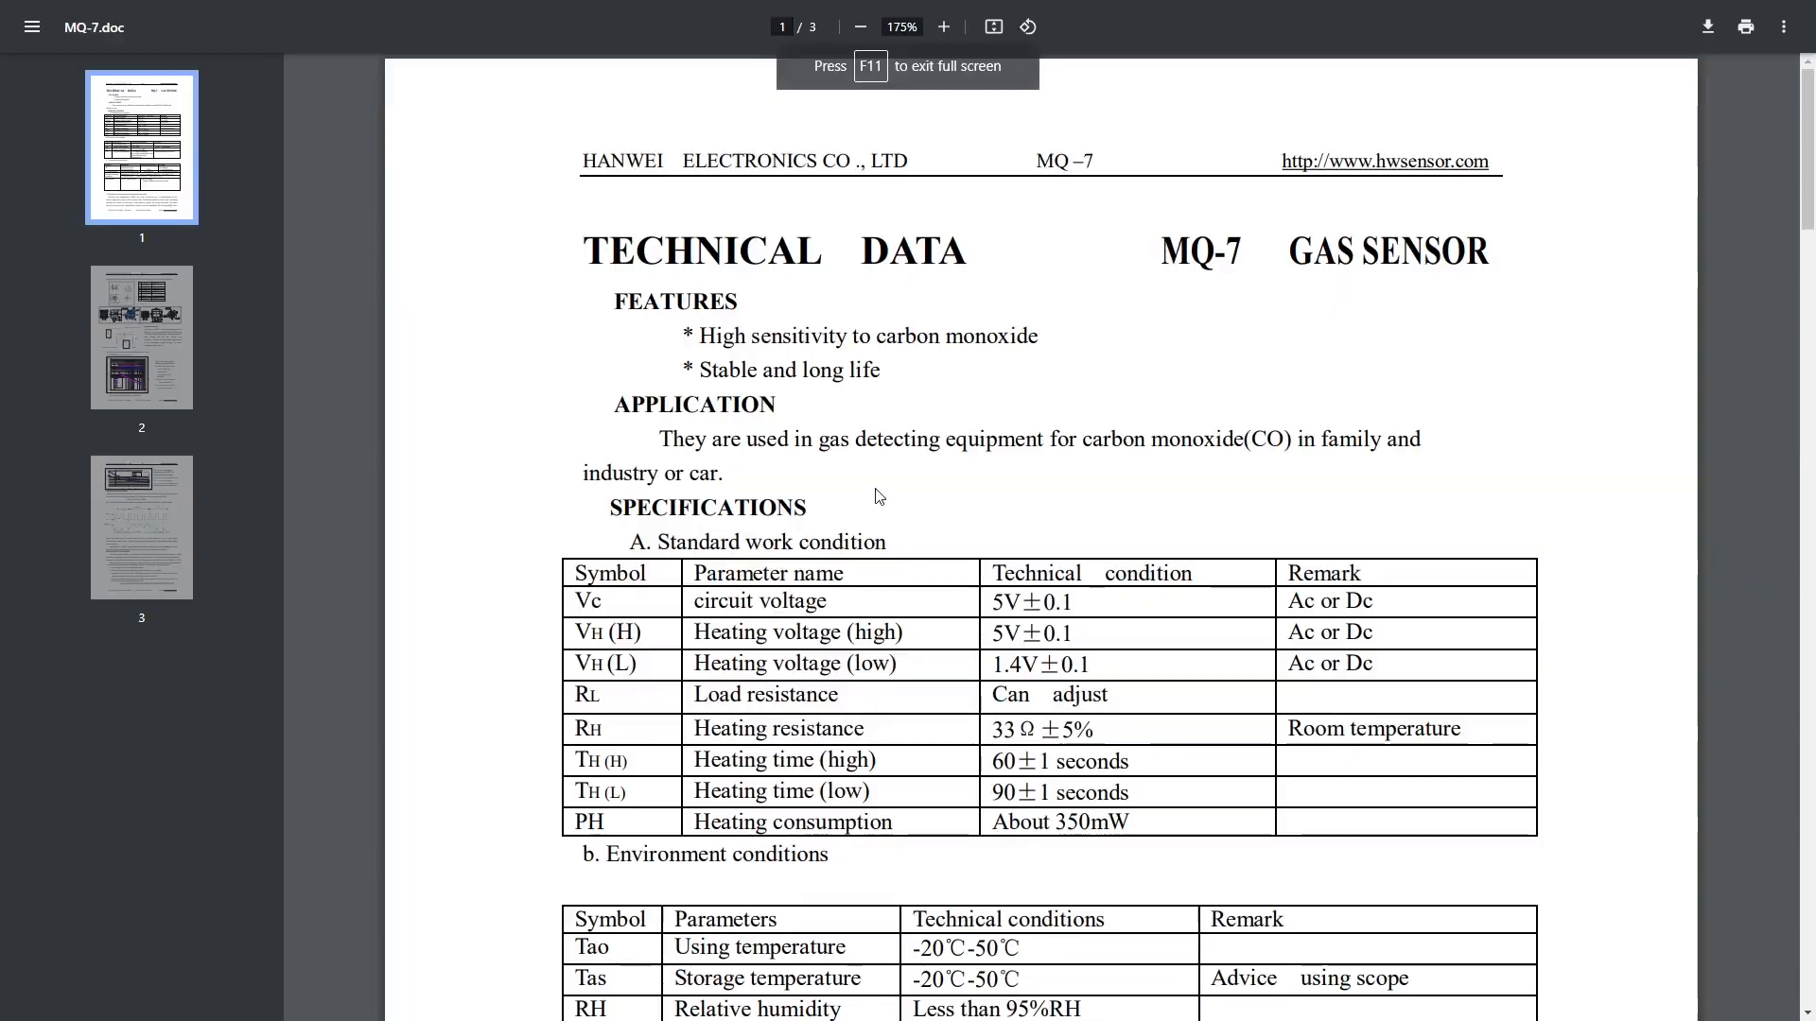
# Scroll the MQ-7 datasheet down to page 2's standard circuit and sensitivity curve.
pyautogui.scroll(-3)
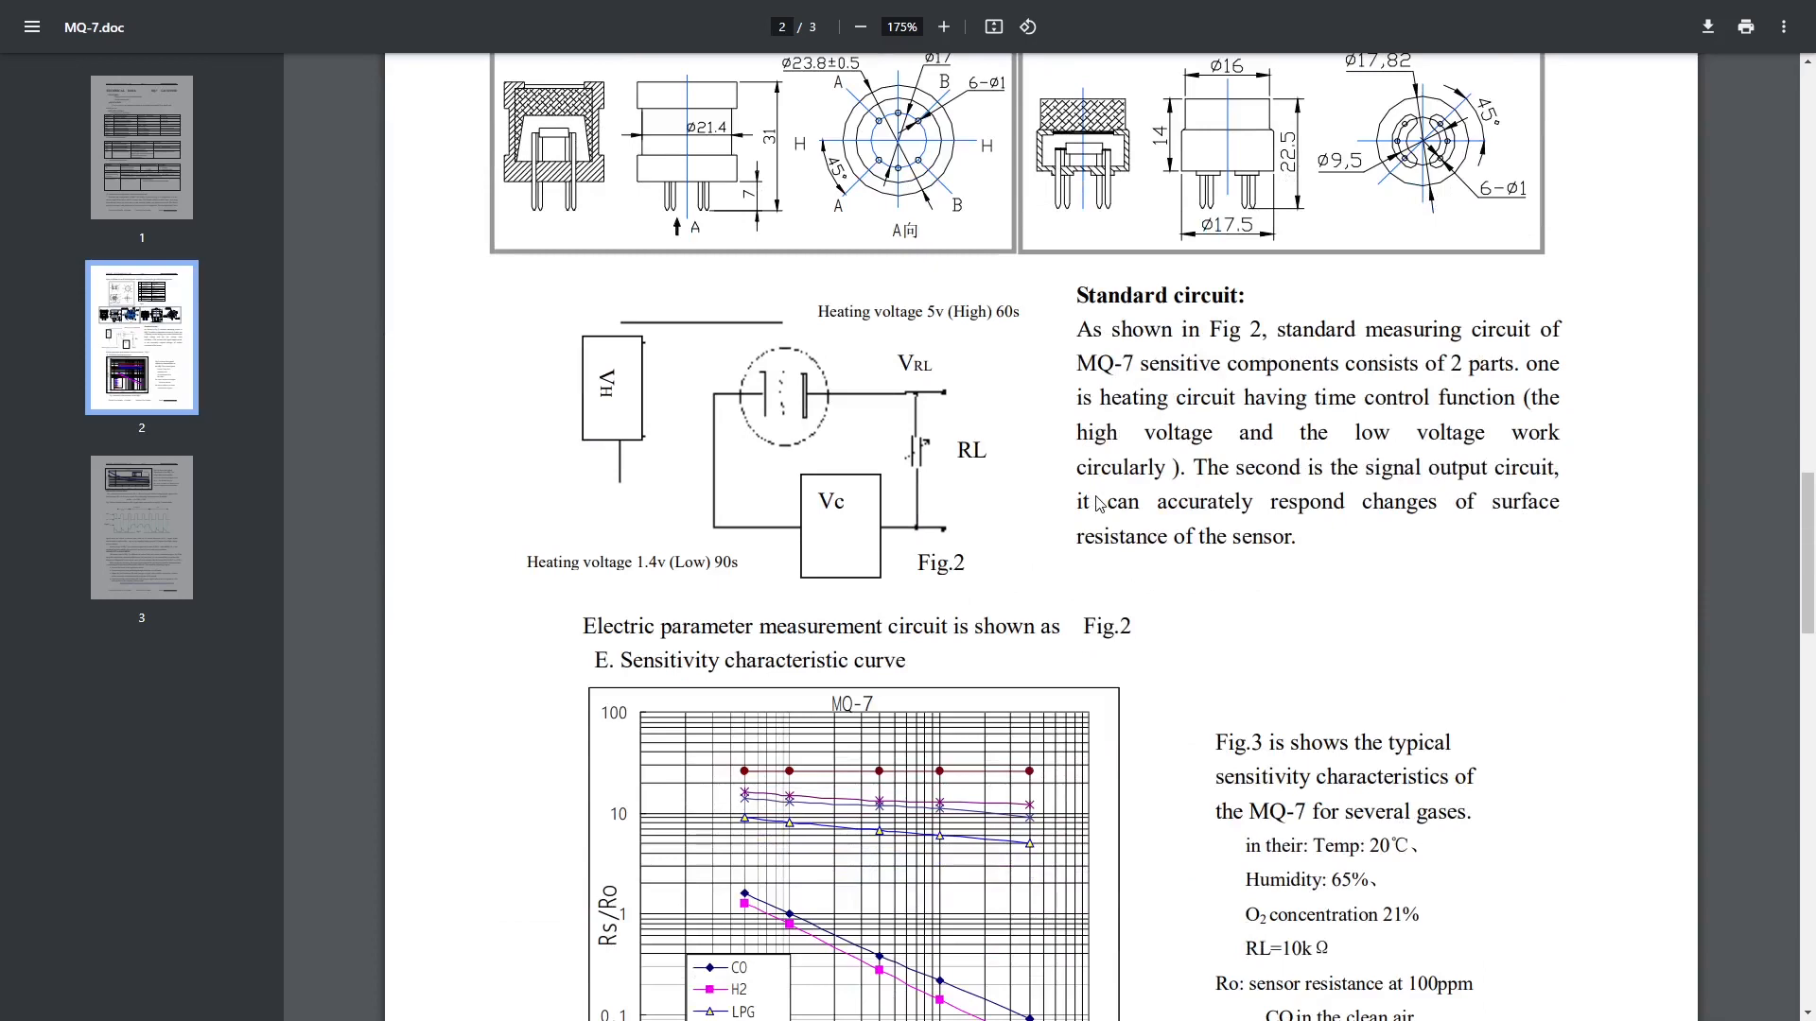
pyautogui.moveTo(759, 488)
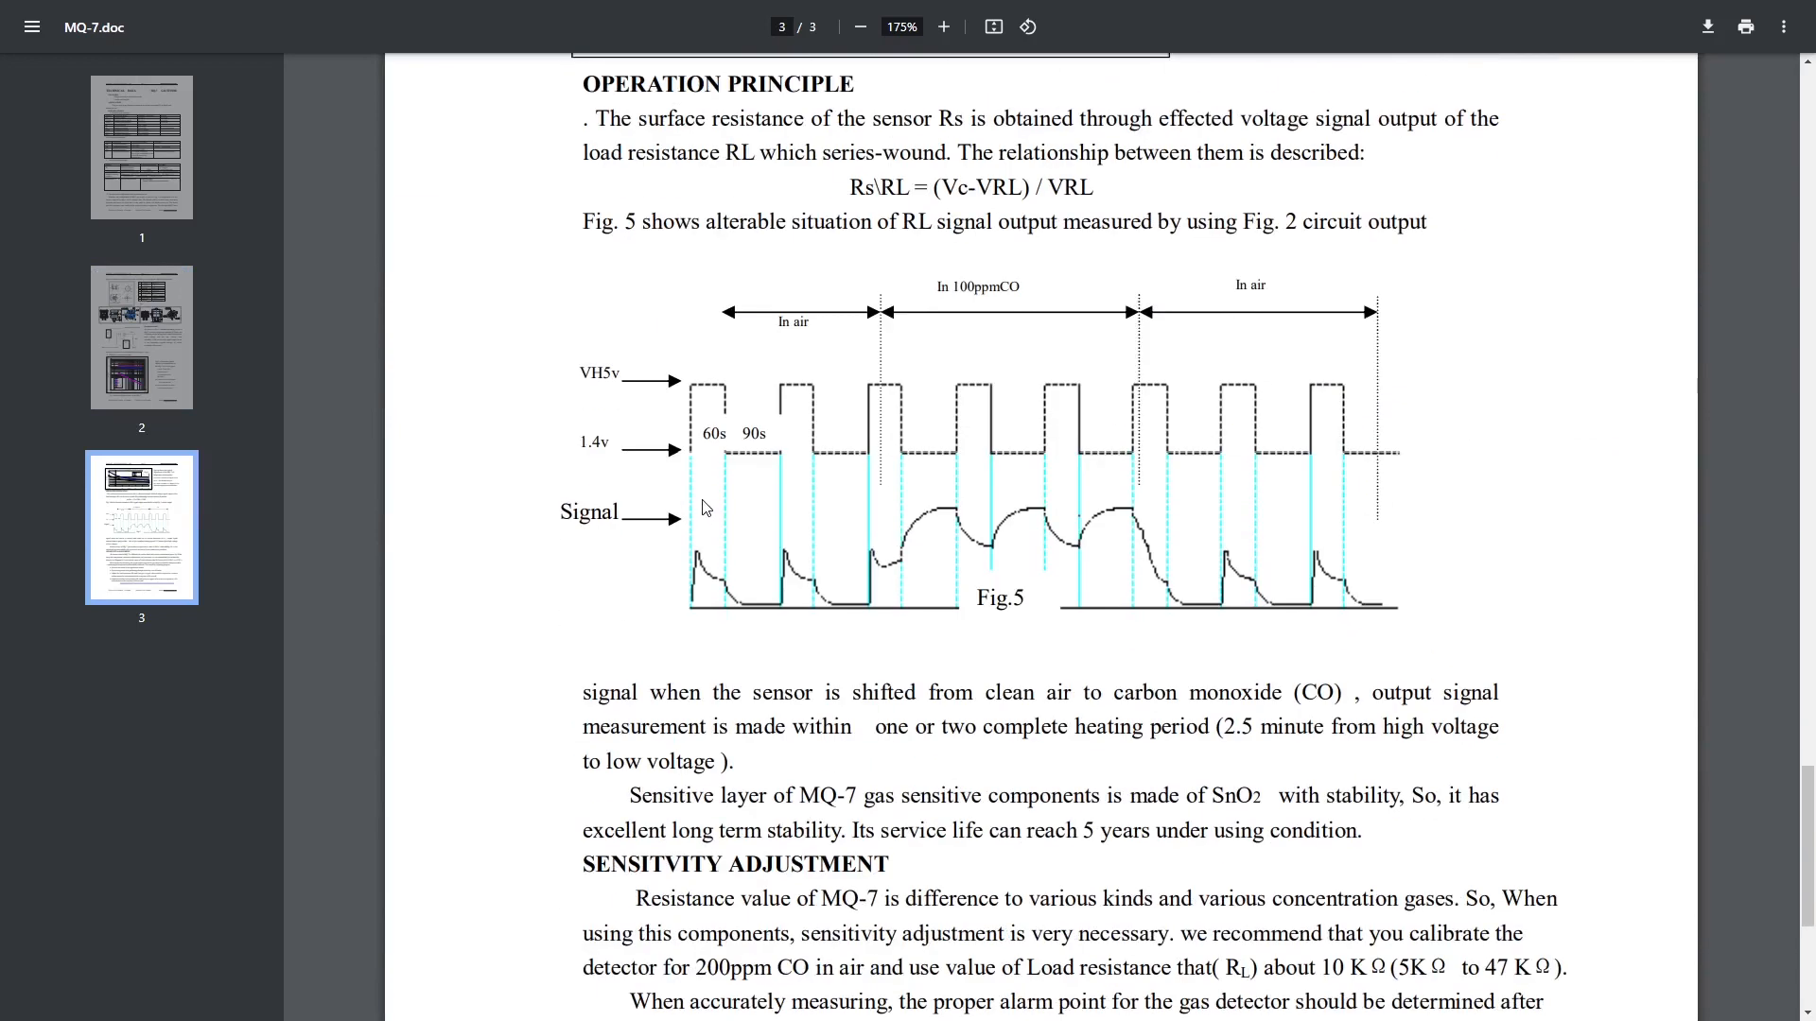
pyautogui.moveTo(965, 510)
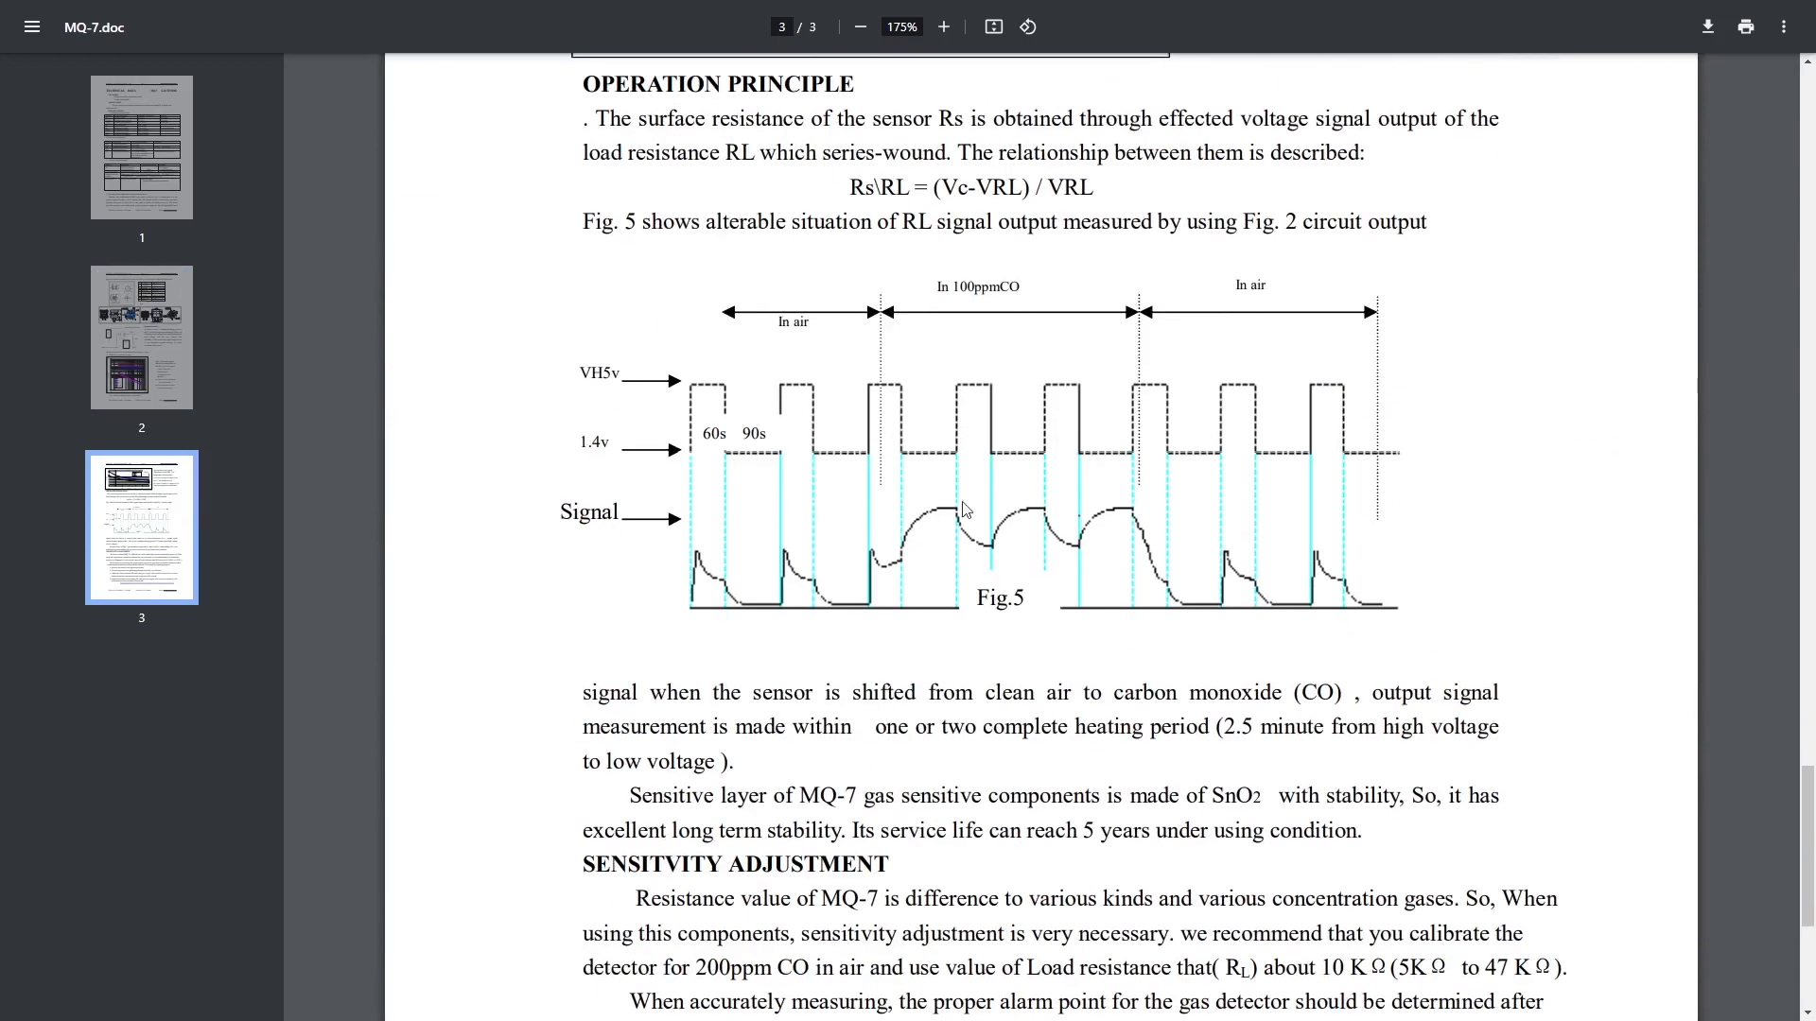
pyautogui.moveTo(811, 440)
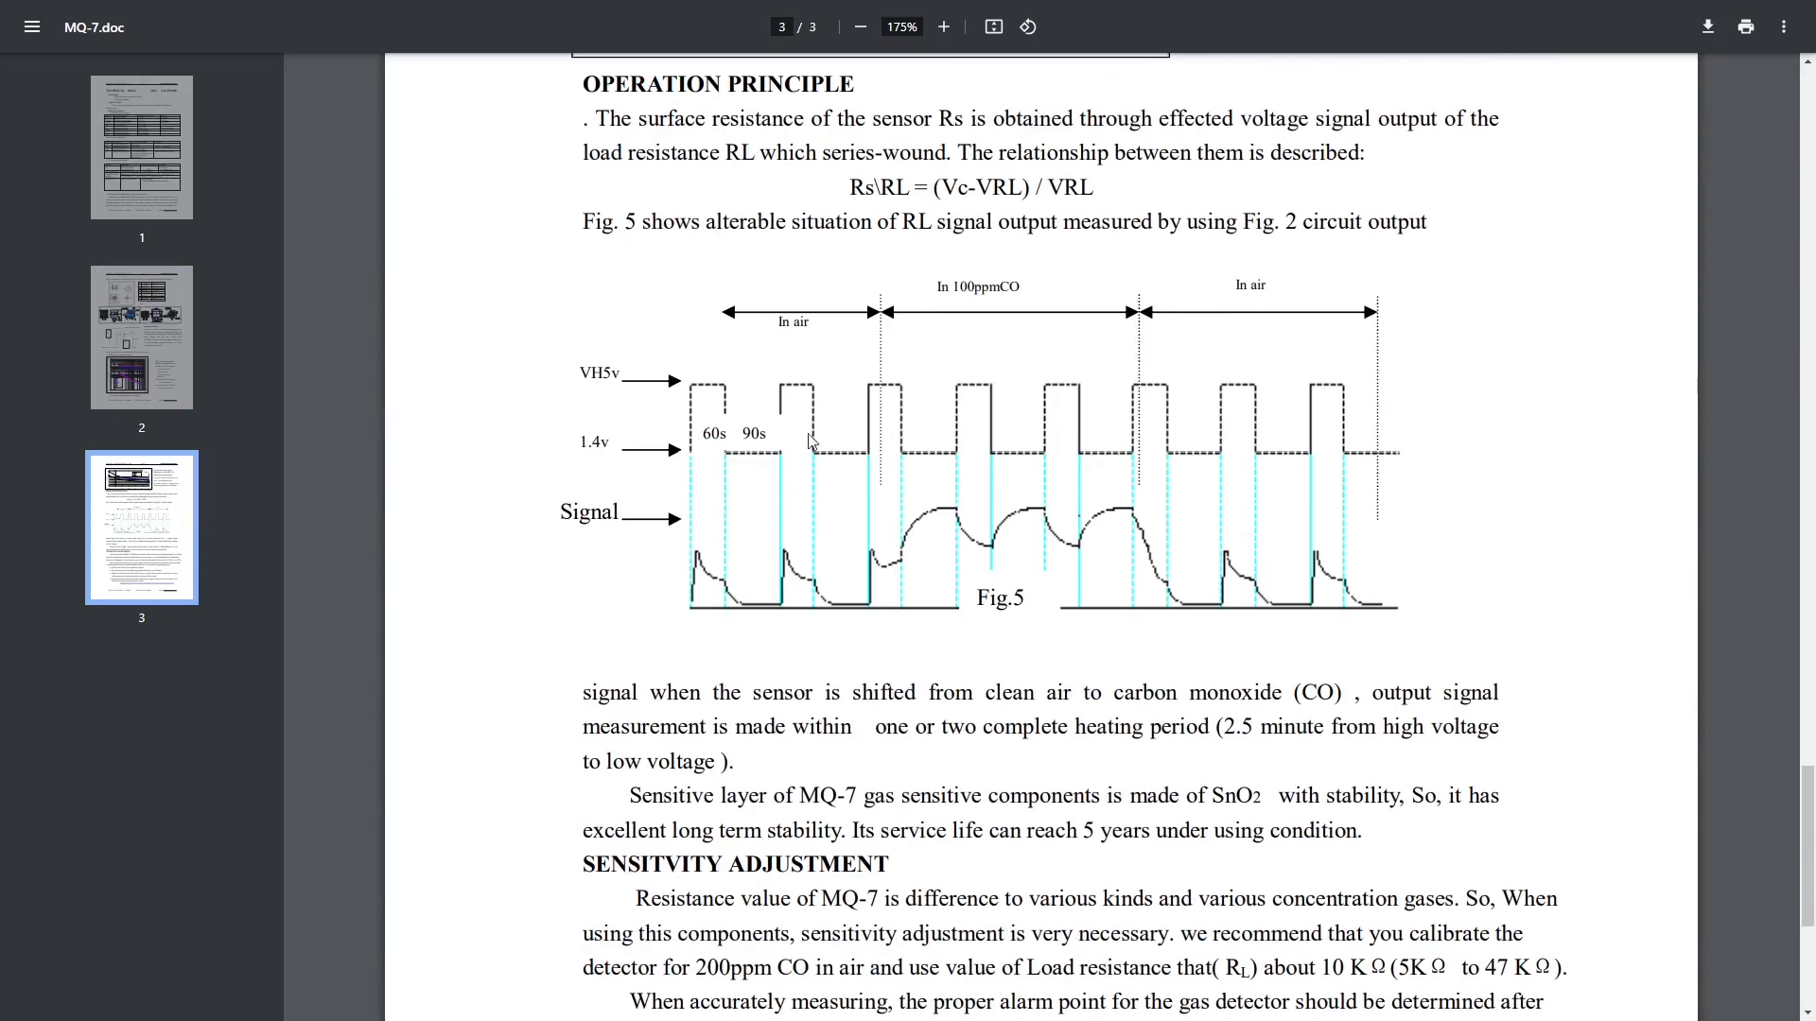
pyautogui.moveTo(794, 408)
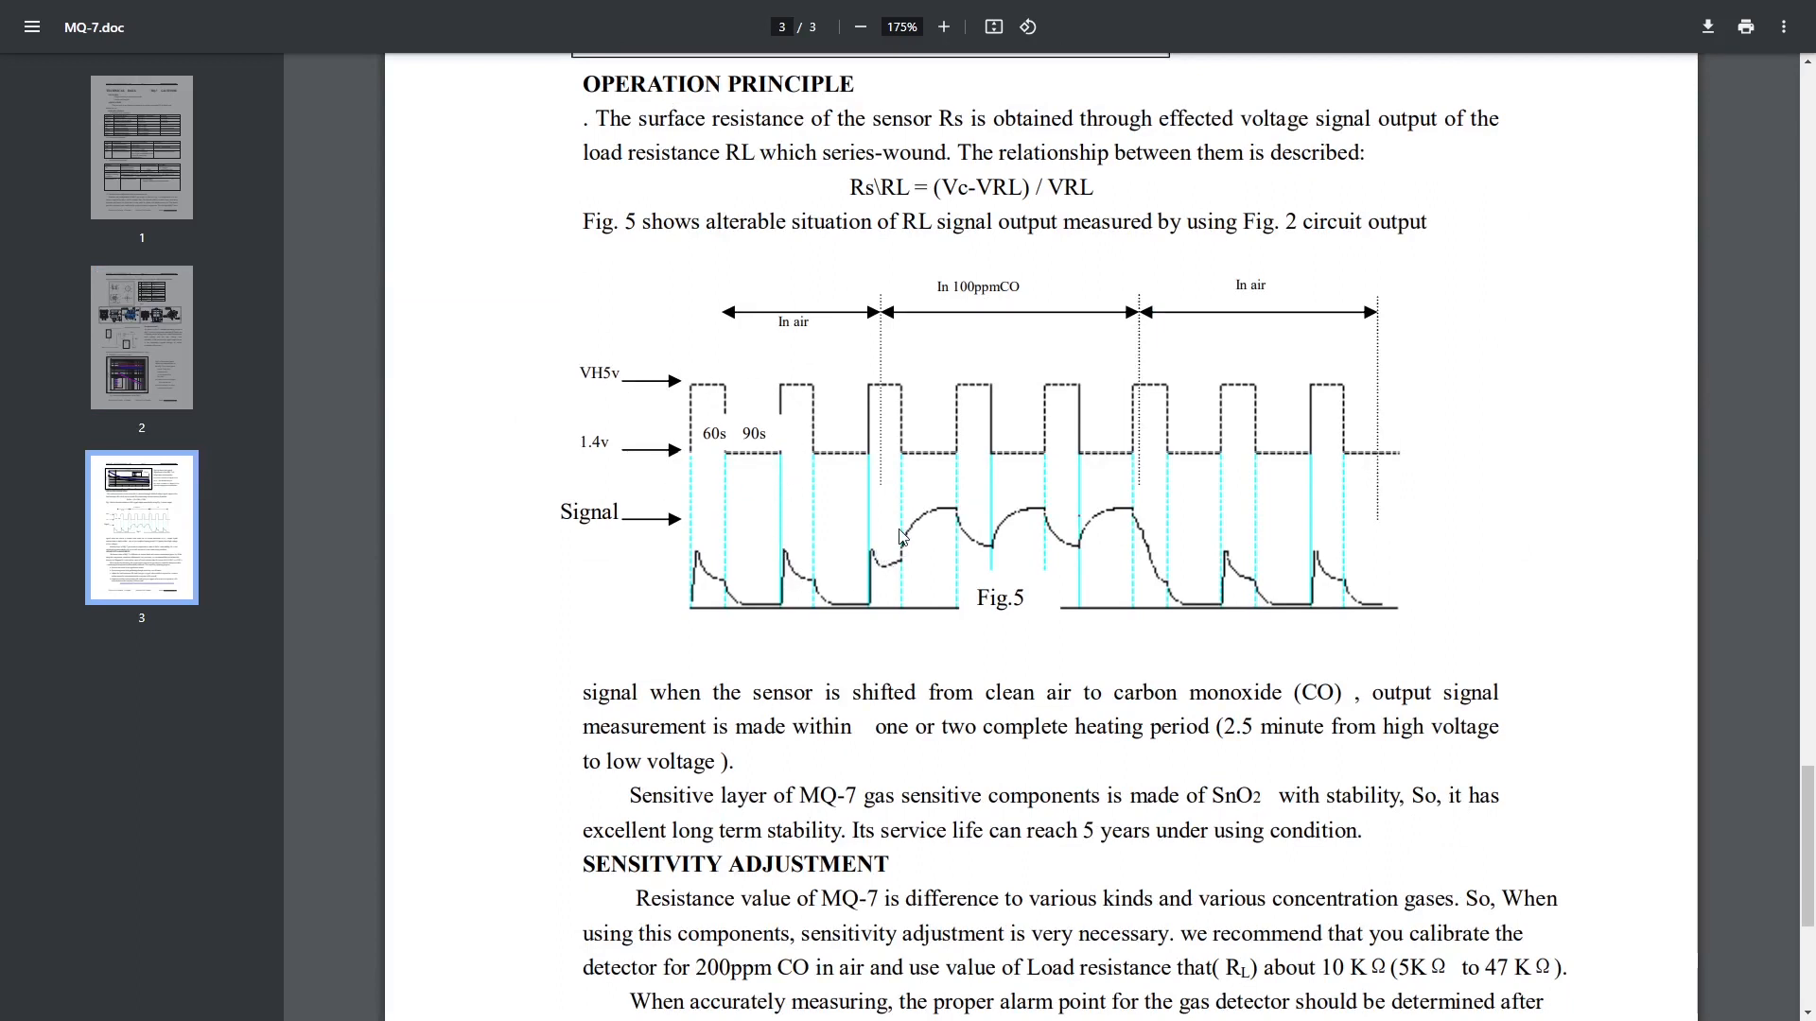
pyautogui.moveTo(1032, 536)
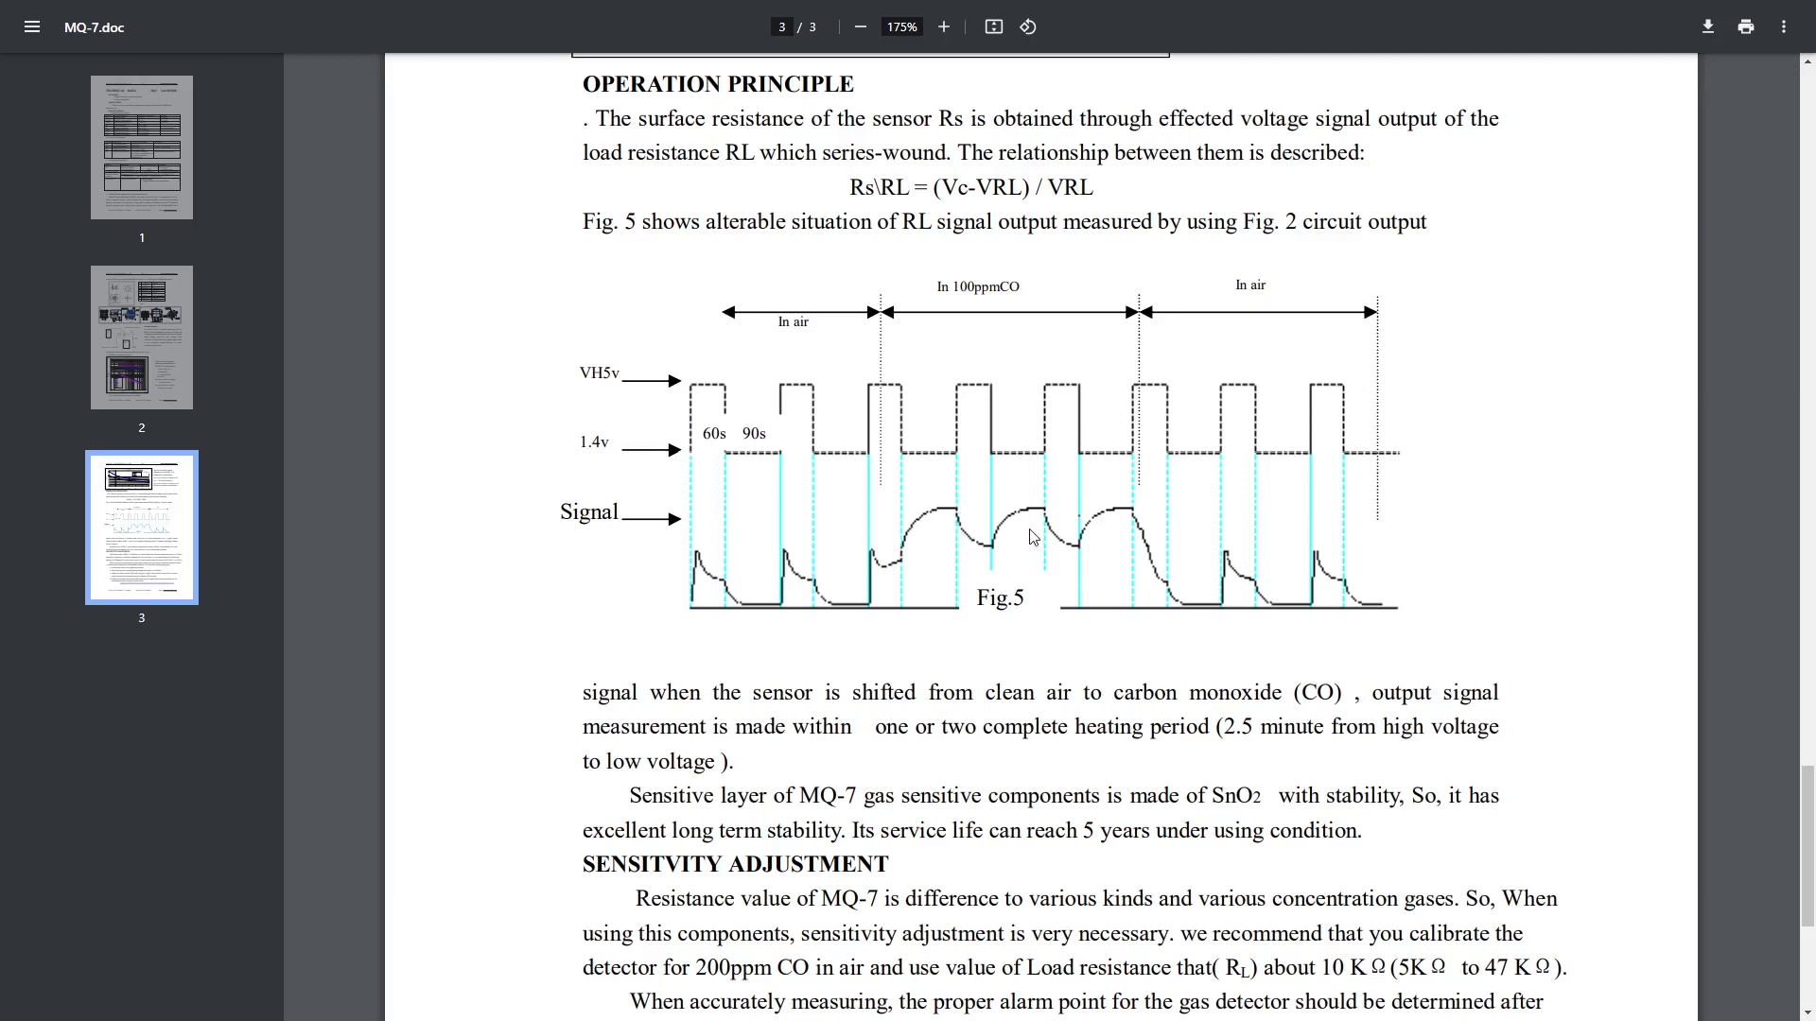
pyautogui.moveTo(1137, 437)
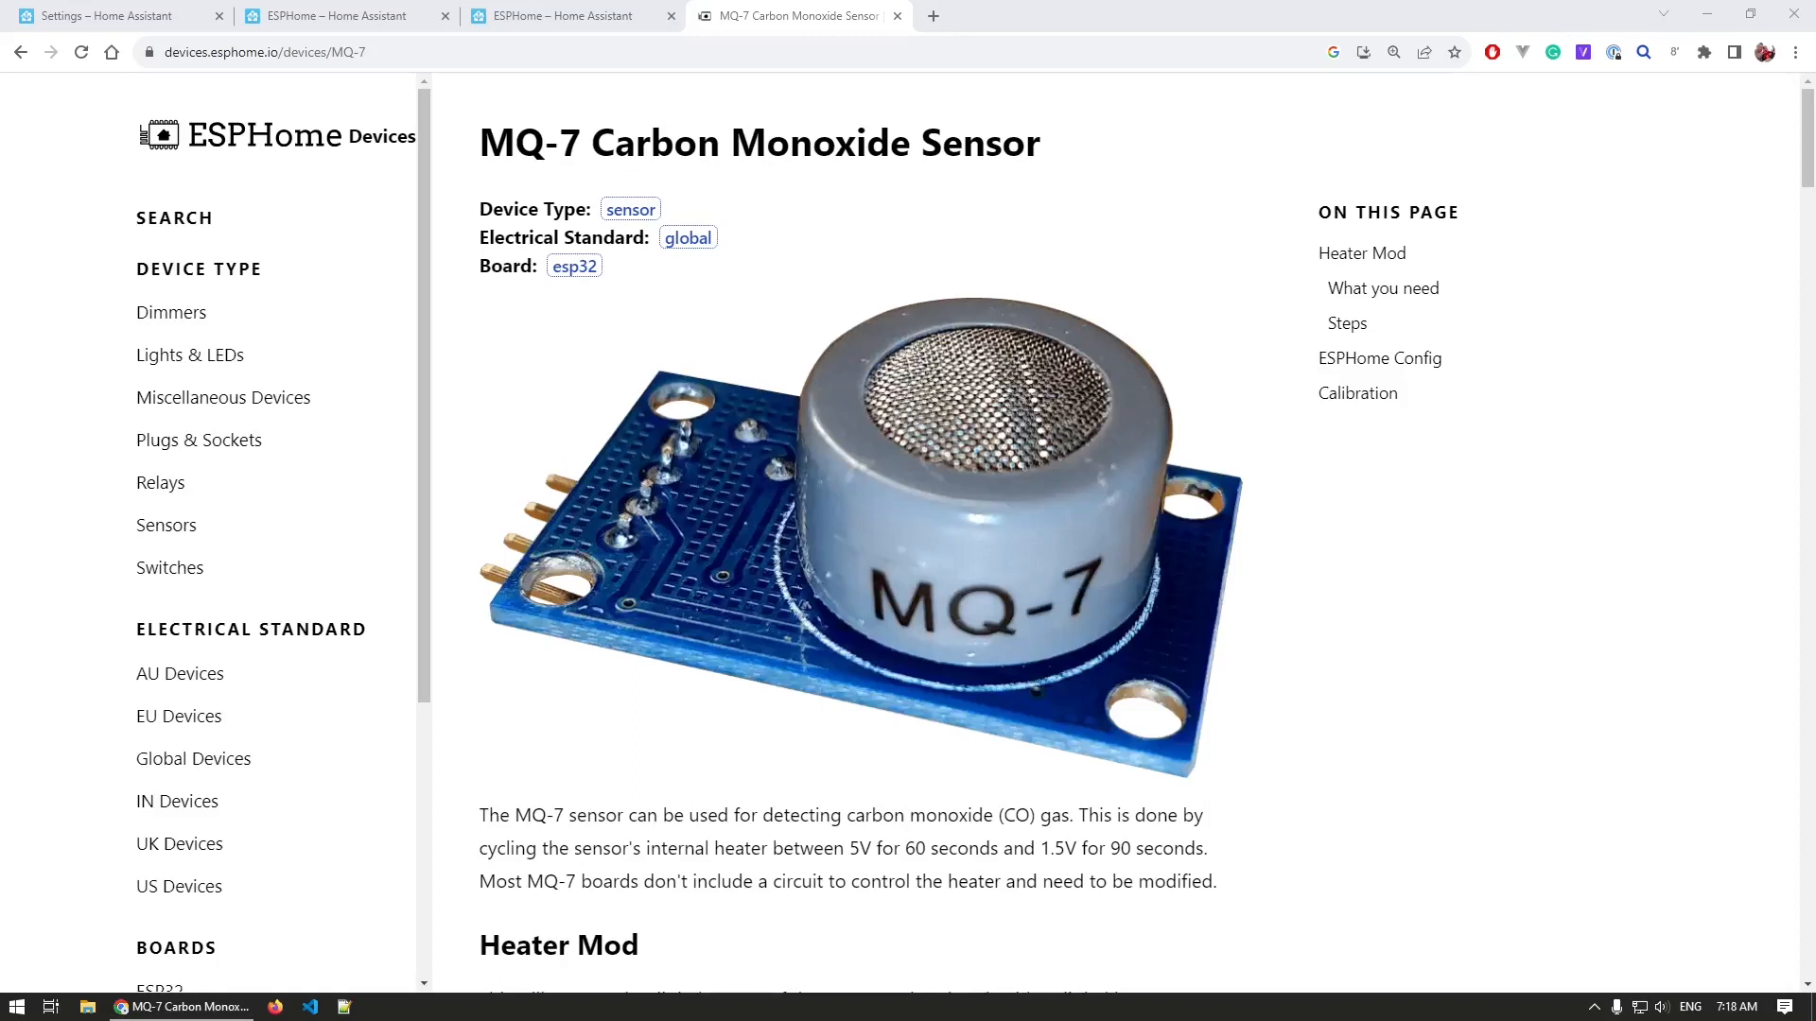
pyautogui.moveTo(803, 507)
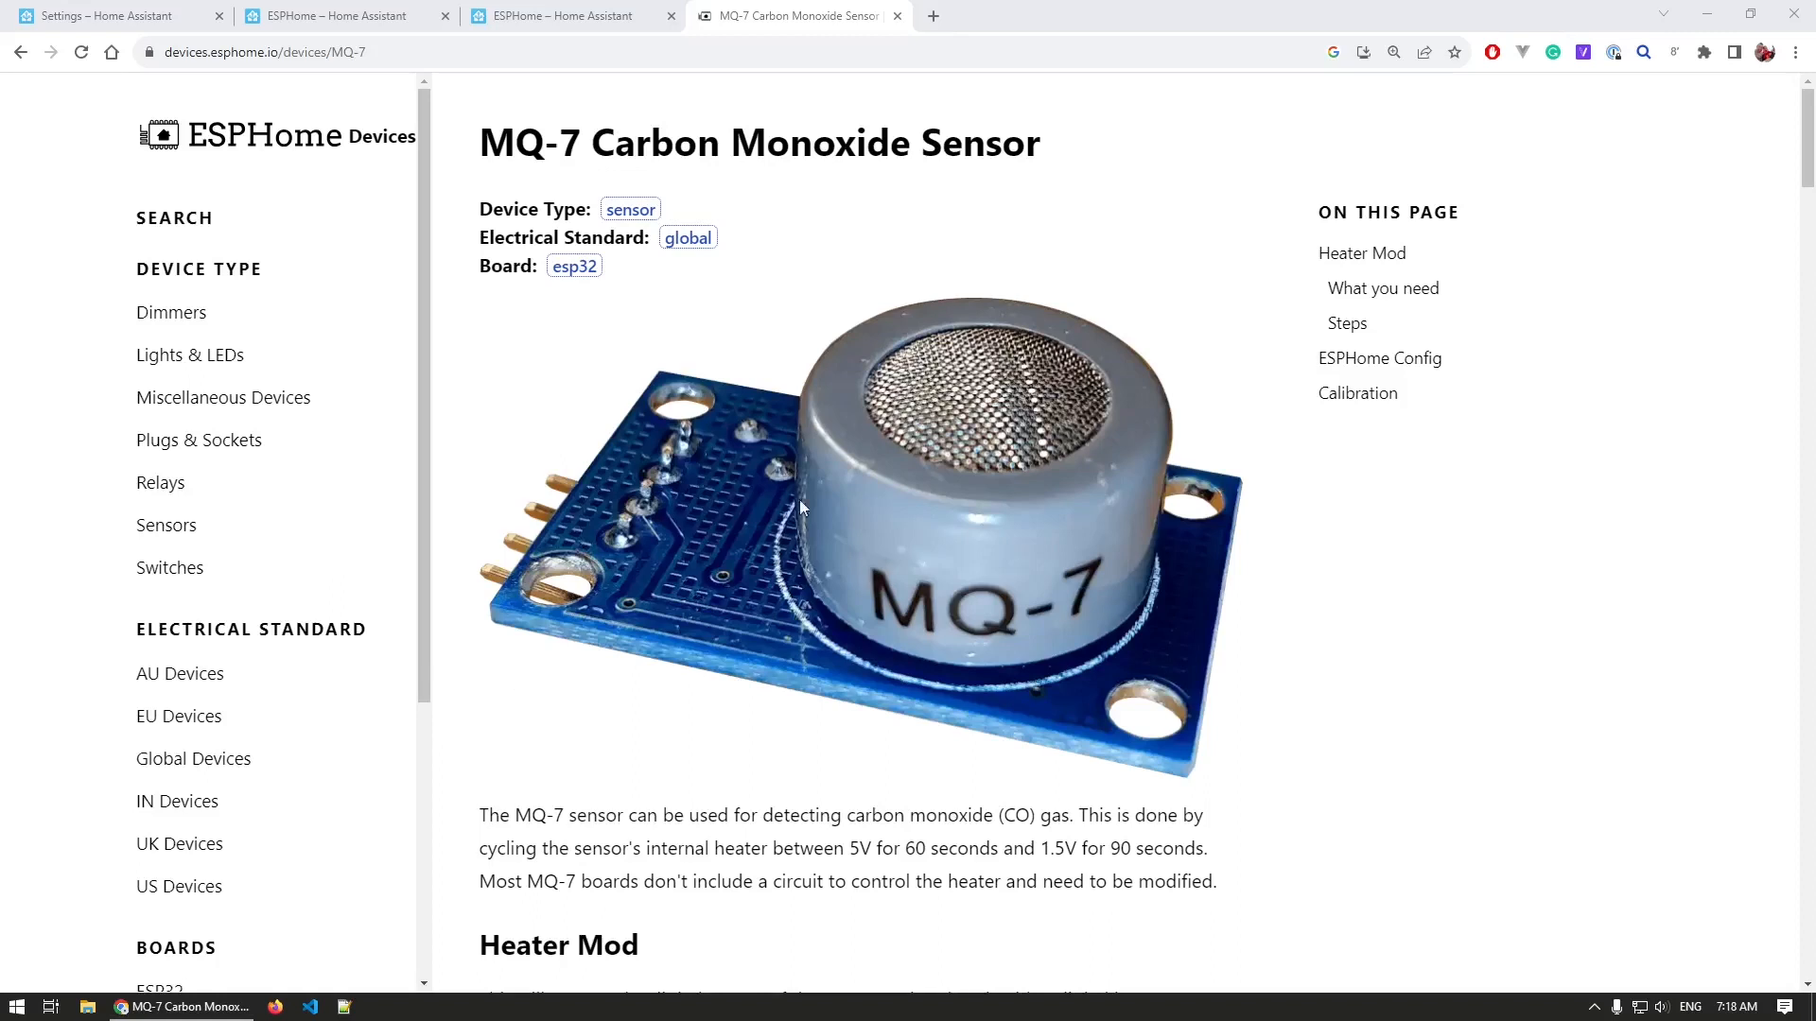
pyautogui.moveTo(1278, 553)
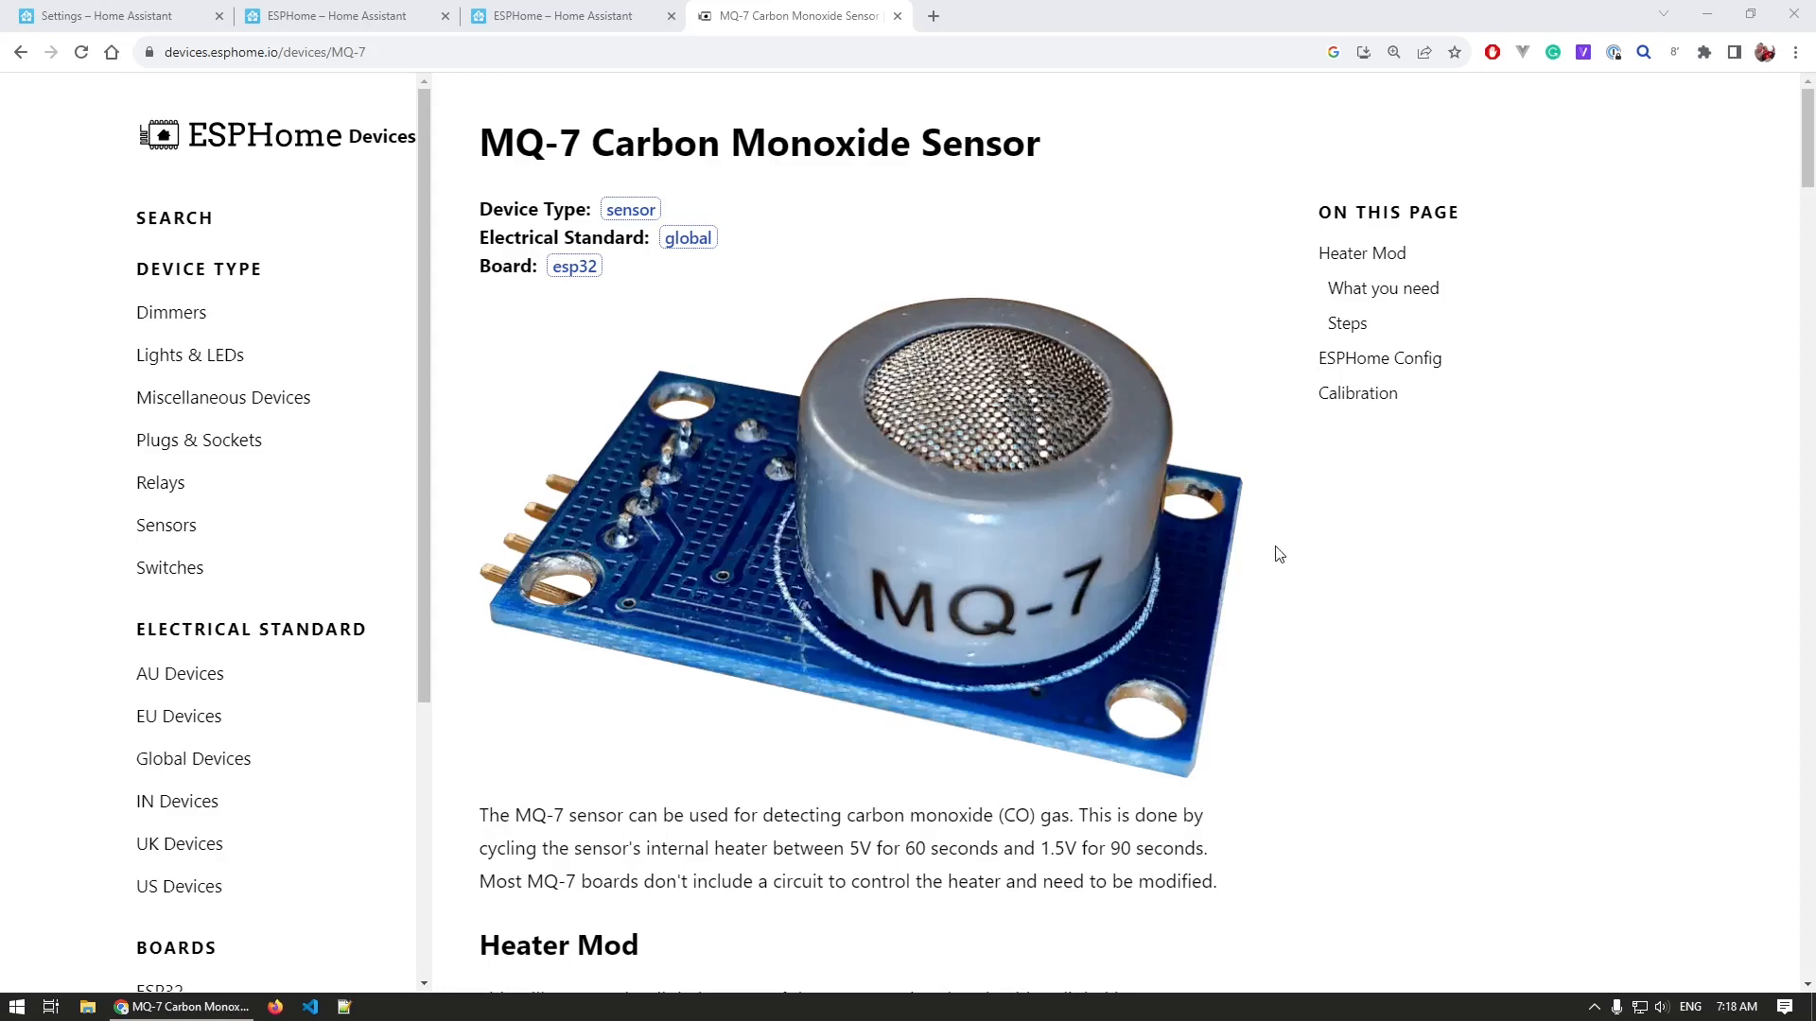
# Scroll the MQ-7 page past the heater-mod parts list and steps to the annotated board photos.
pyautogui.scroll(-3)
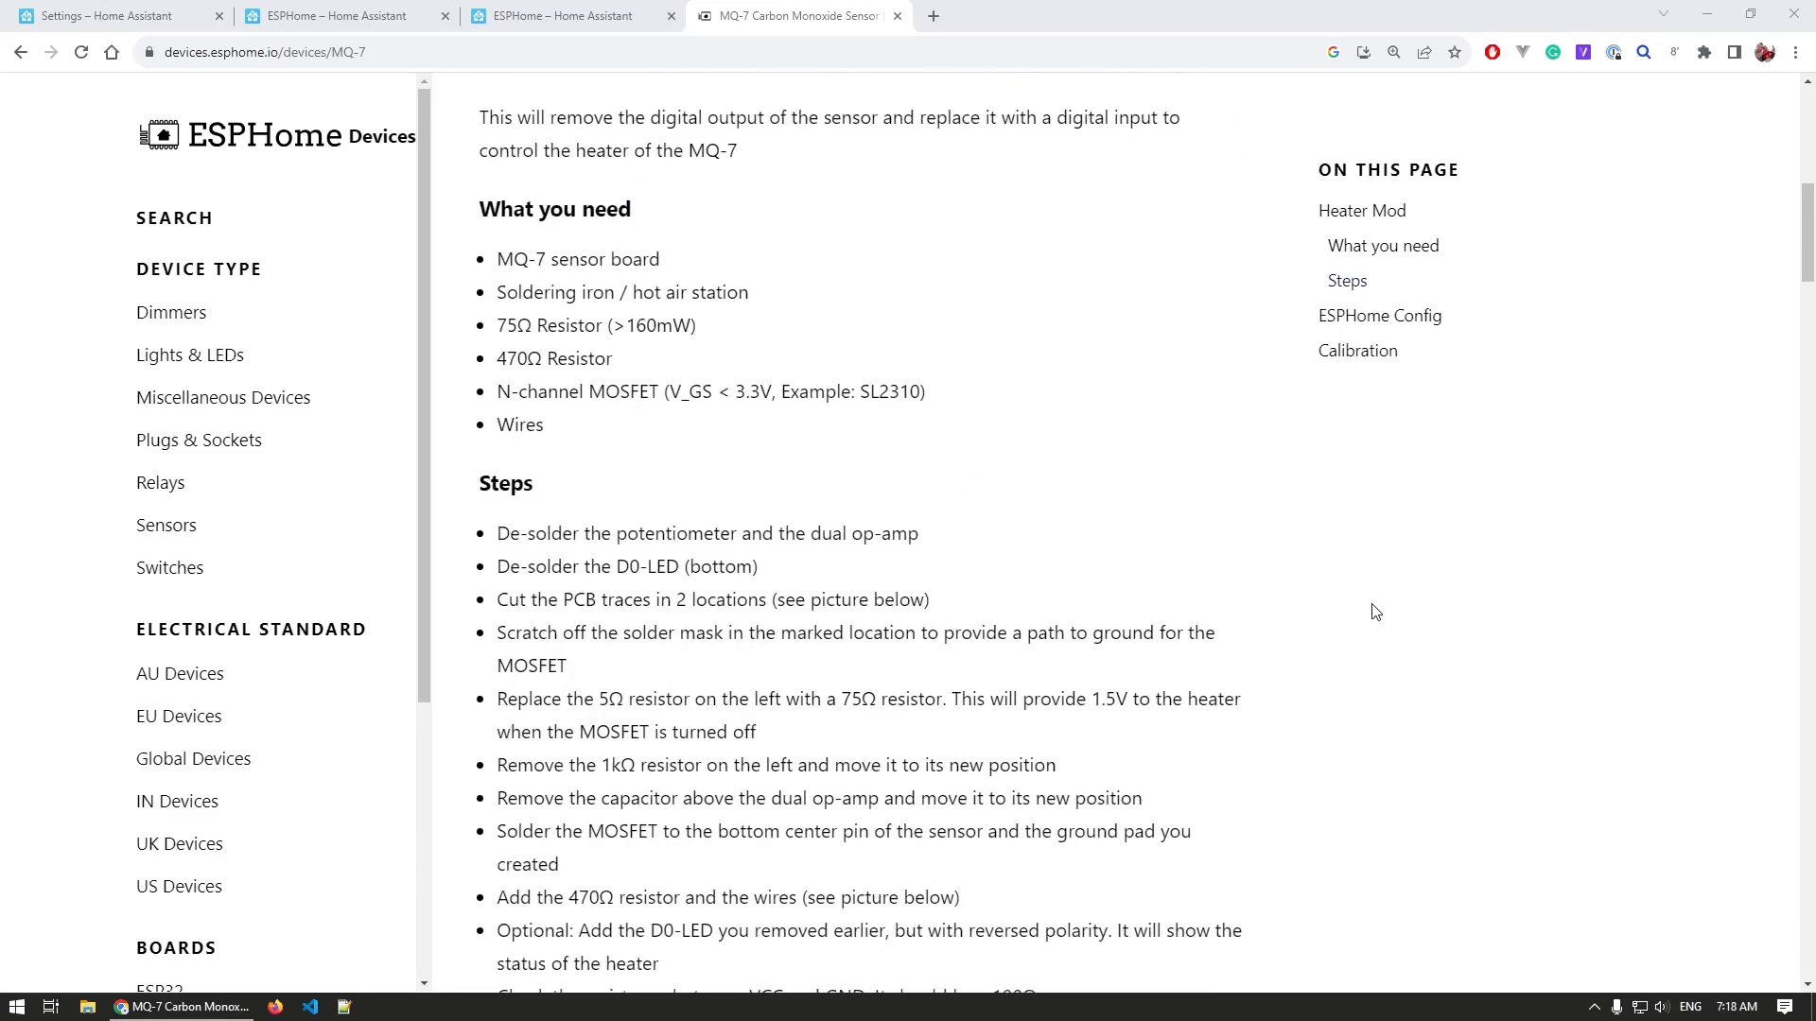
pyautogui.scroll(-3)
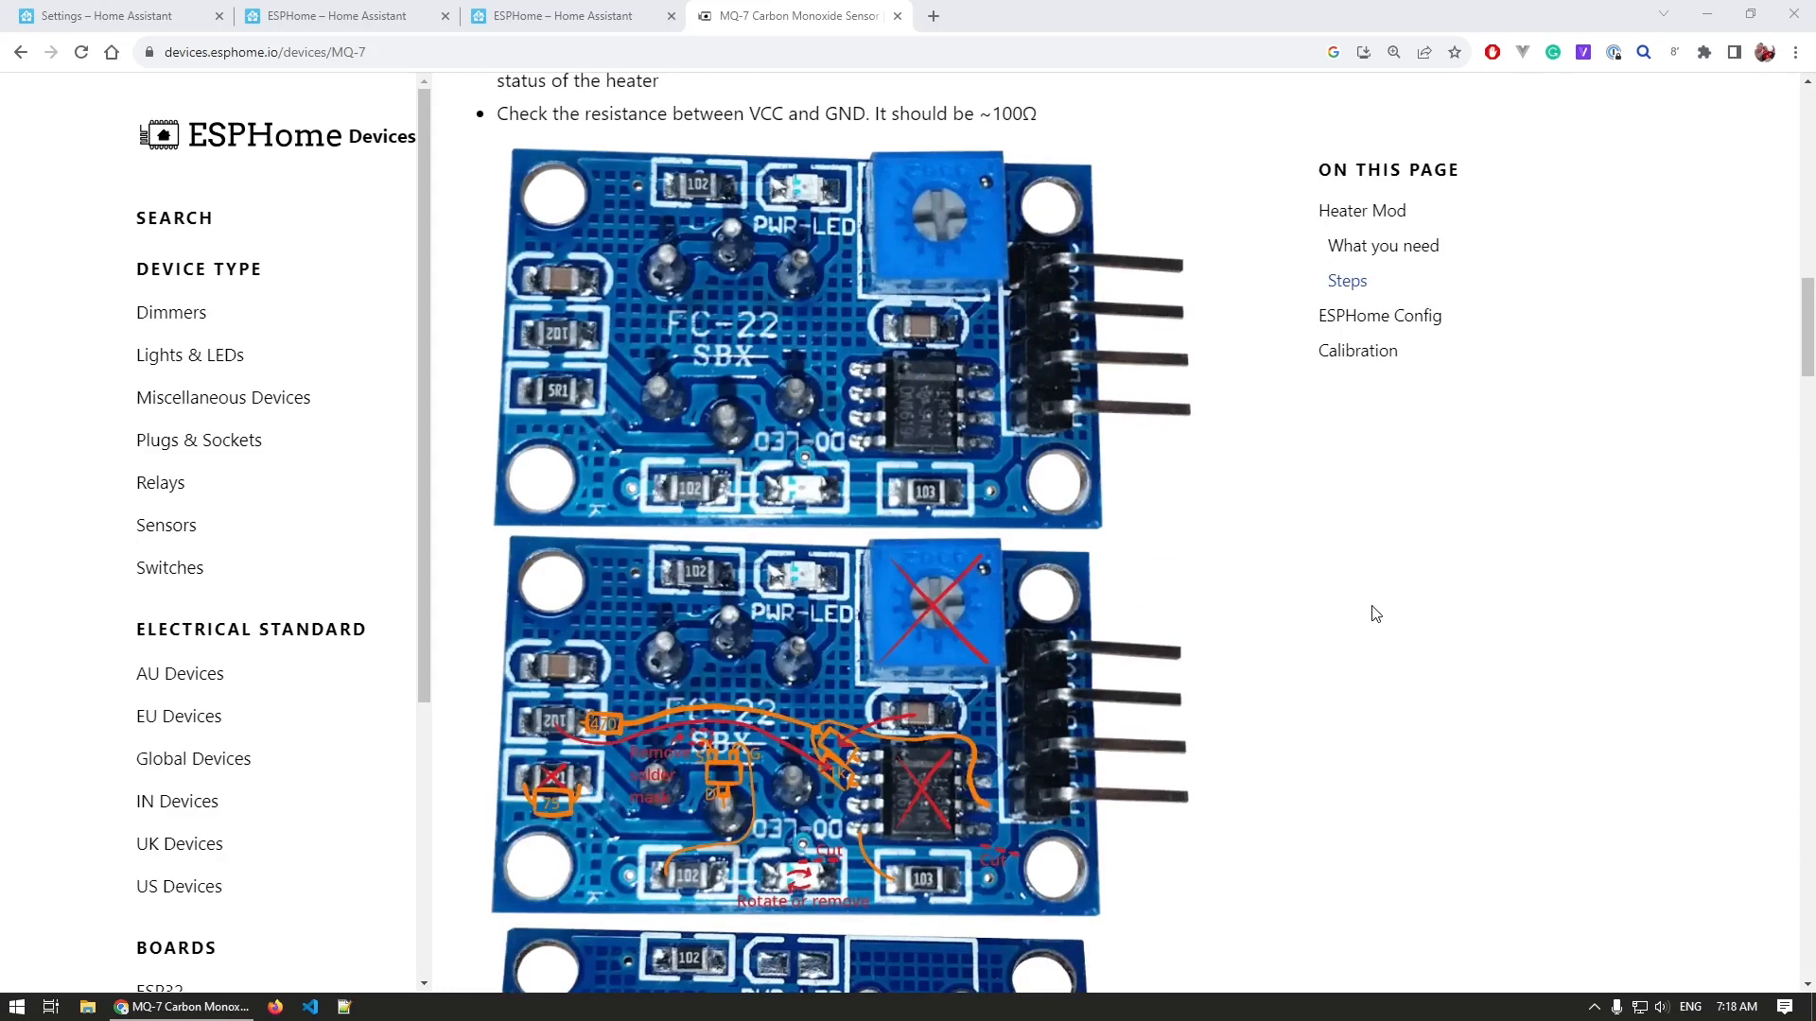
pyautogui.moveTo(949, 660)
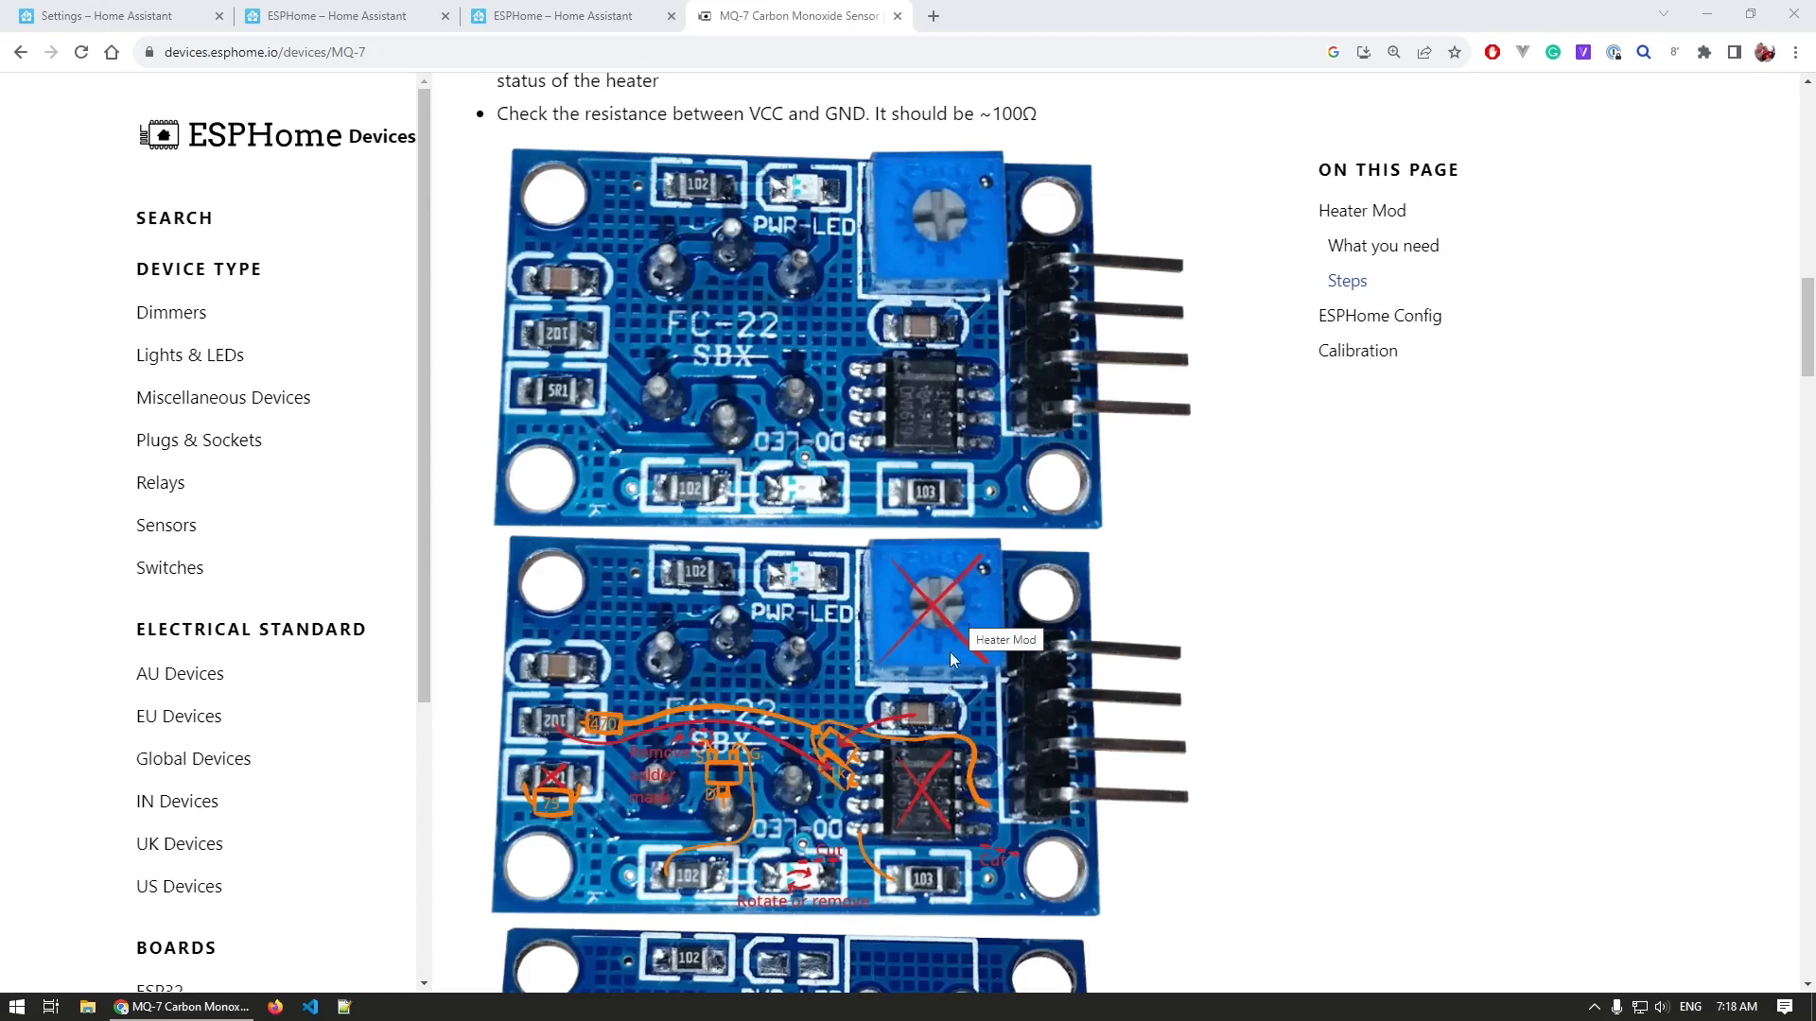
pyautogui.moveTo(1082, 761)
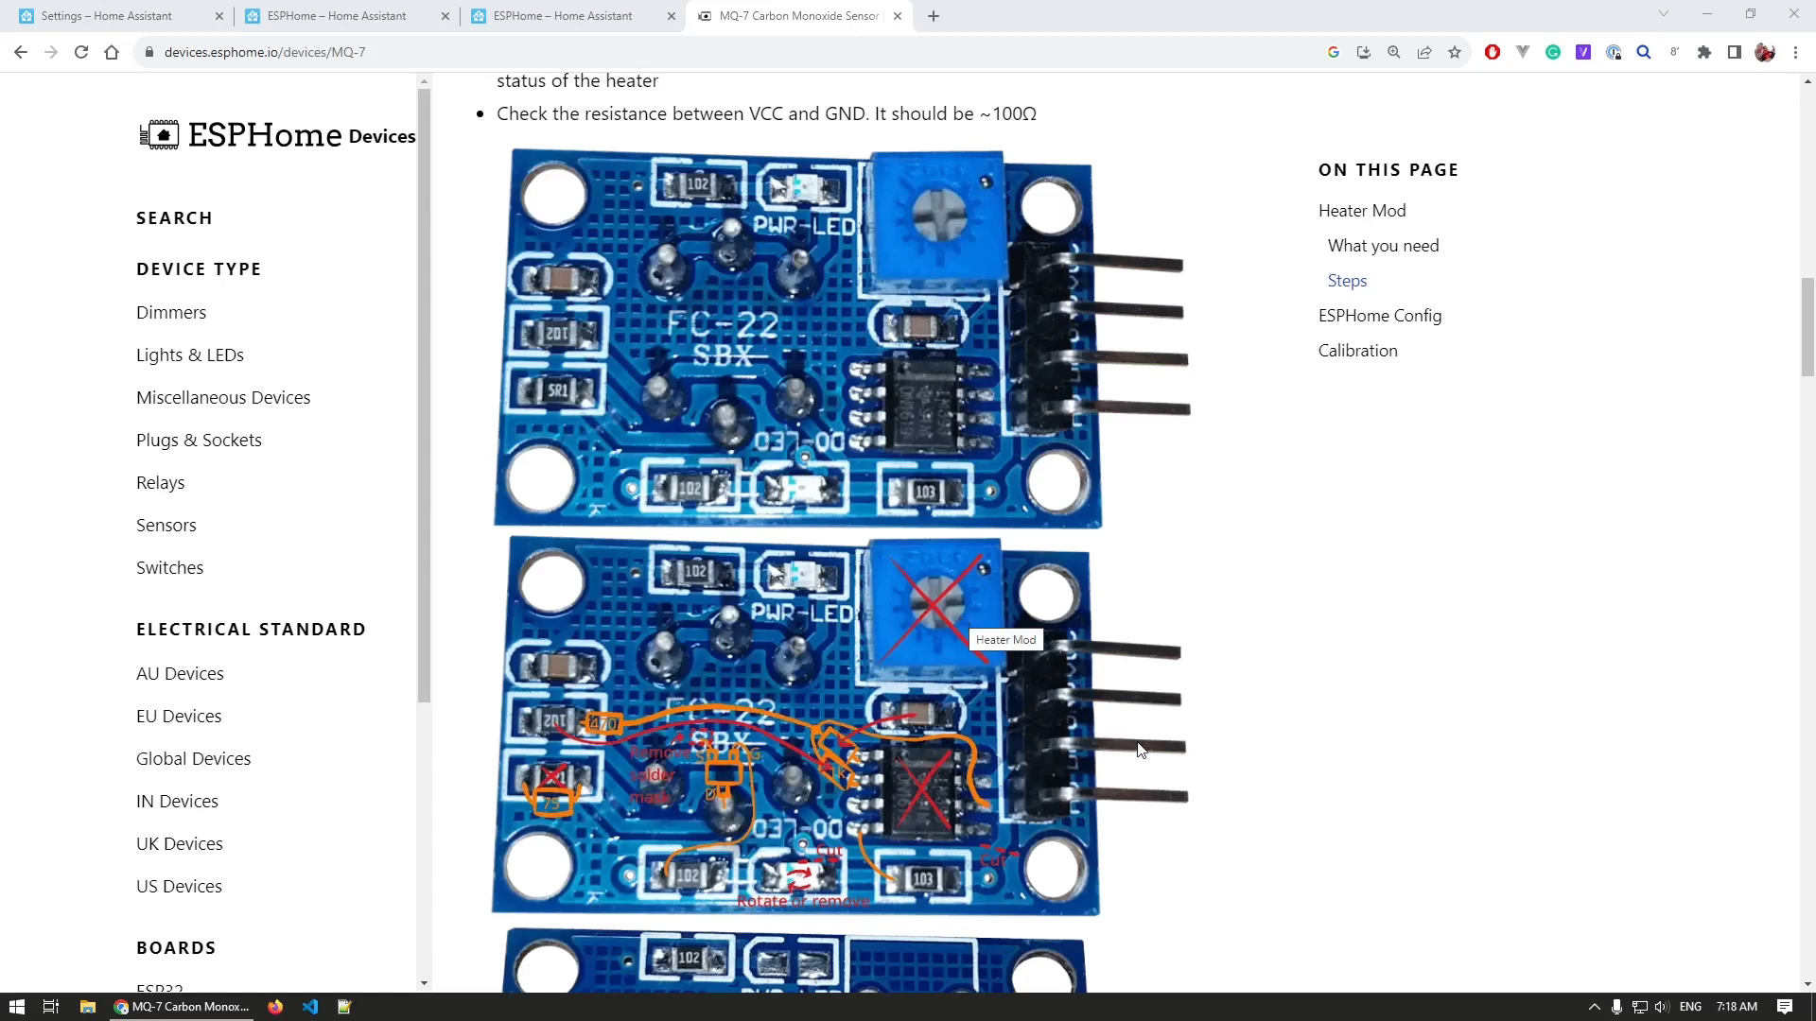
pyautogui.moveTo(990, 843)
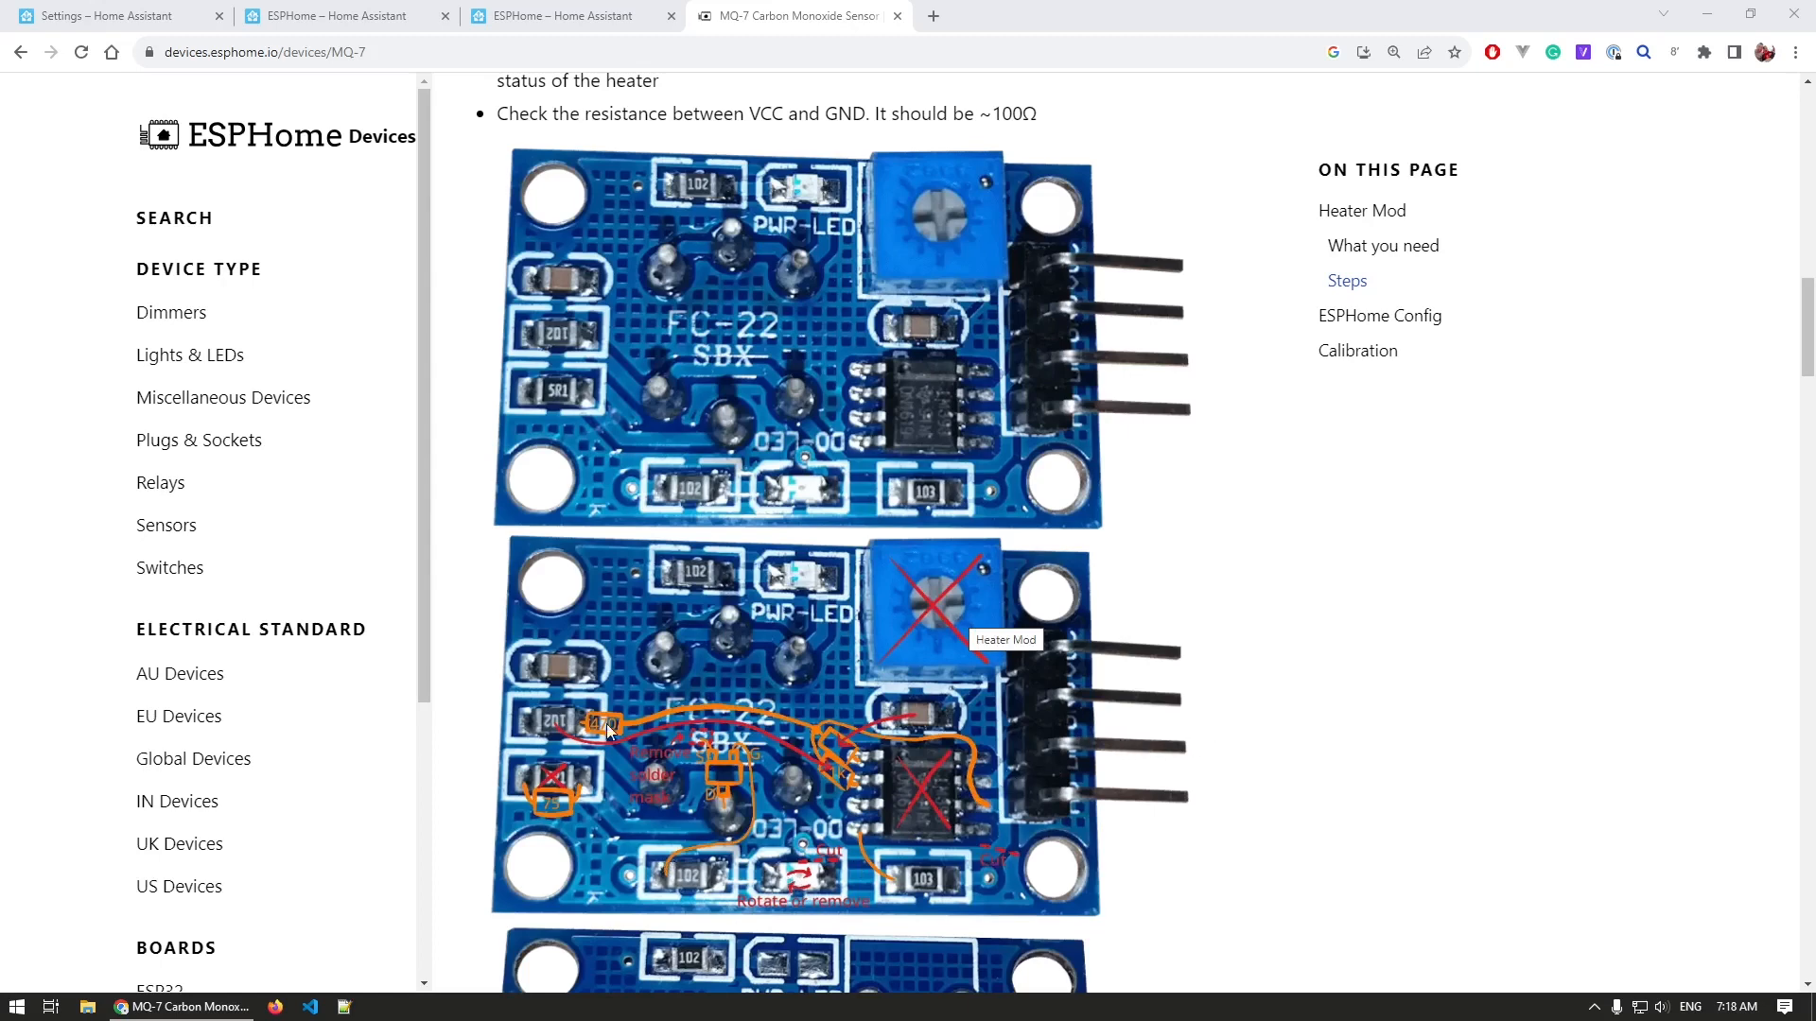
pyautogui.moveTo(666, 739)
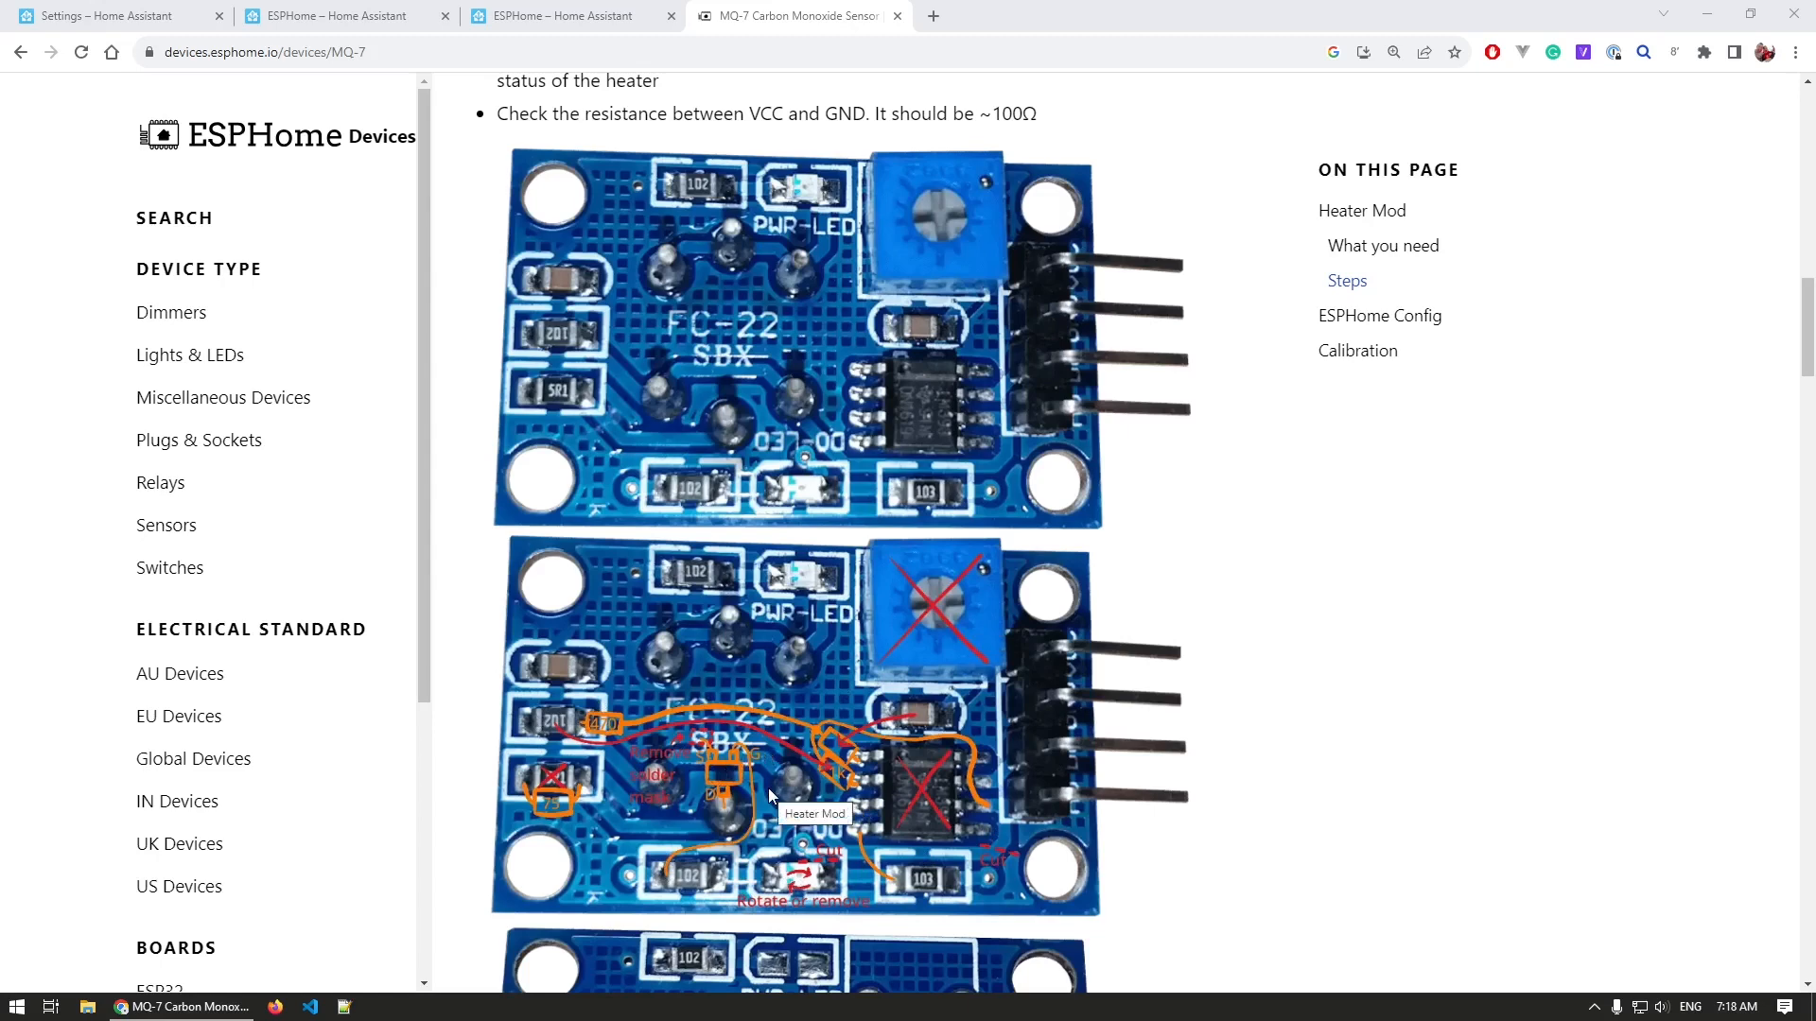
pyautogui.moveTo(1068, 764)
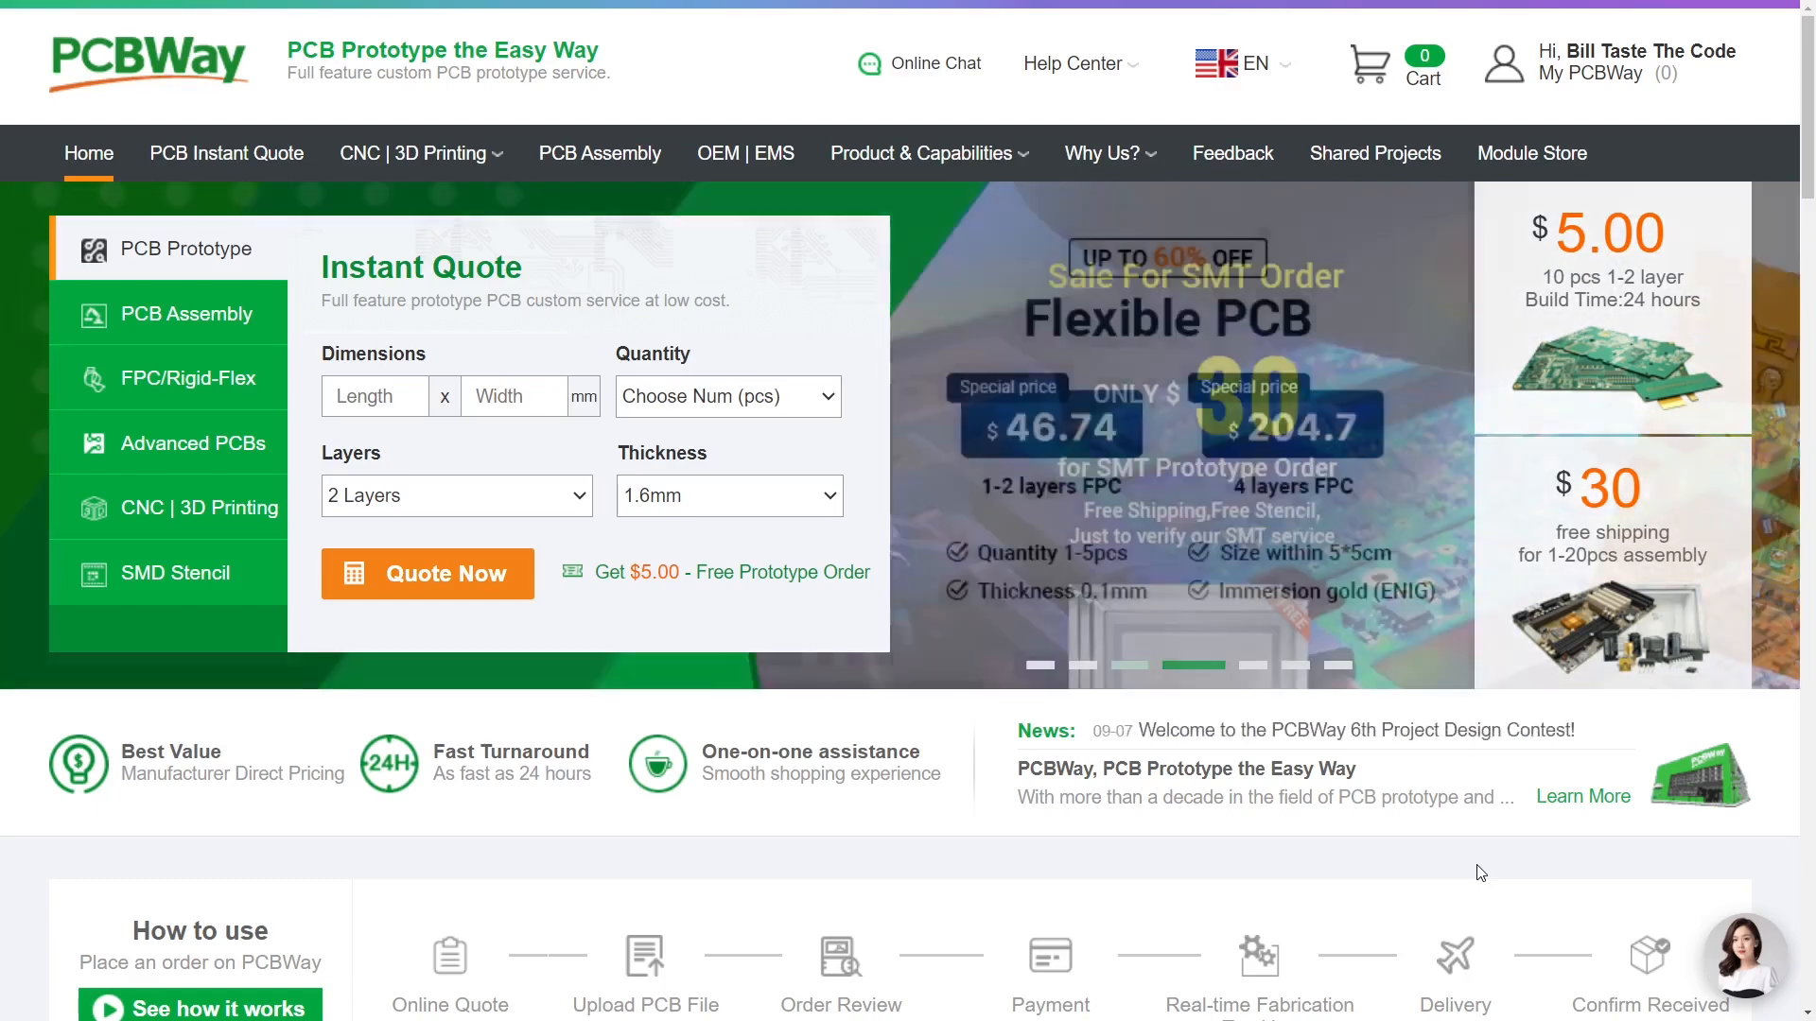
# Open PCBWay's CNC | 3D Printing page, scroll to its overview, then return to the ESPHome tab.
pyautogui.click(414, 153)
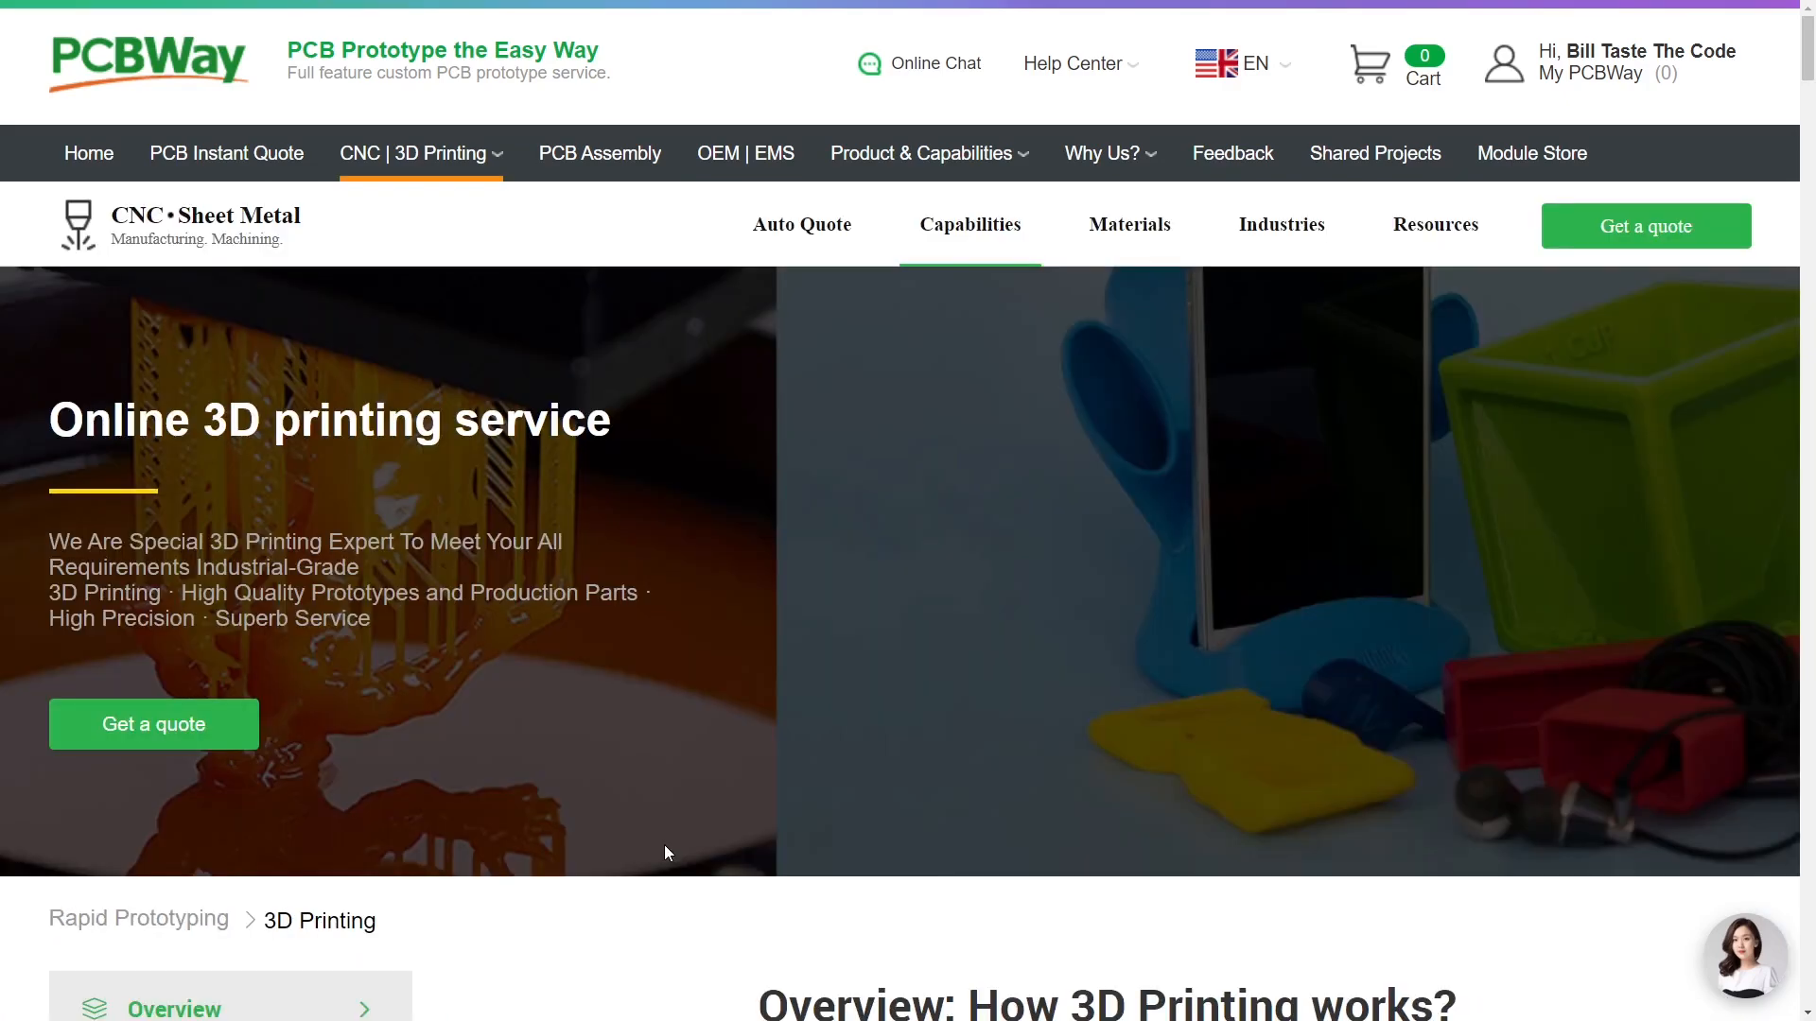
pyautogui.scroll(-3)
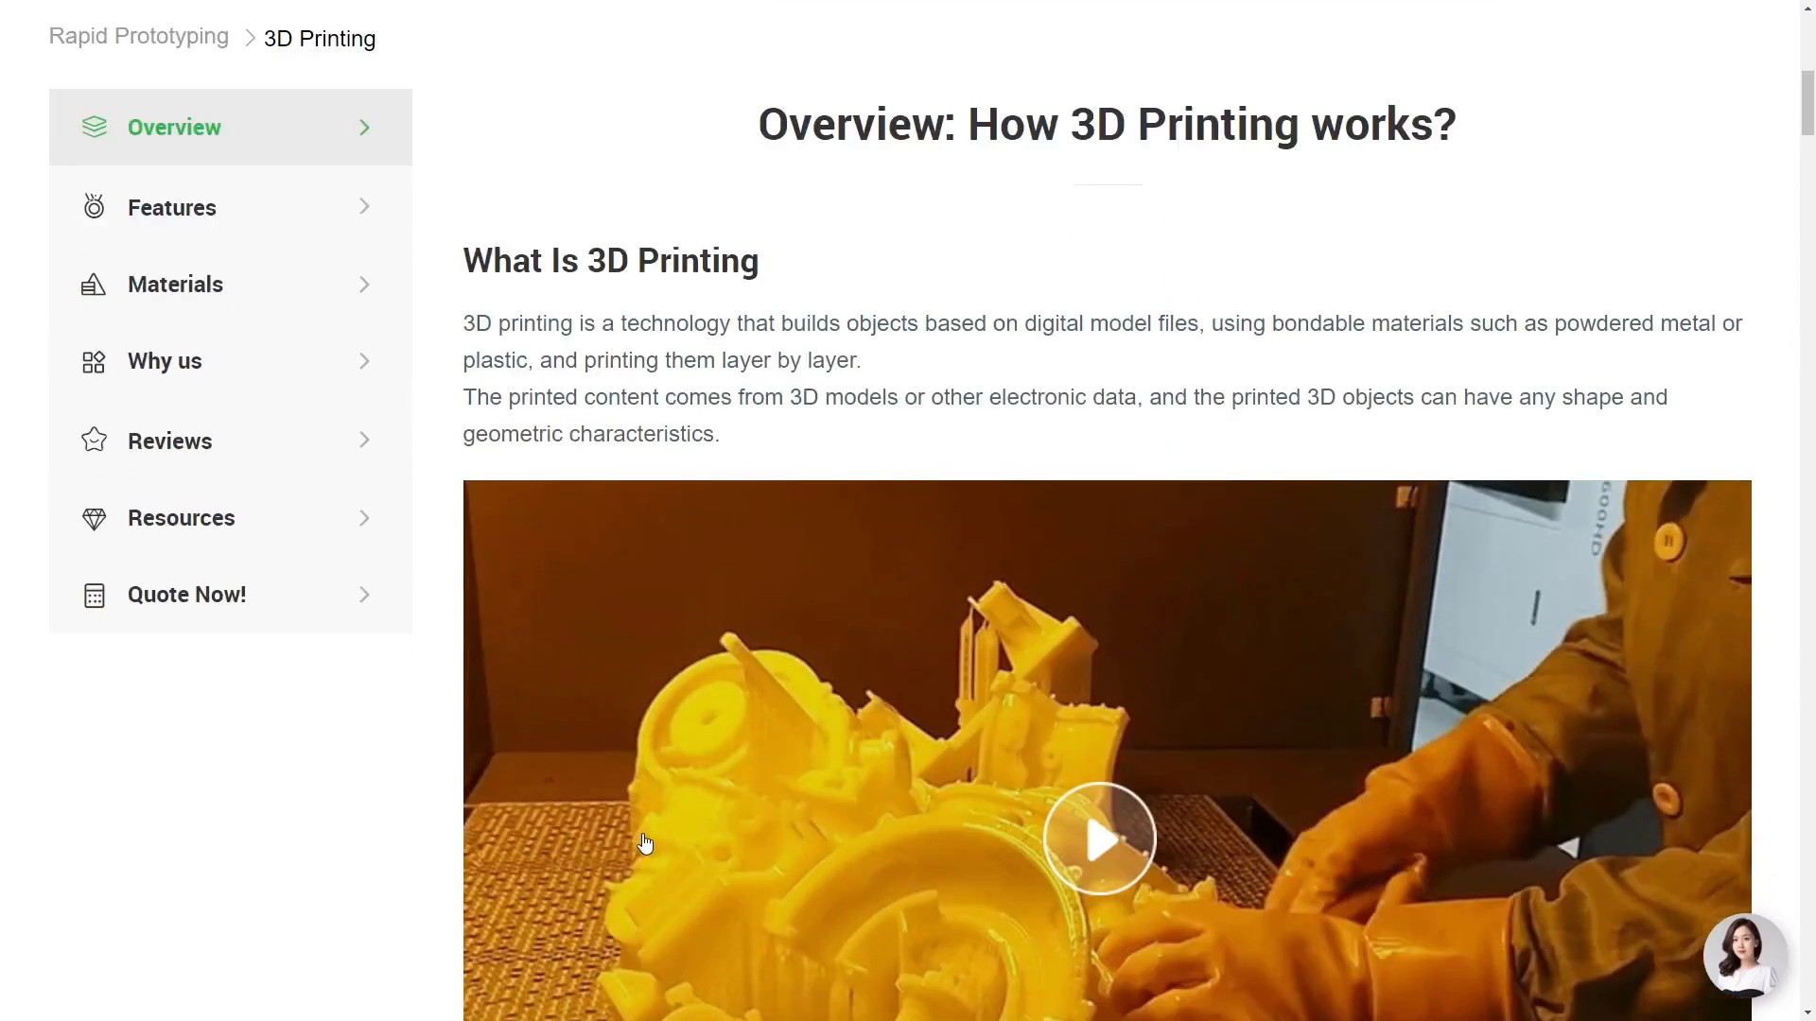
pyautogui.click(799, 15)
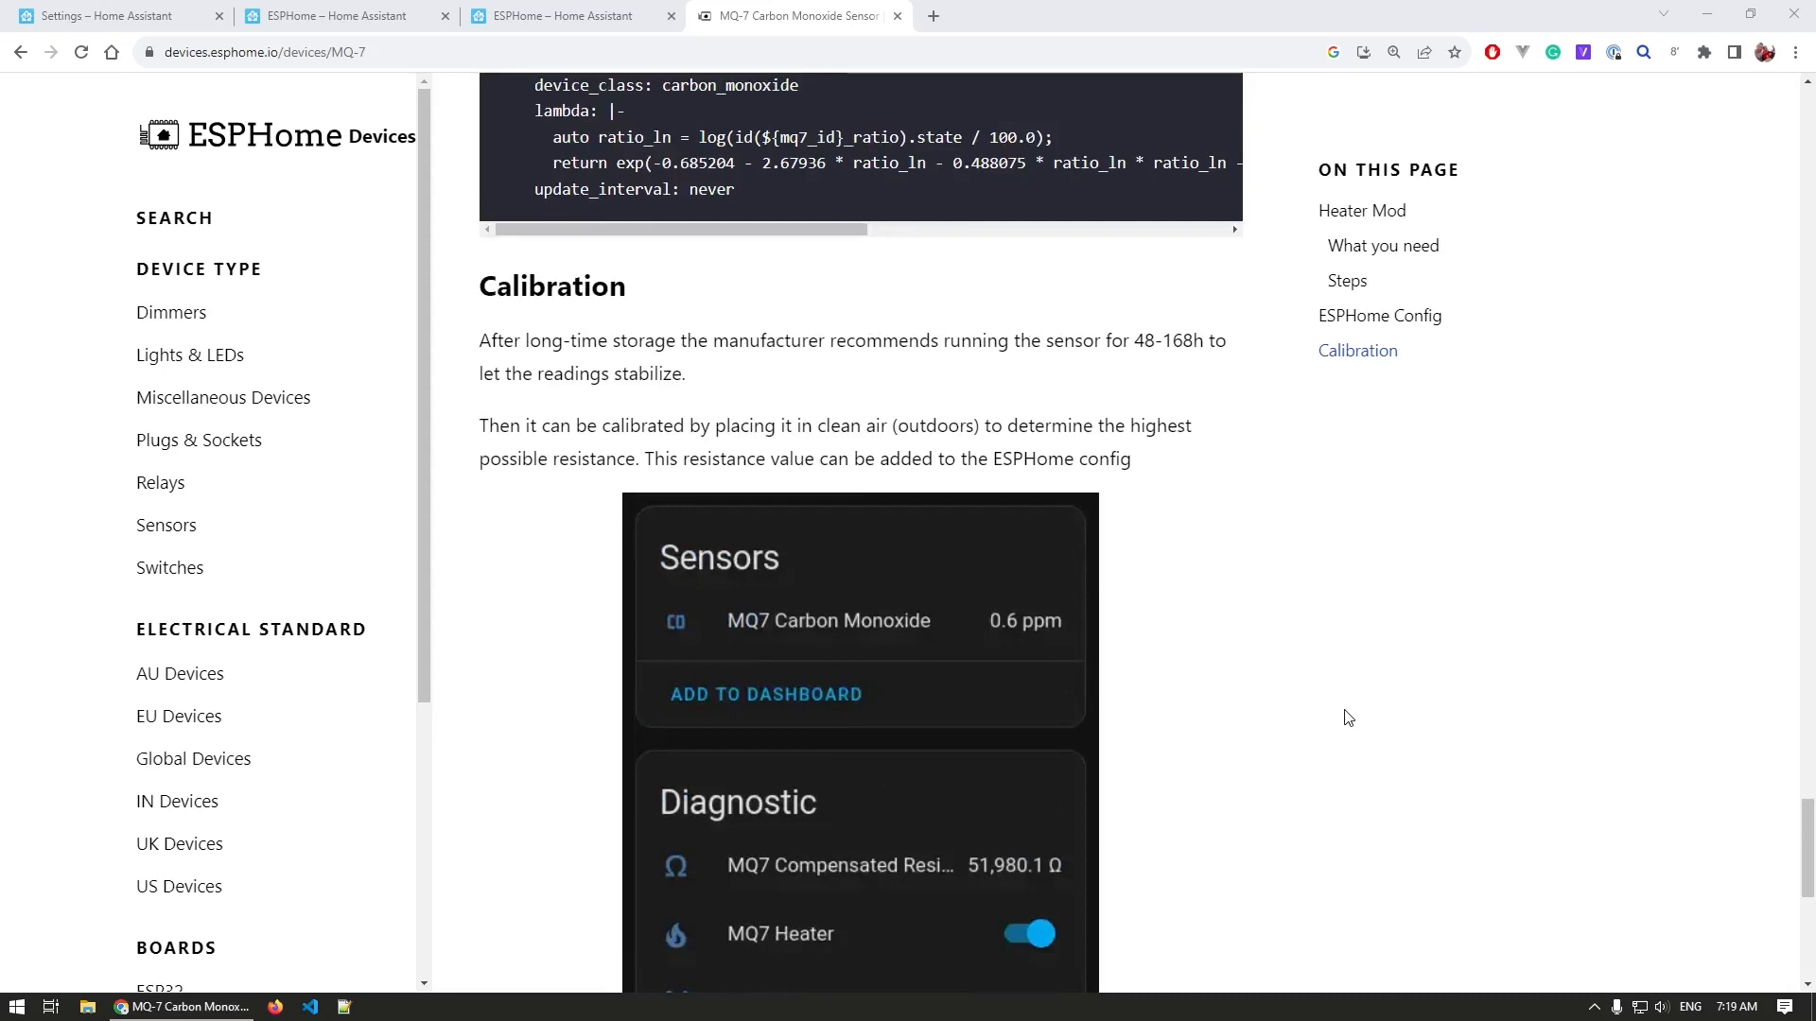
pyautogui.click(110, 15)
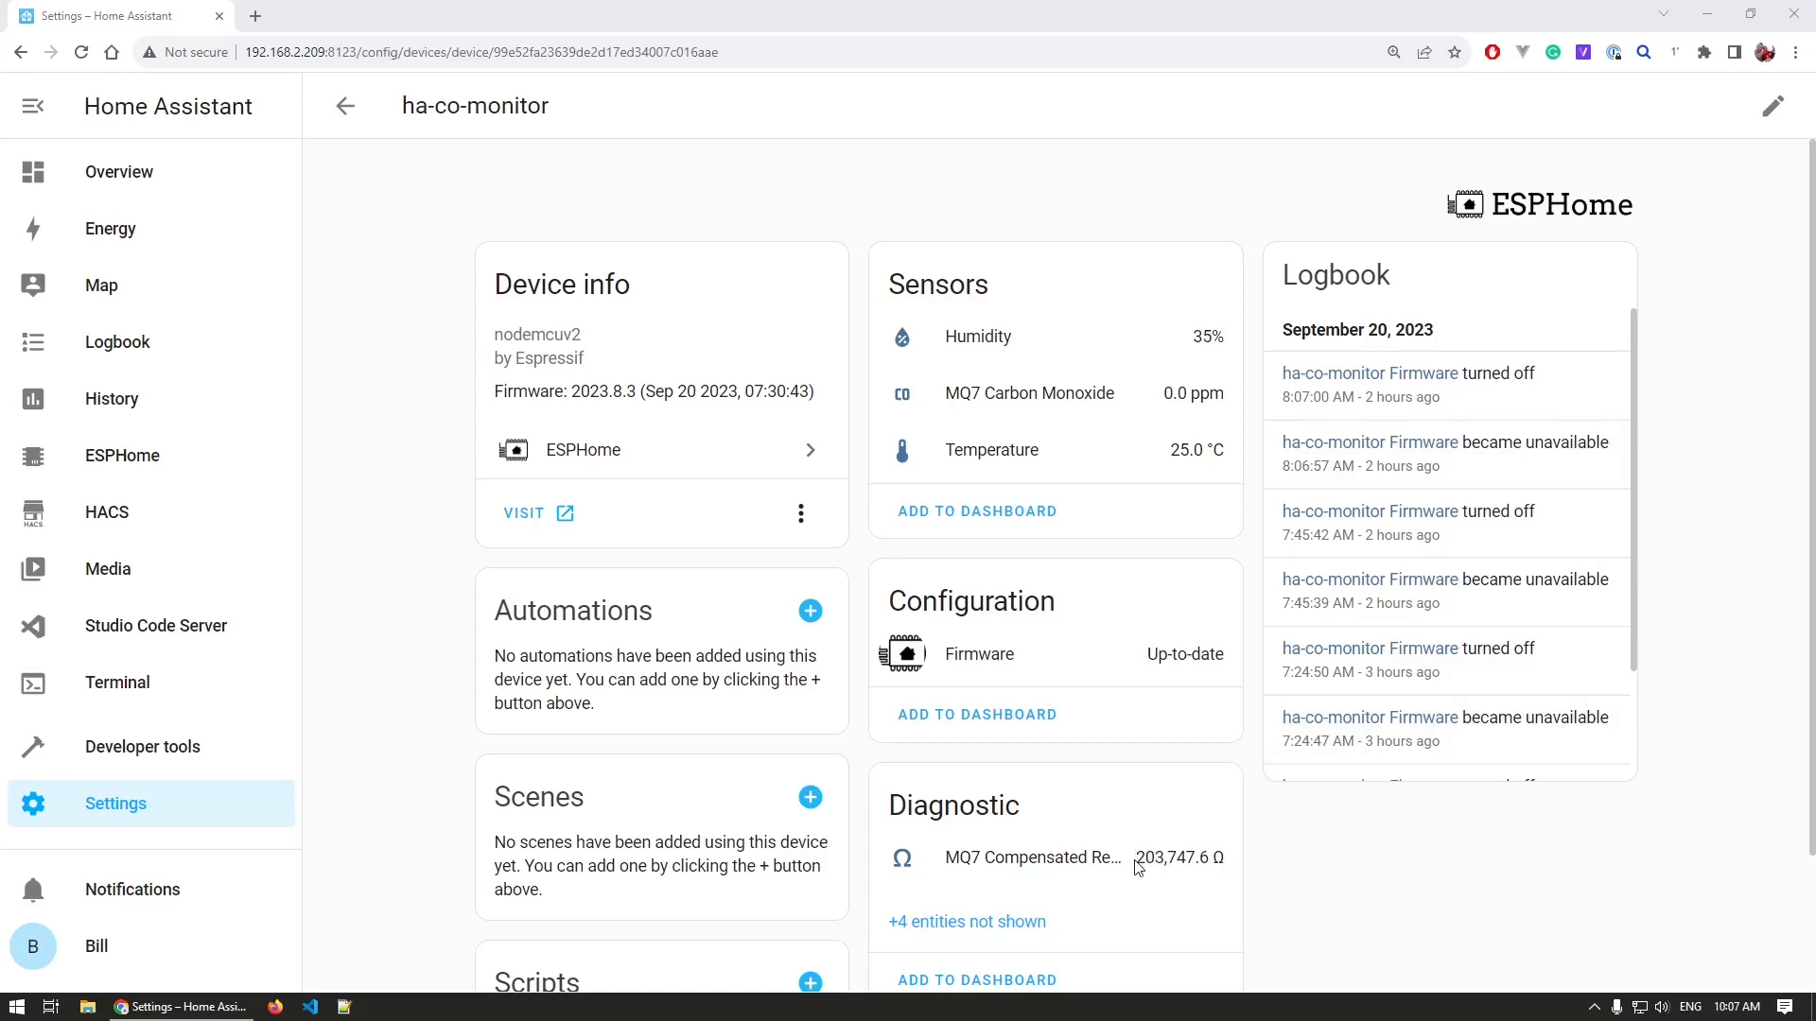
# Replace the 55000 clean-air resistance with the measured value, typing 203 as its start.
pyautogui.doubleClick(1167, 856)
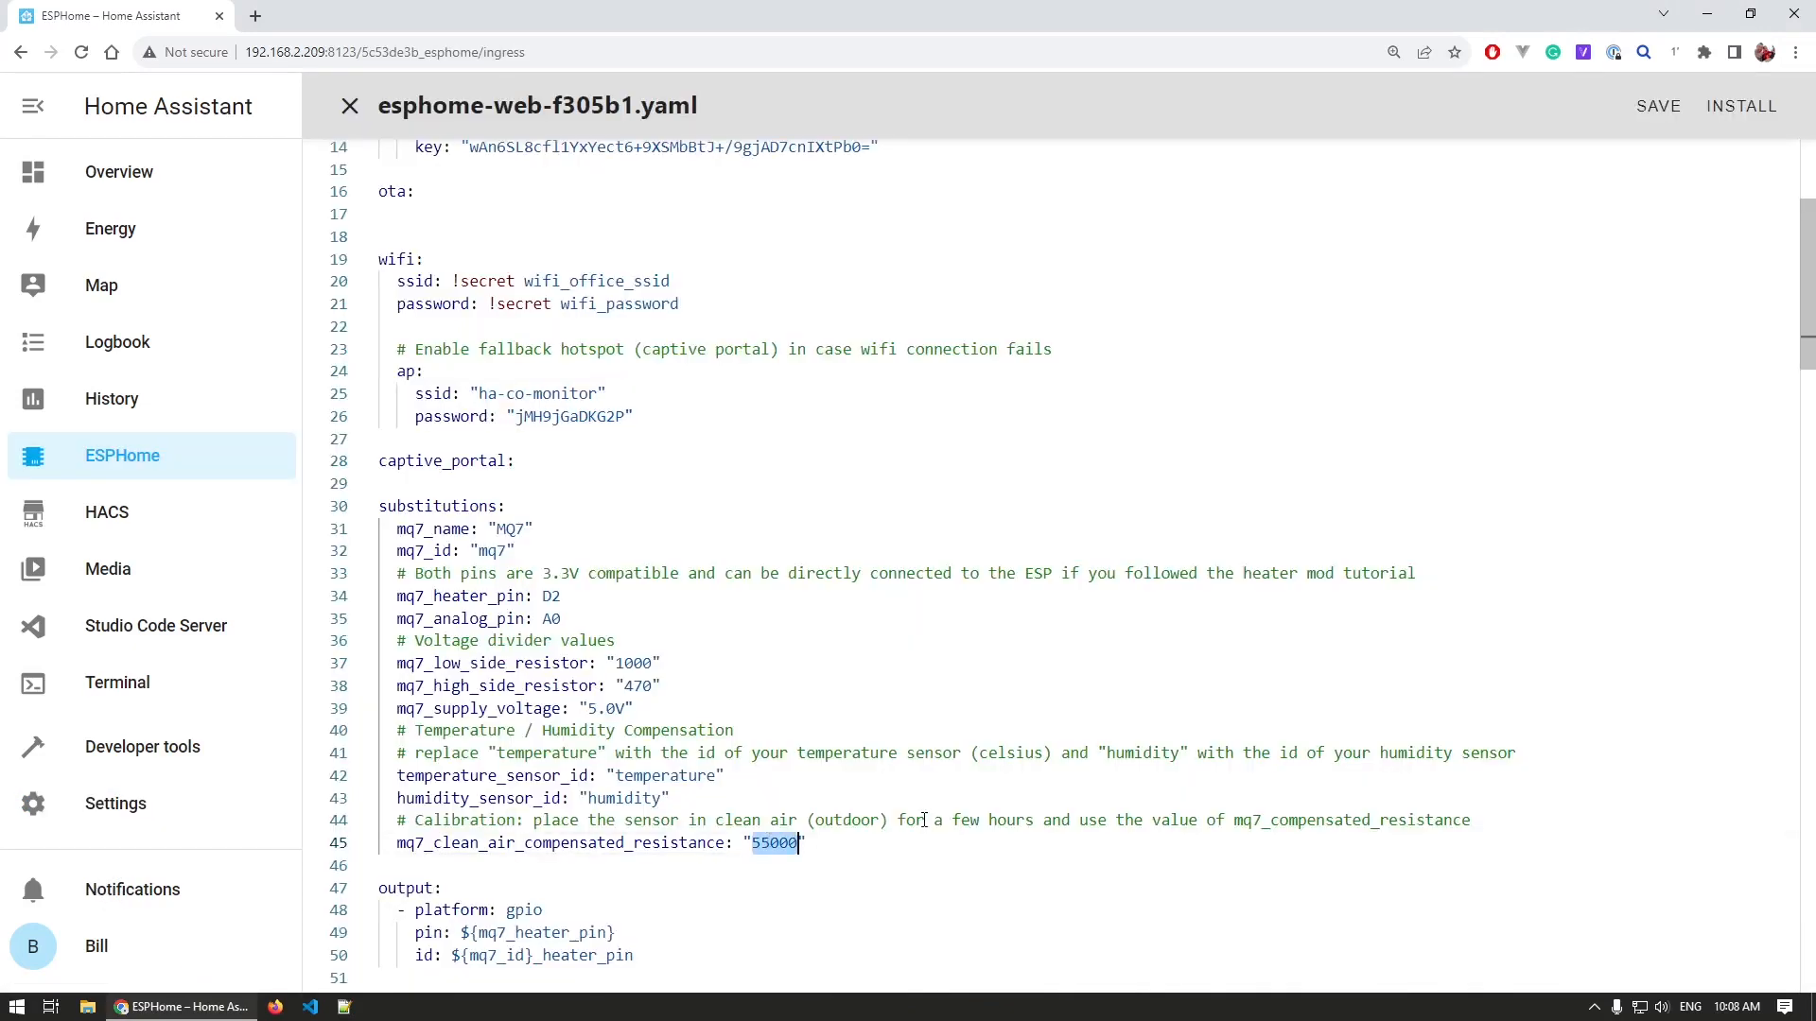
pyautogui.write('203747')
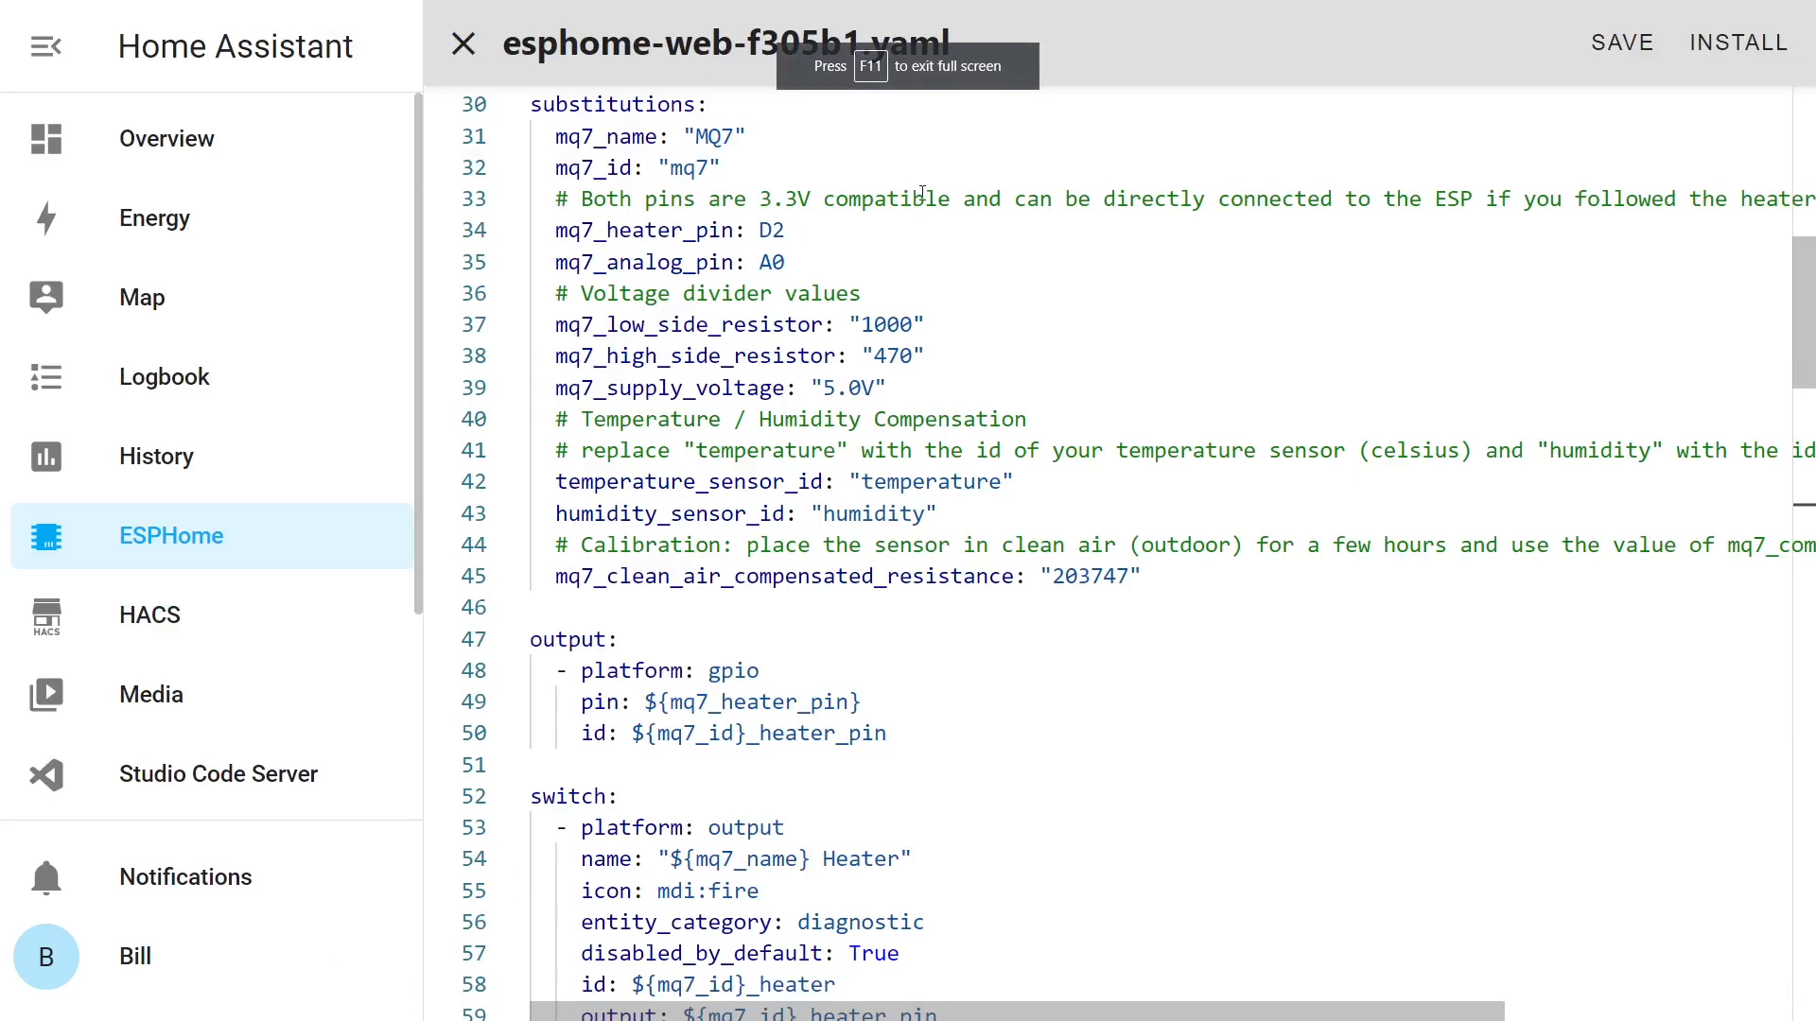
pyautogui.moveTo(603, 94)
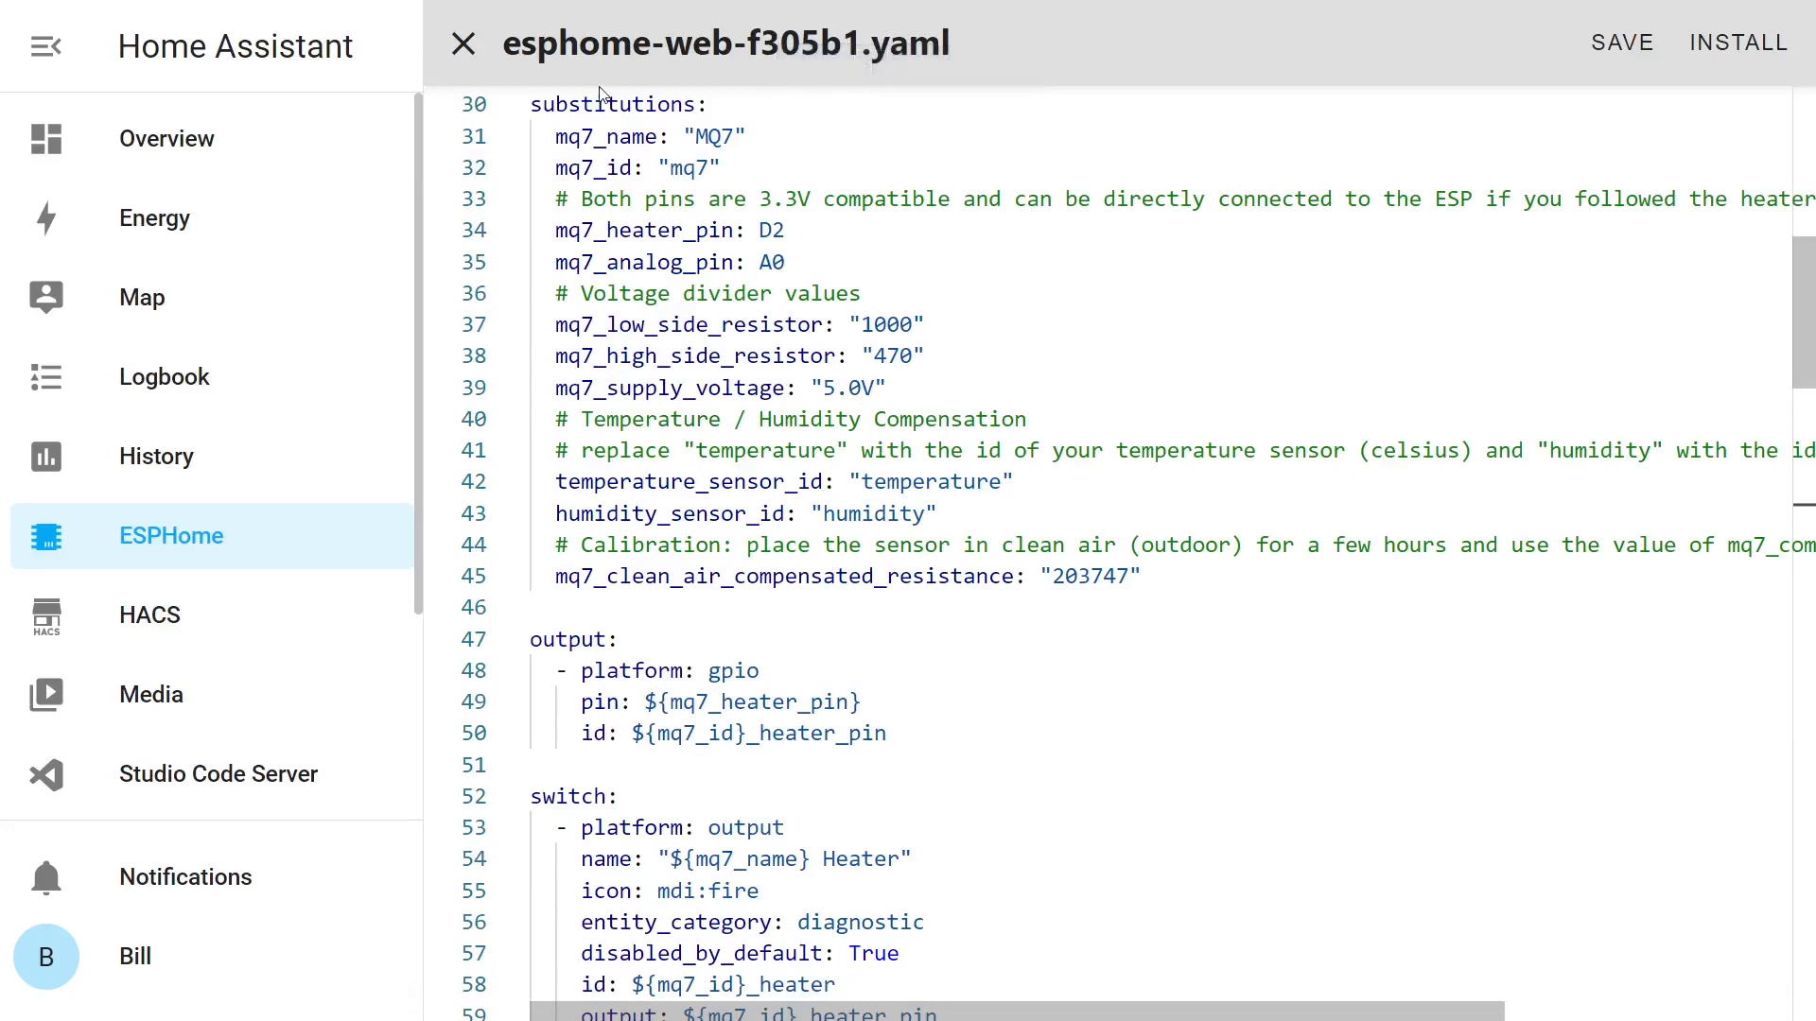
pyautogui.click(536, 104)
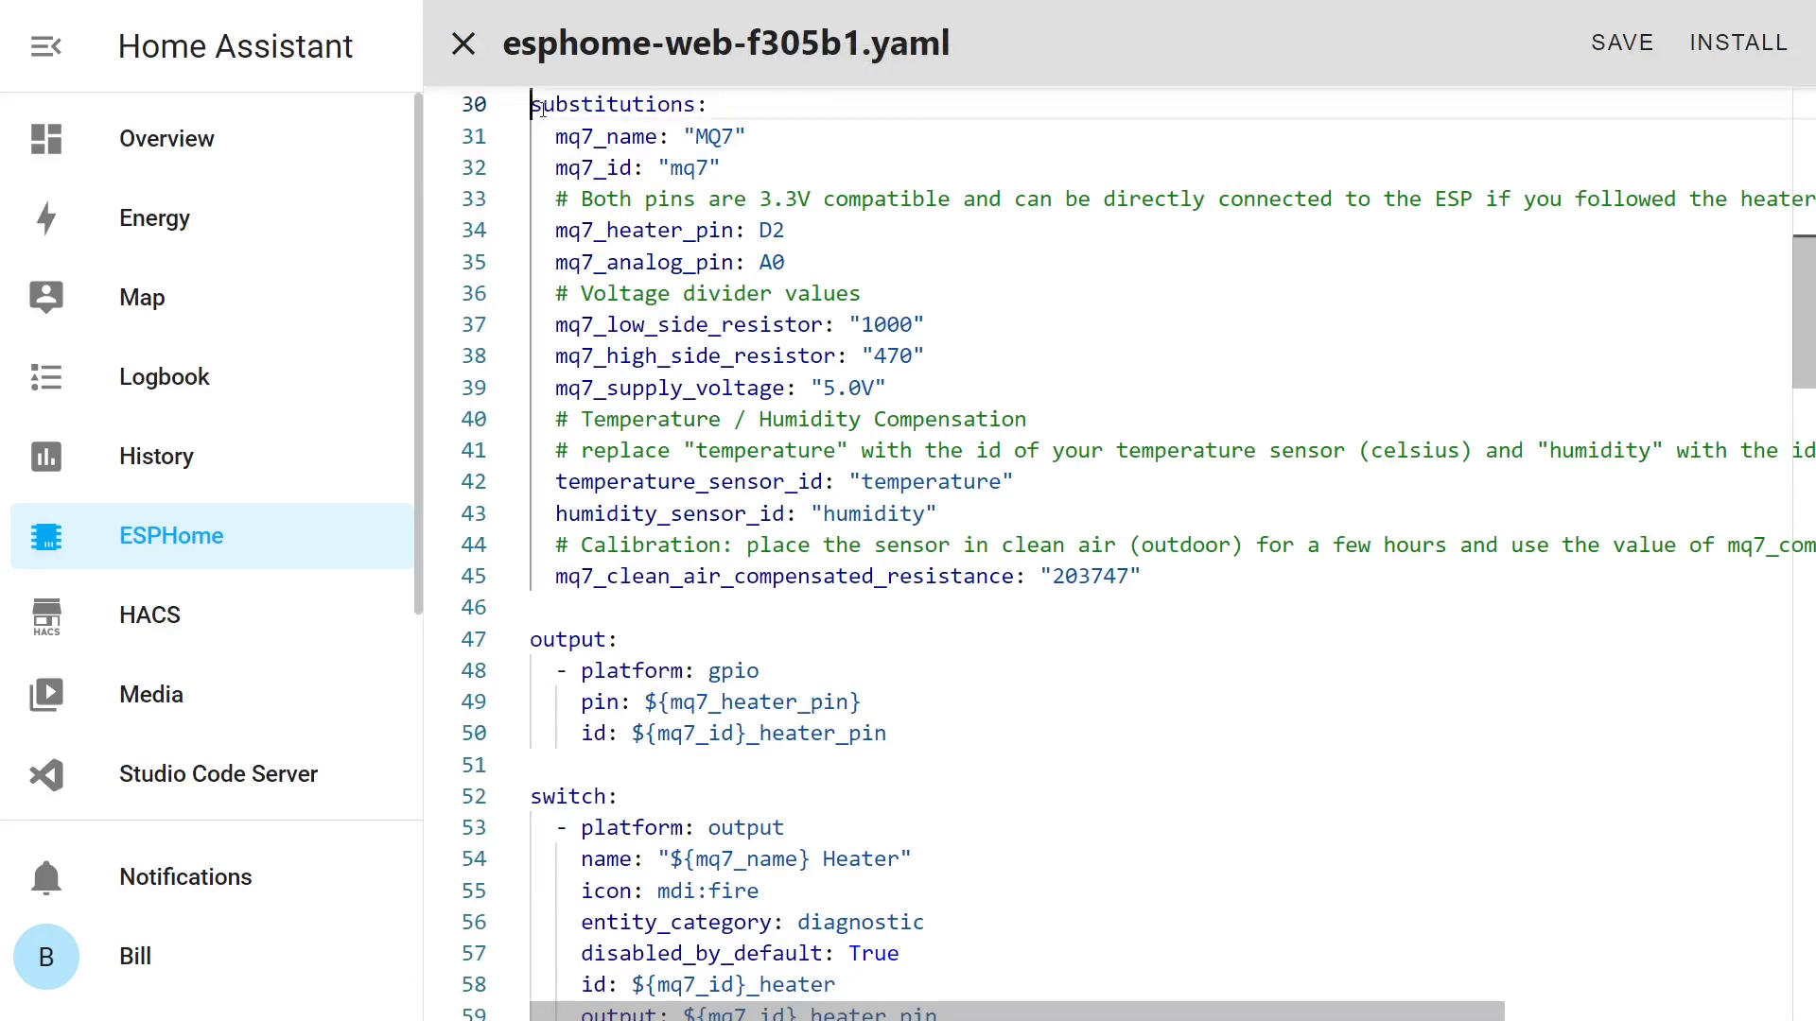
pyautogui.scroll(-3)
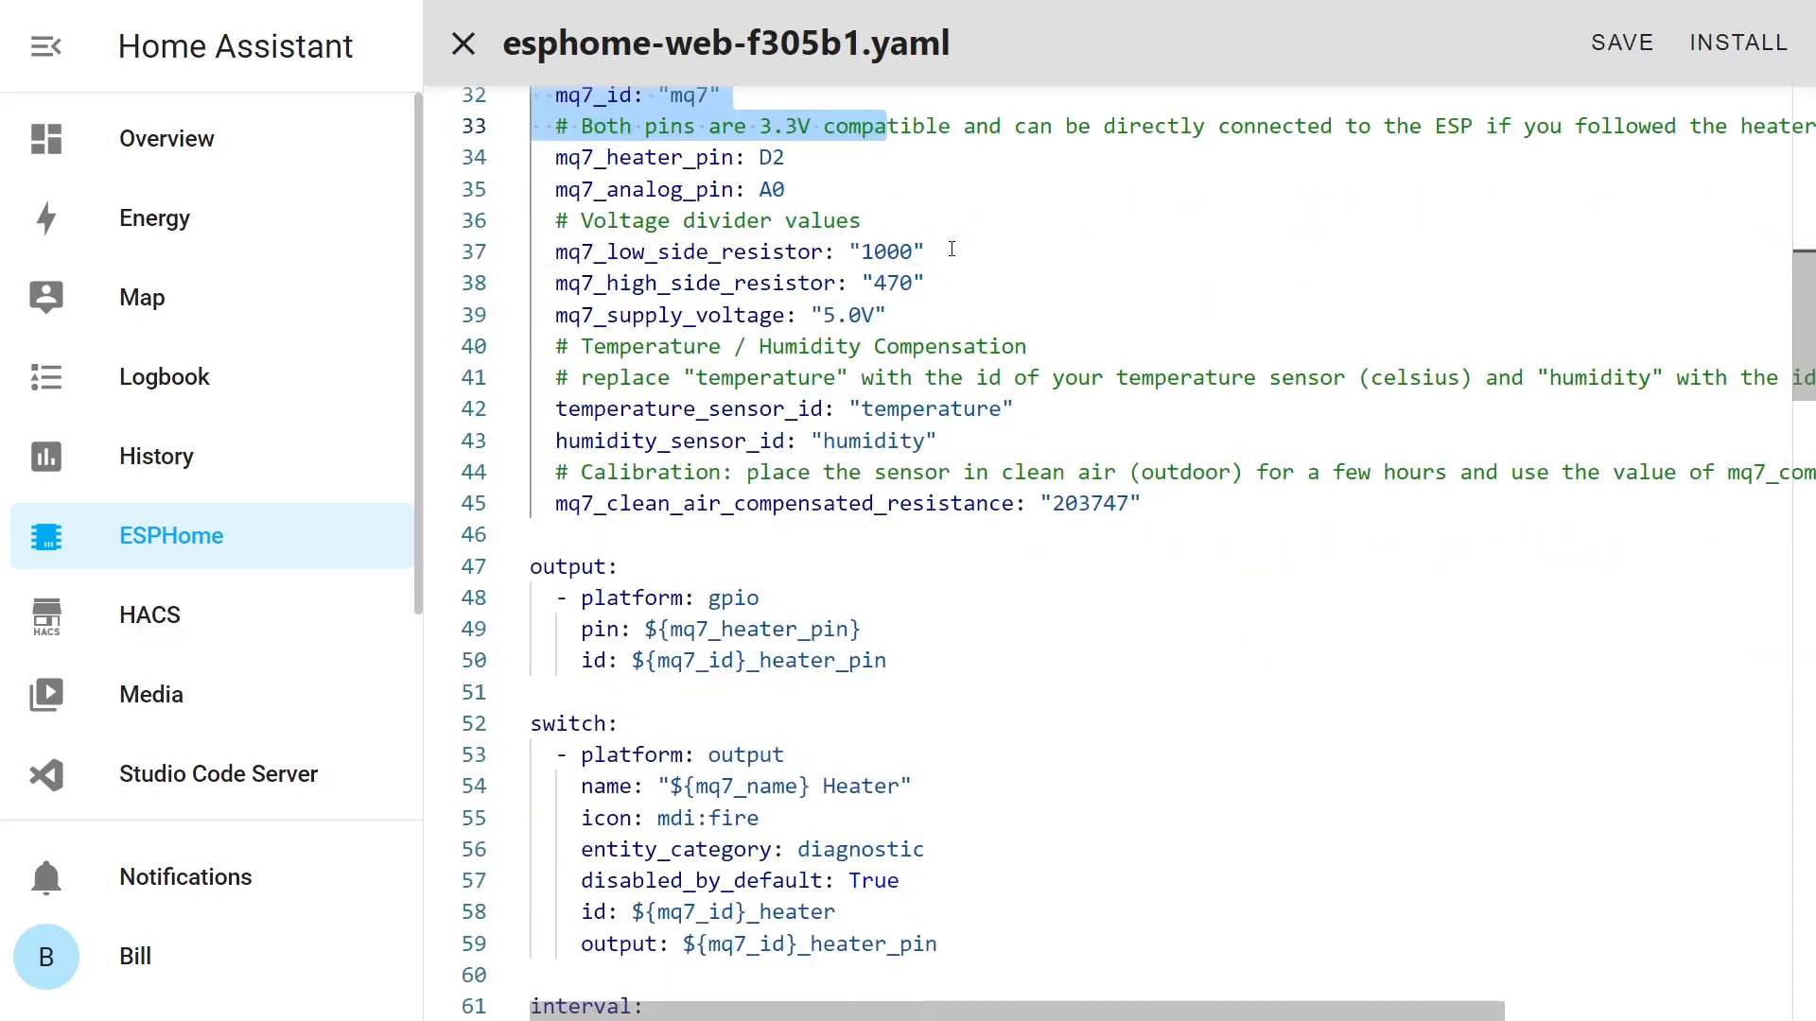
pyautogui.scroll(-3)
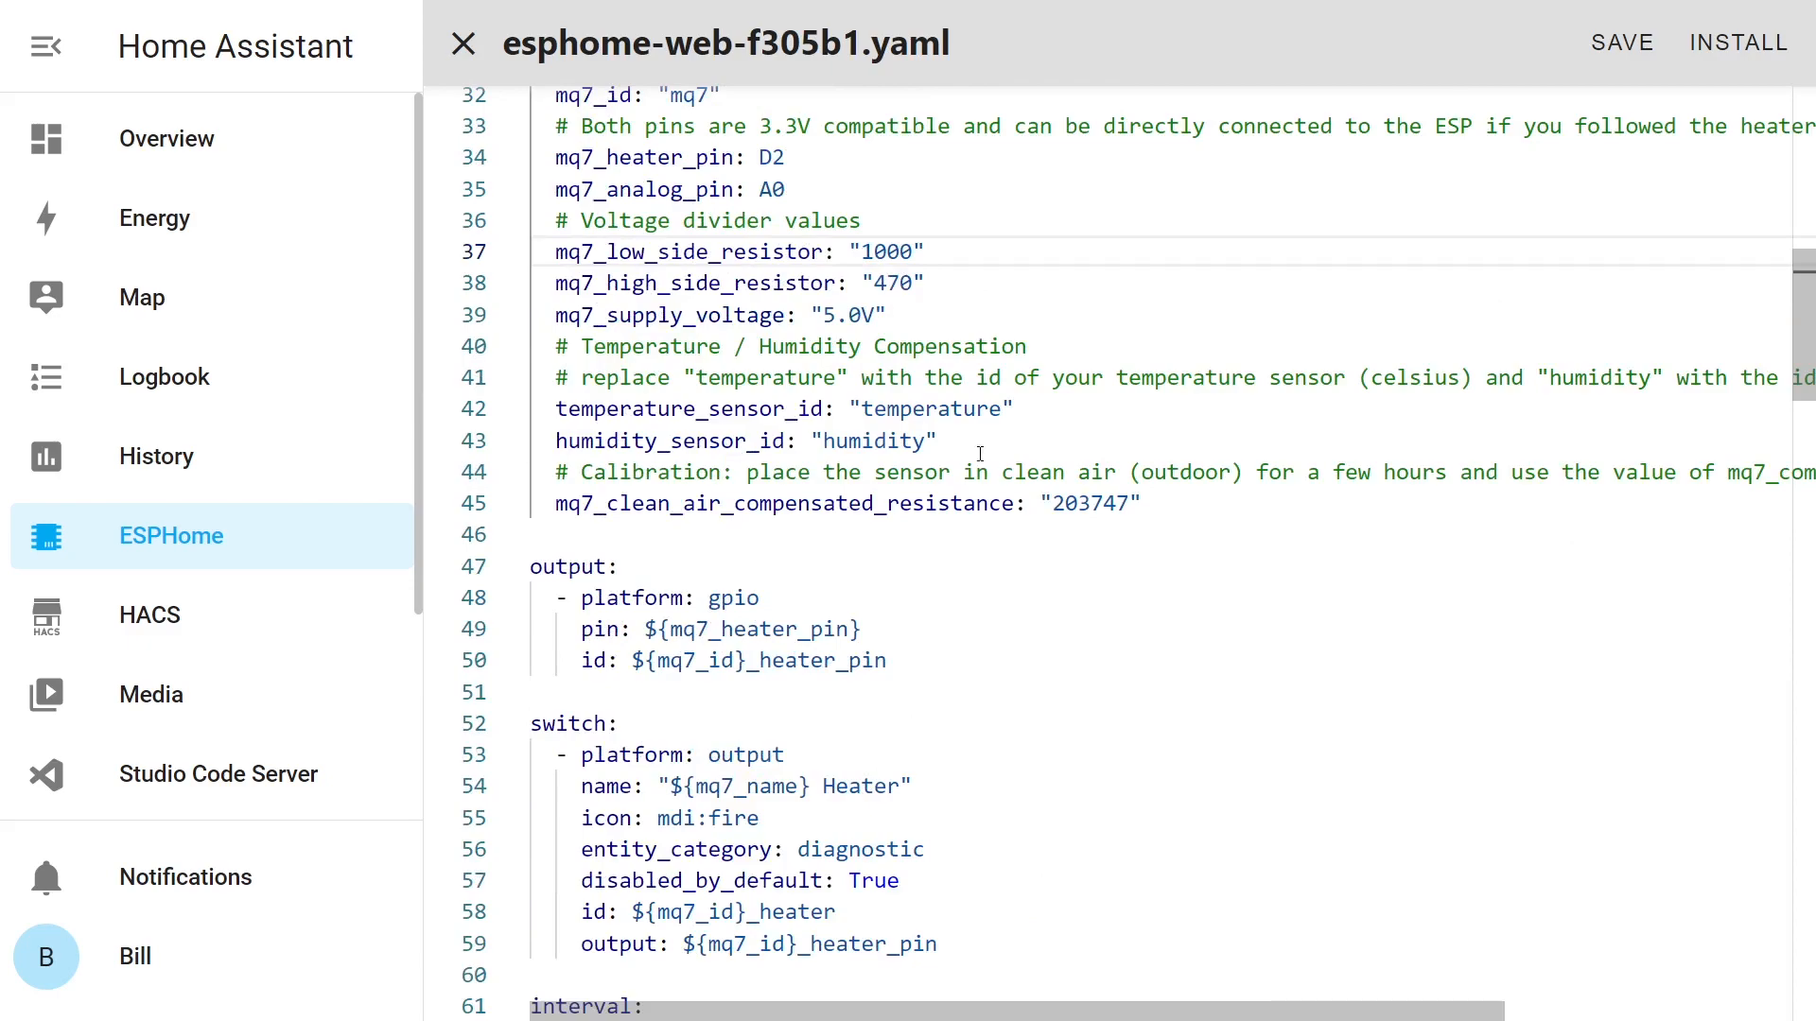
pyautogui.moveTo(555, 345); pyautogui.dragTo(935, 442)
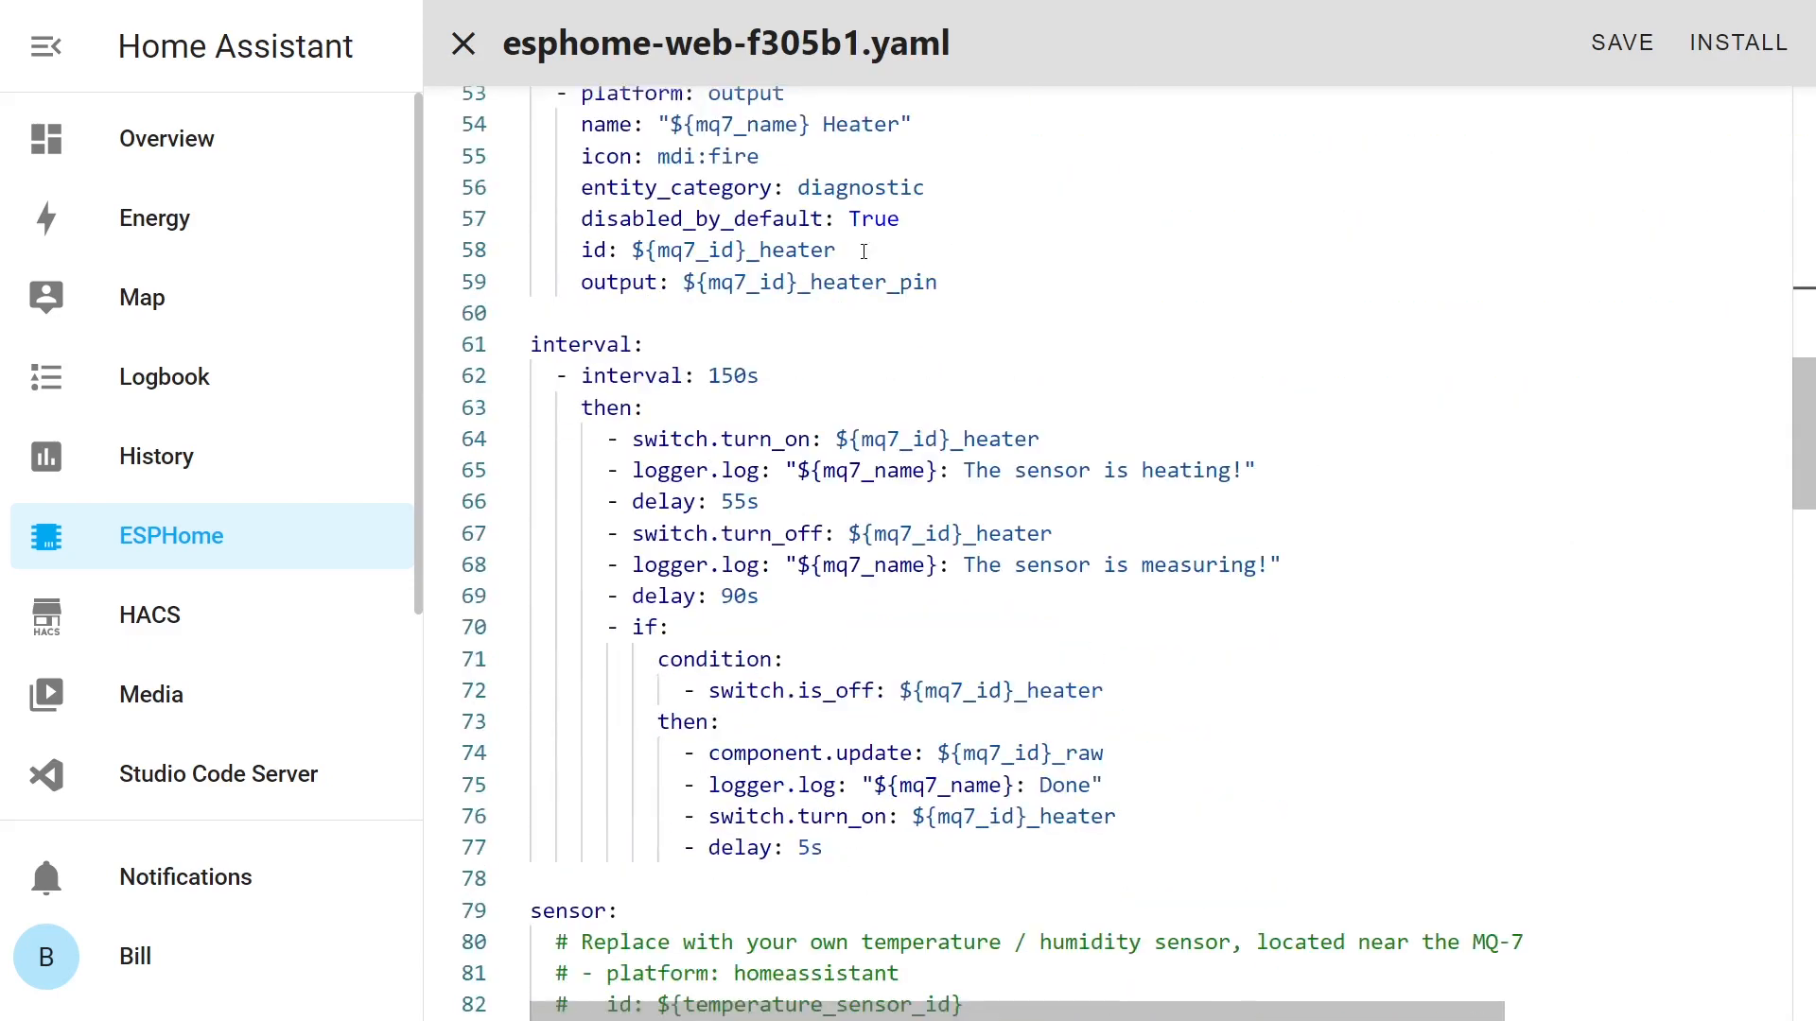
pyautogui.scroll(-3)
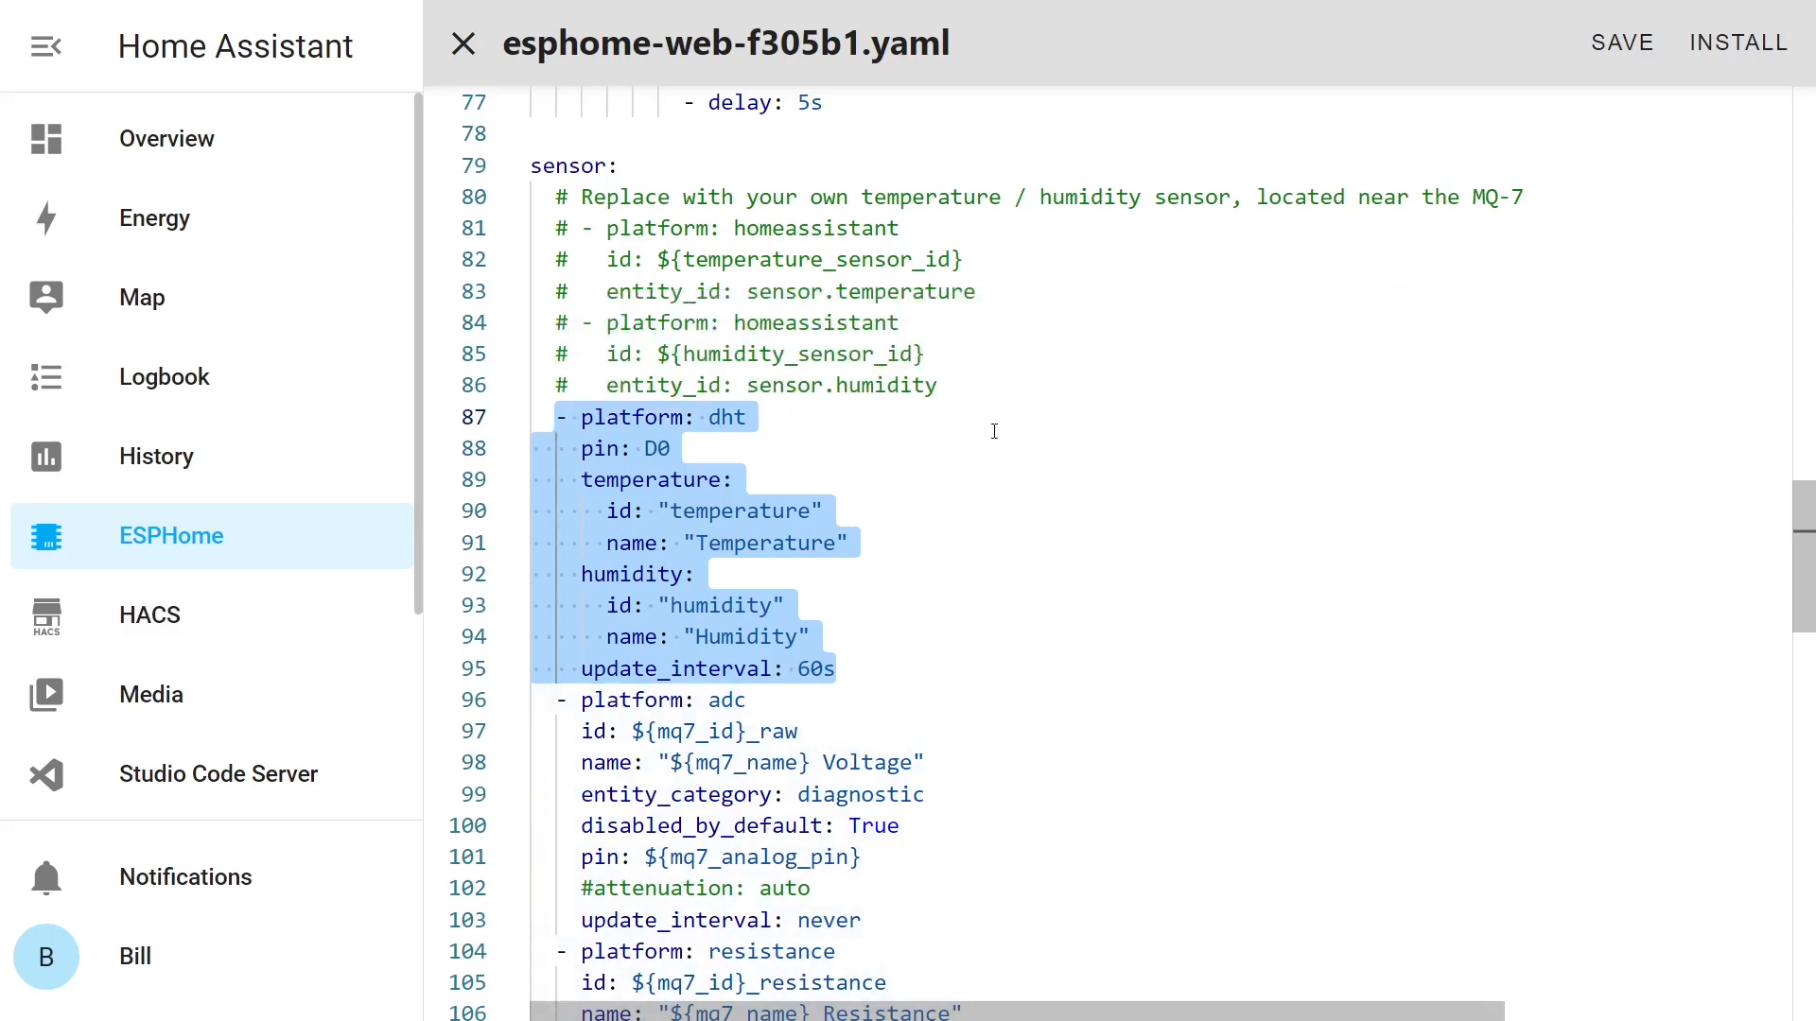
pyautogui.scroll(-3)
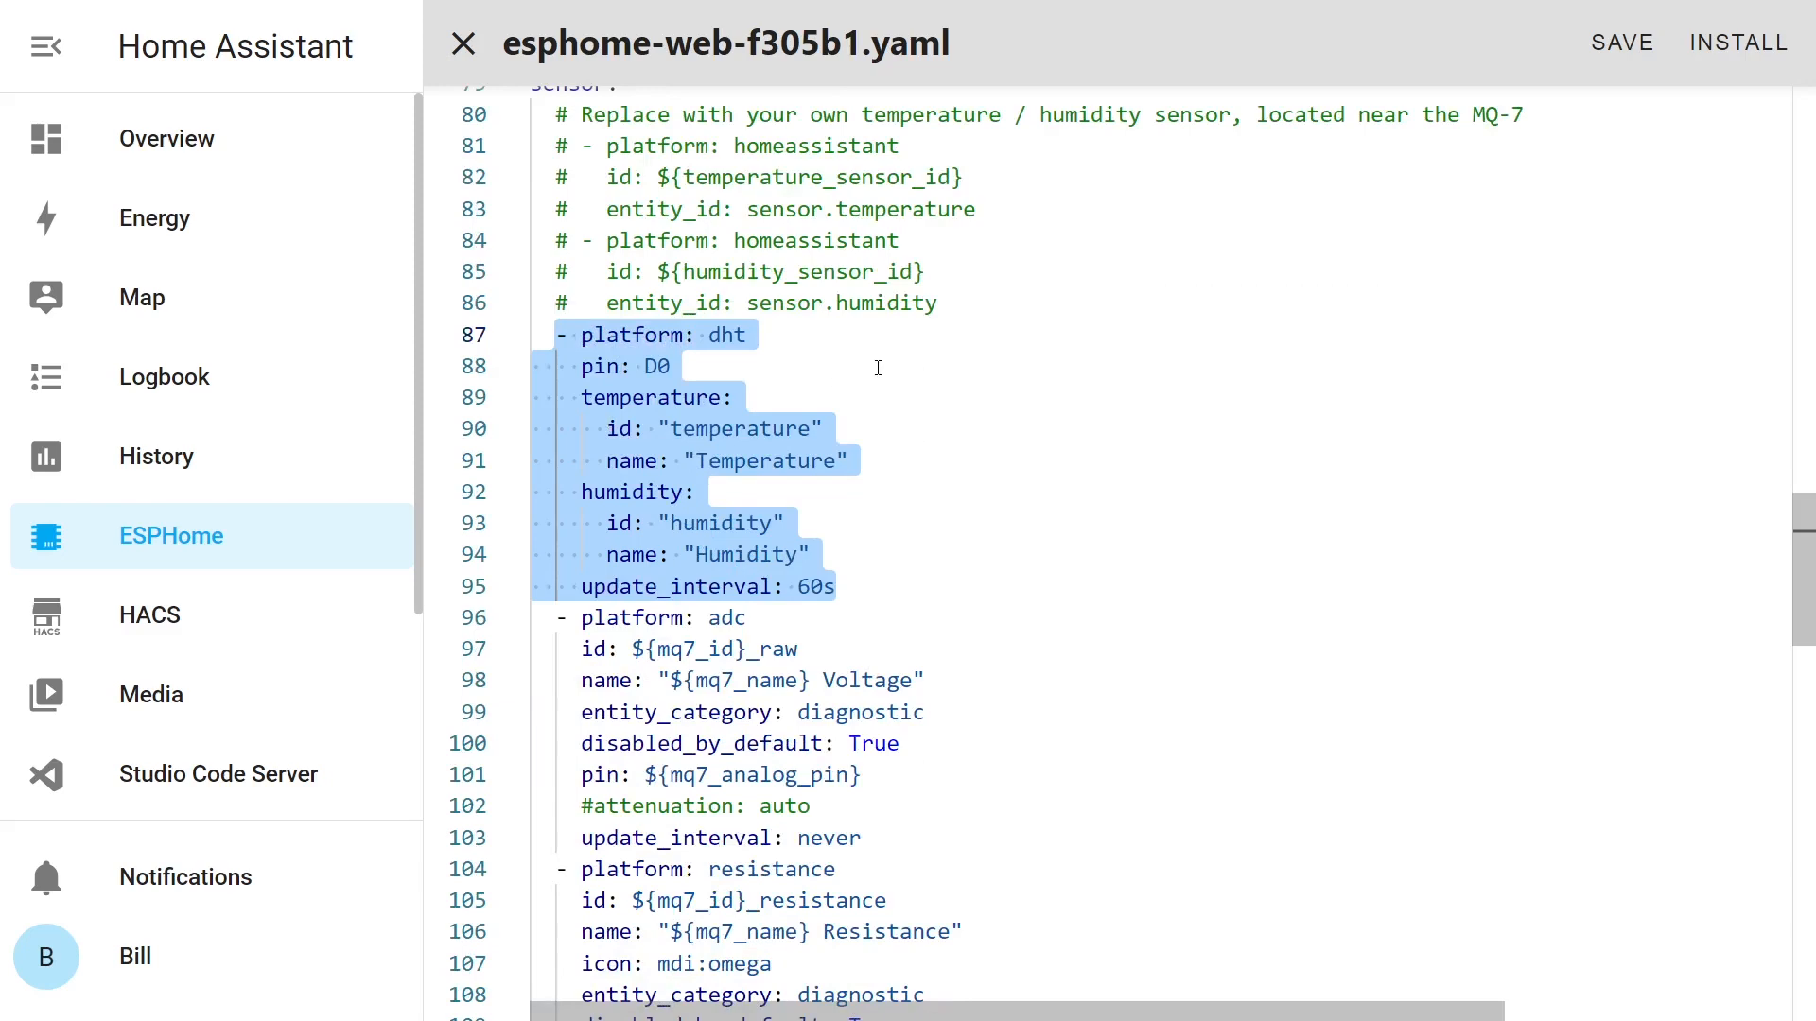
pyautogui.scroll(-3)
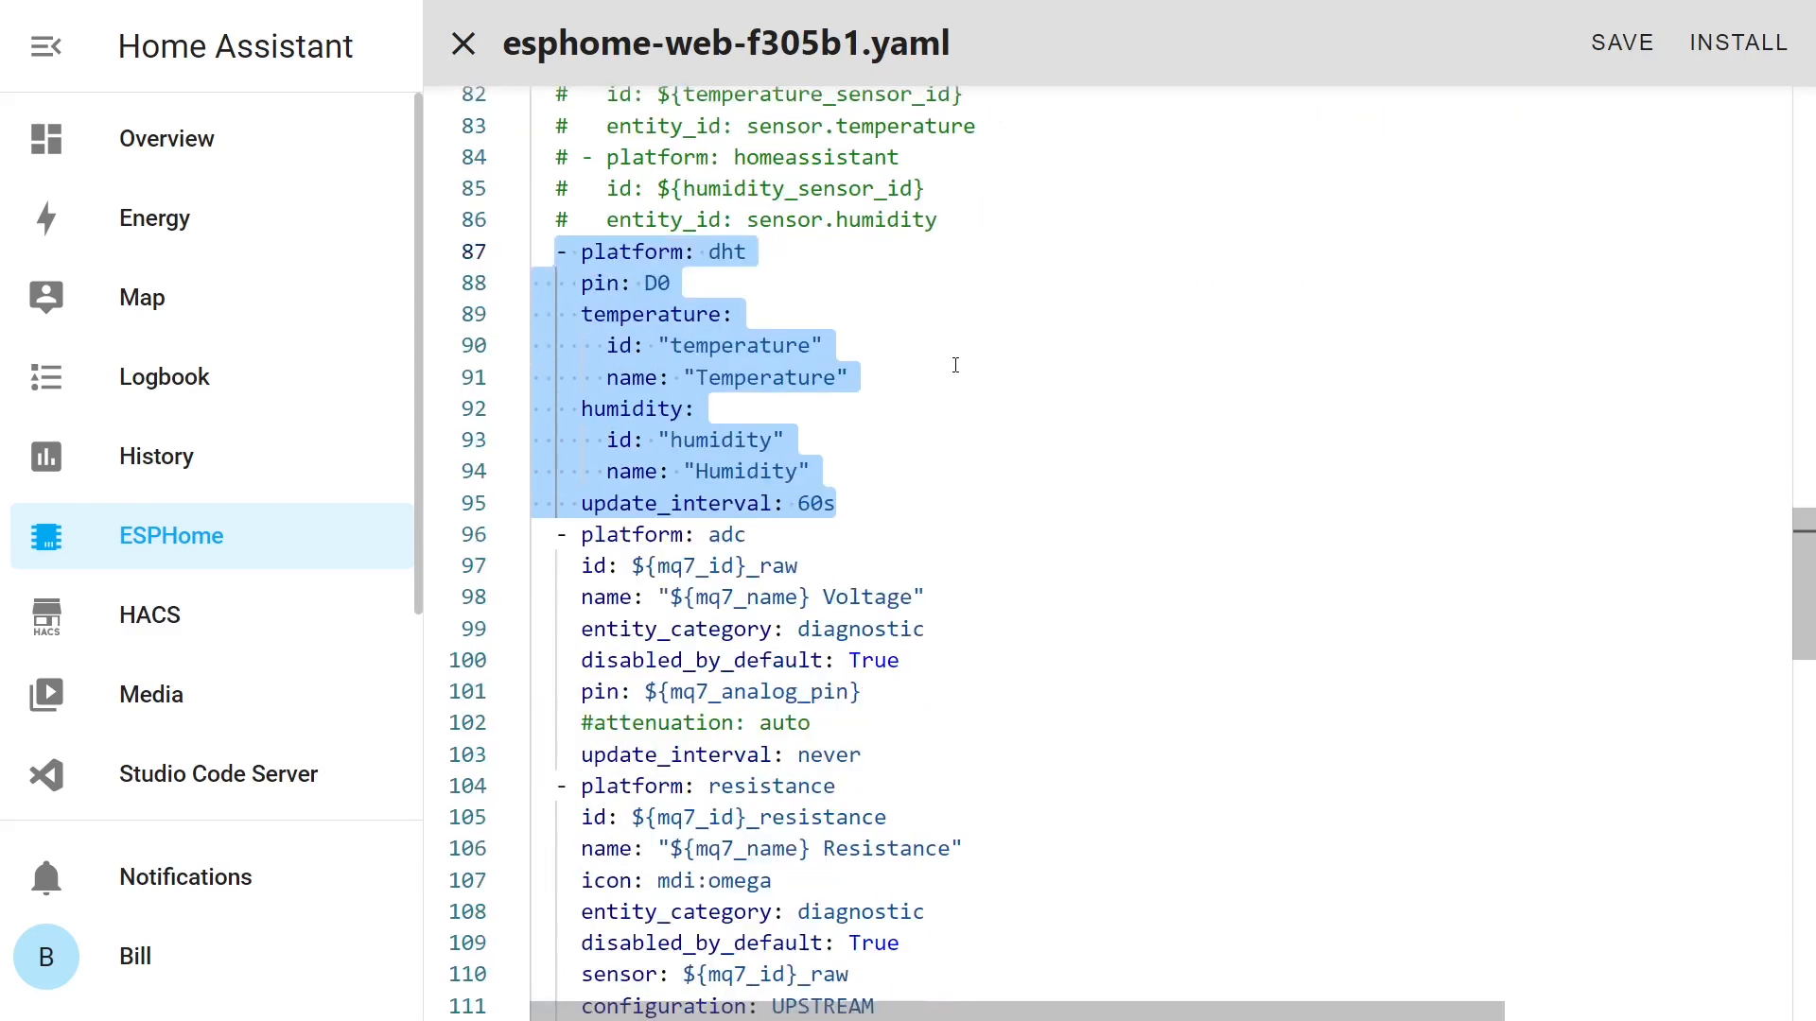
pyautogui.click(955, 362)
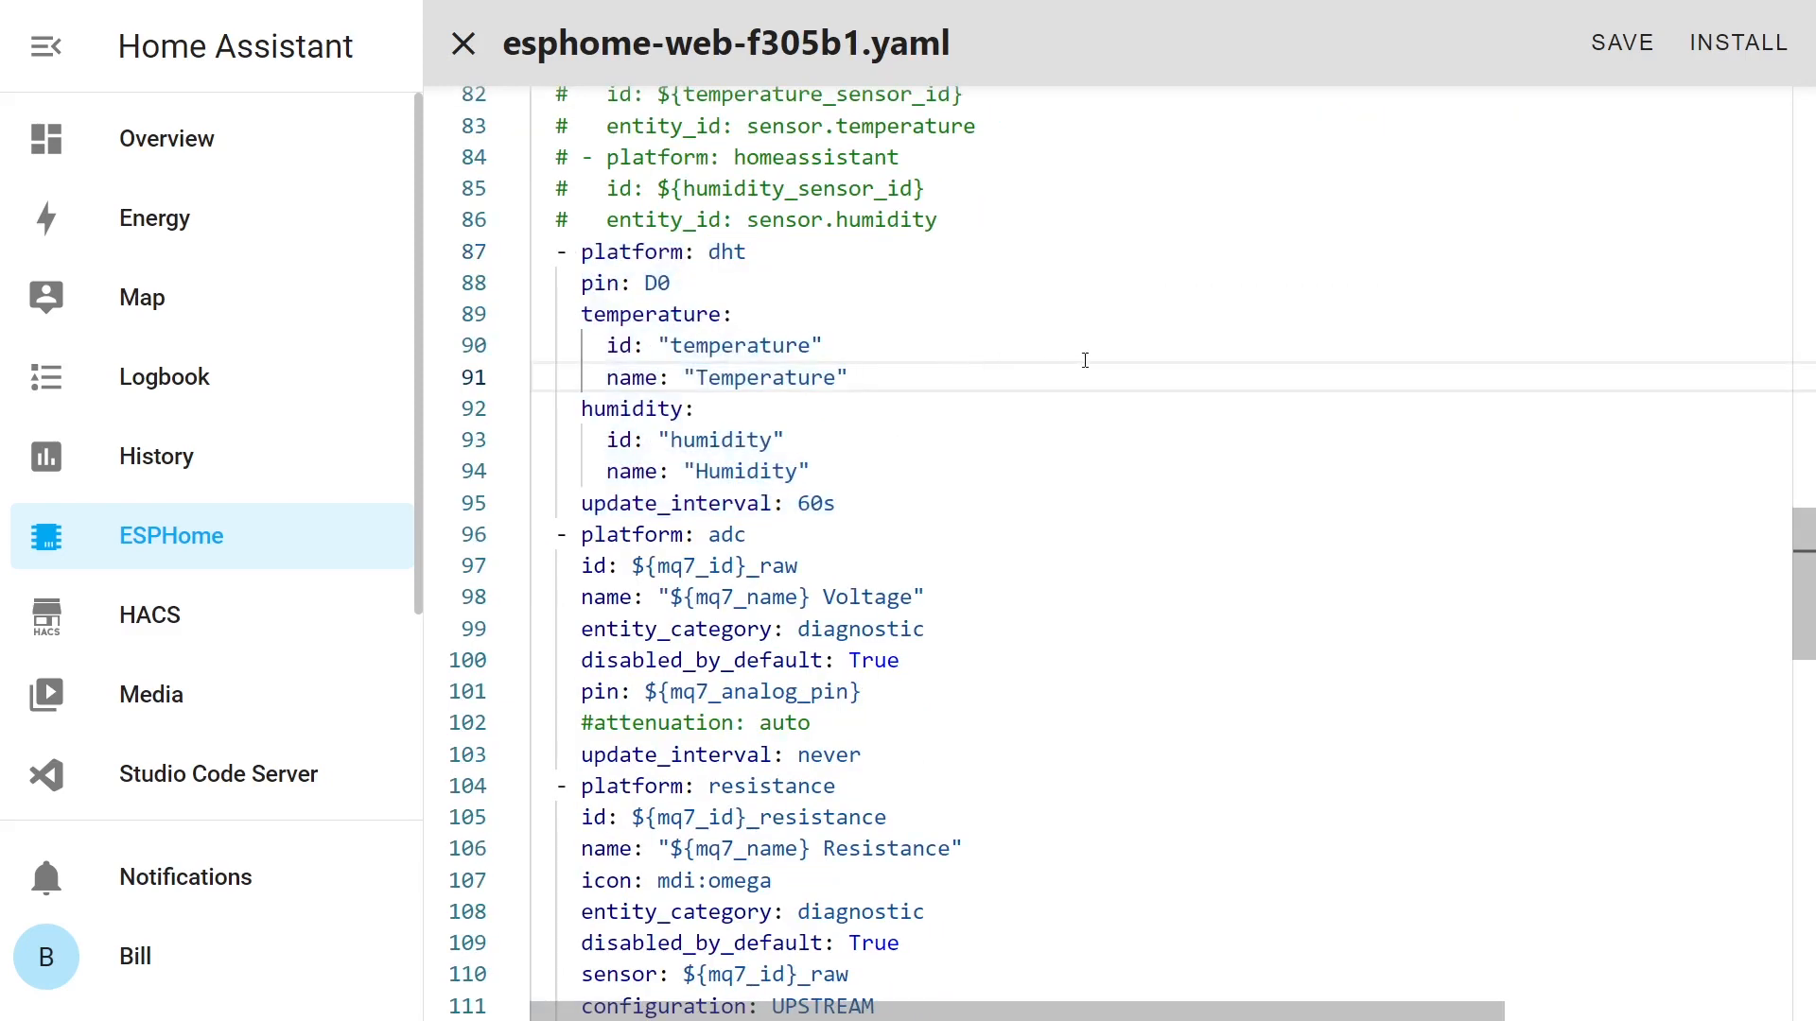
pyautogui.scroll(-3)
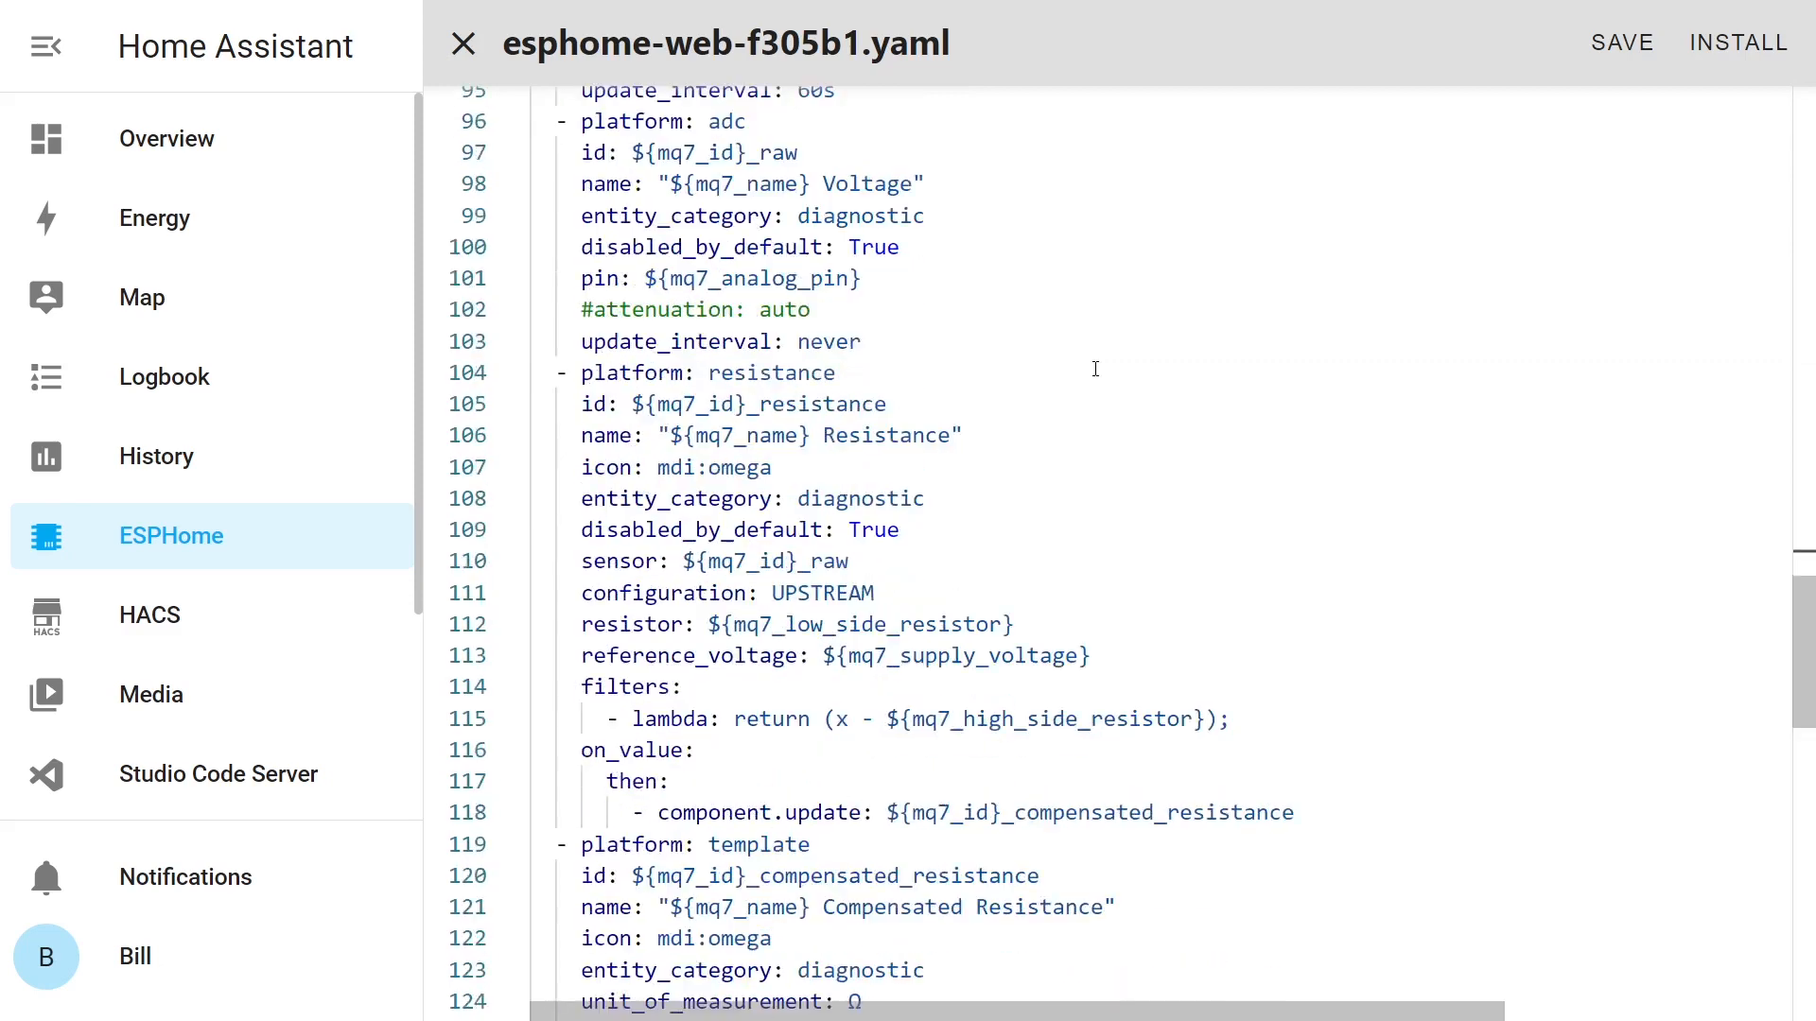
pyautogui.scroll(-3)
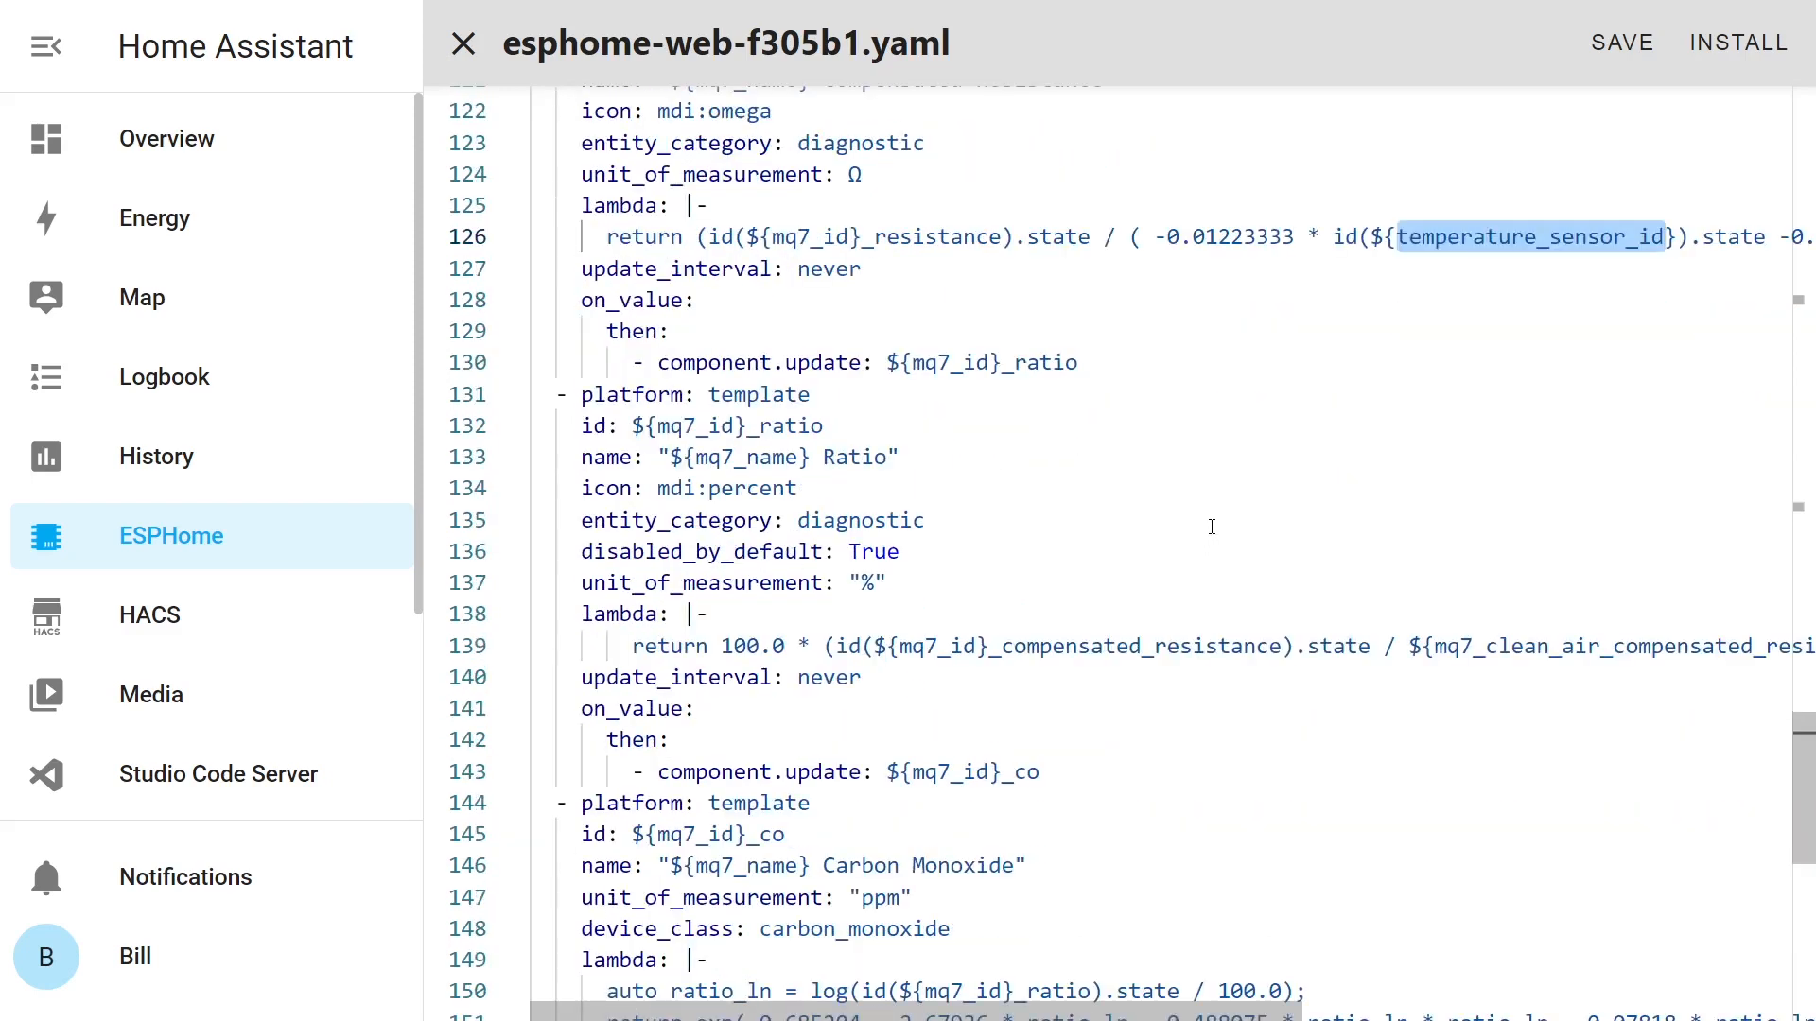
pyautogui.scroll(-3)
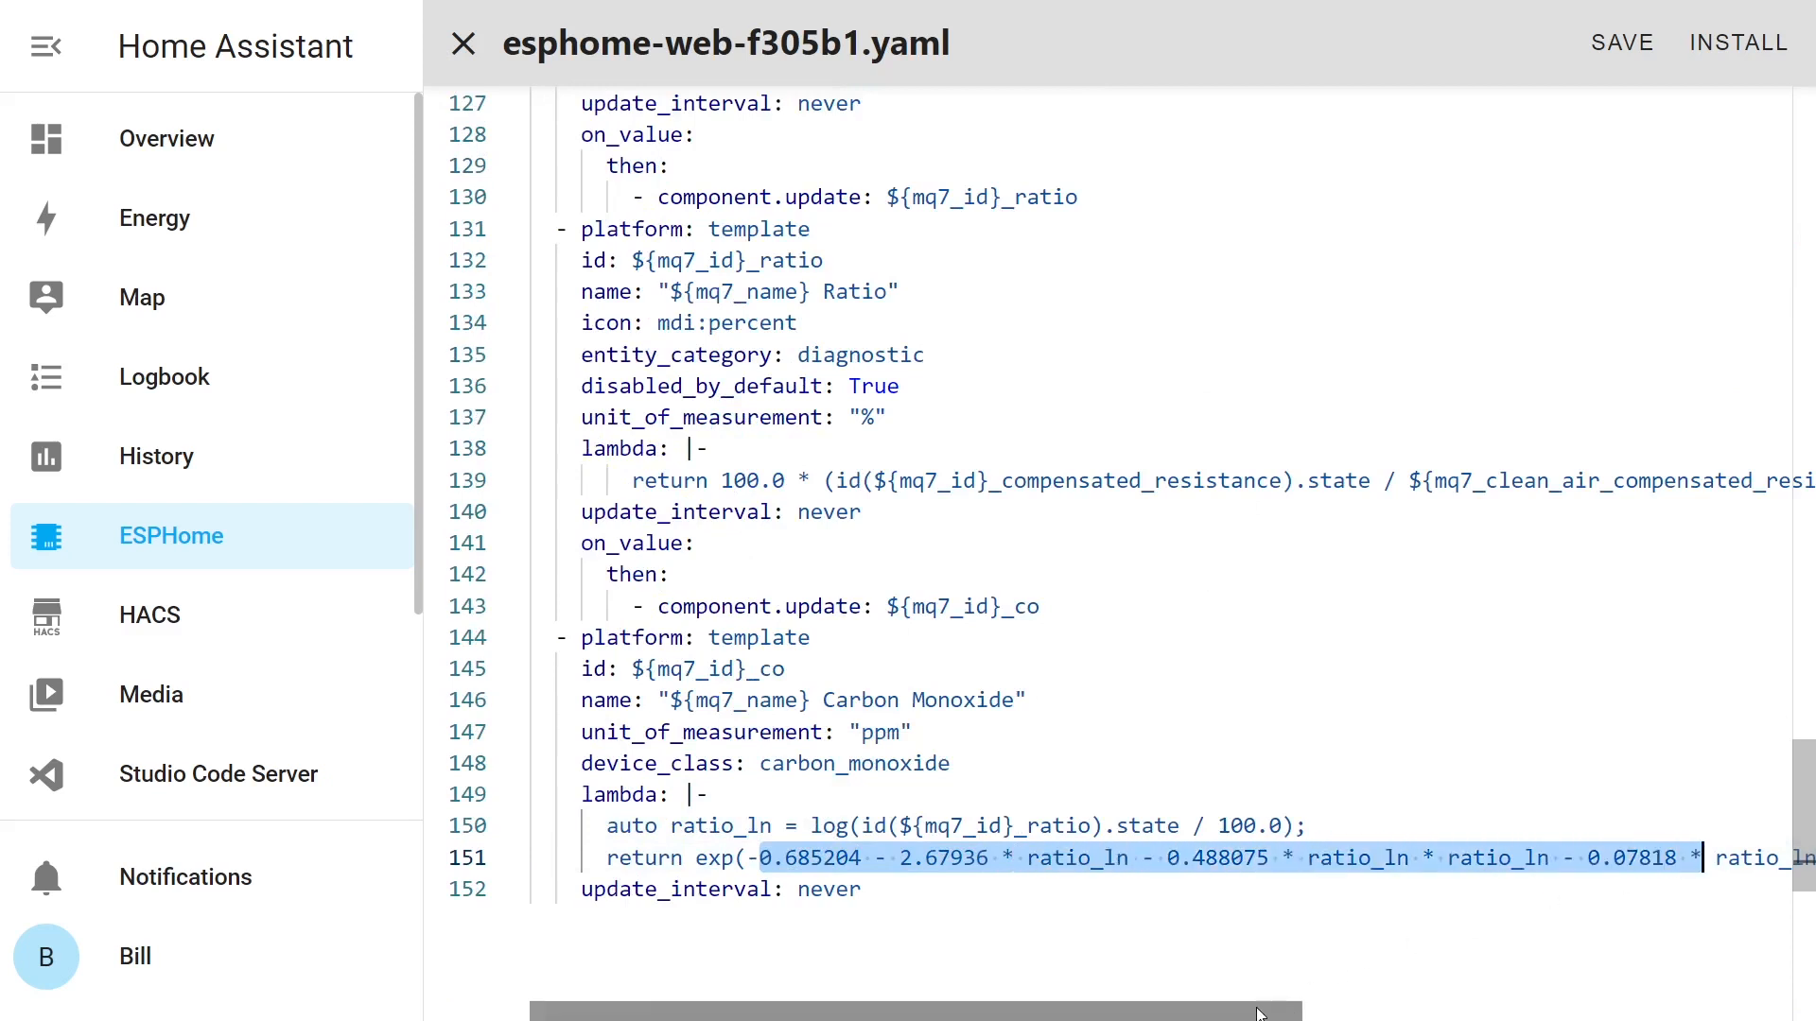
pyautogui.hscroll(3)
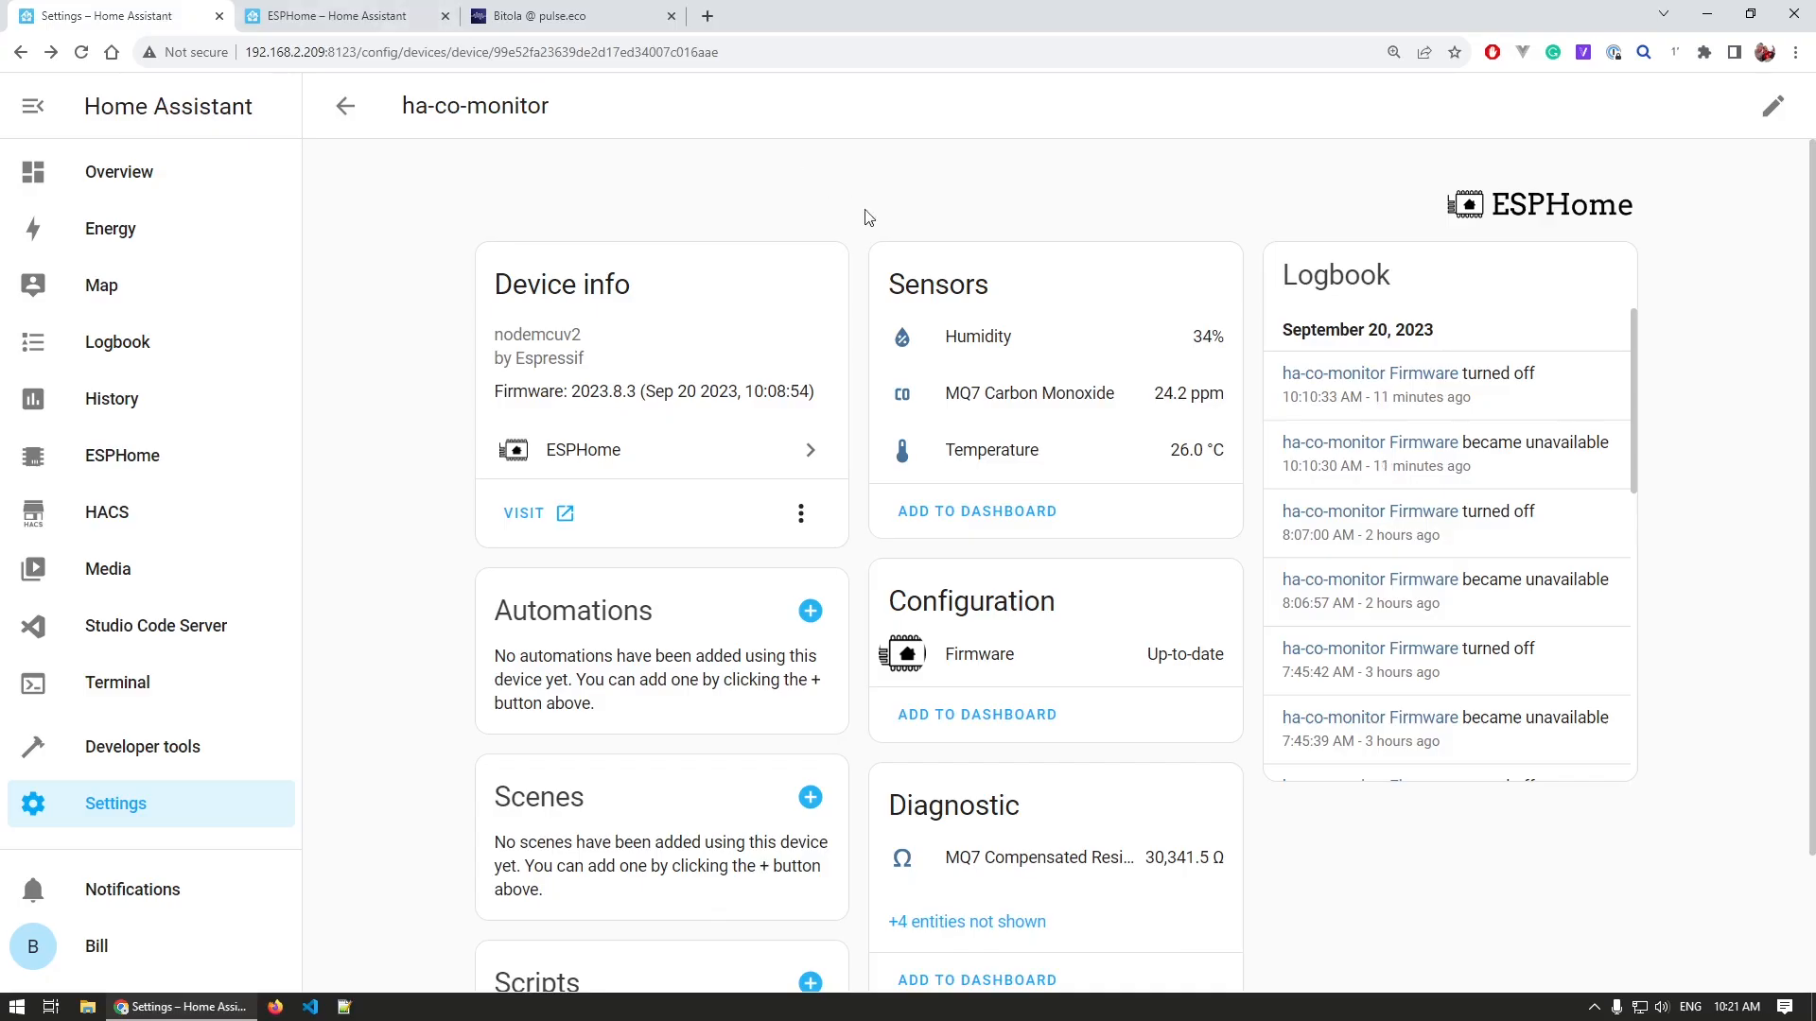
pyautogui.doubleClick(1157, 394)
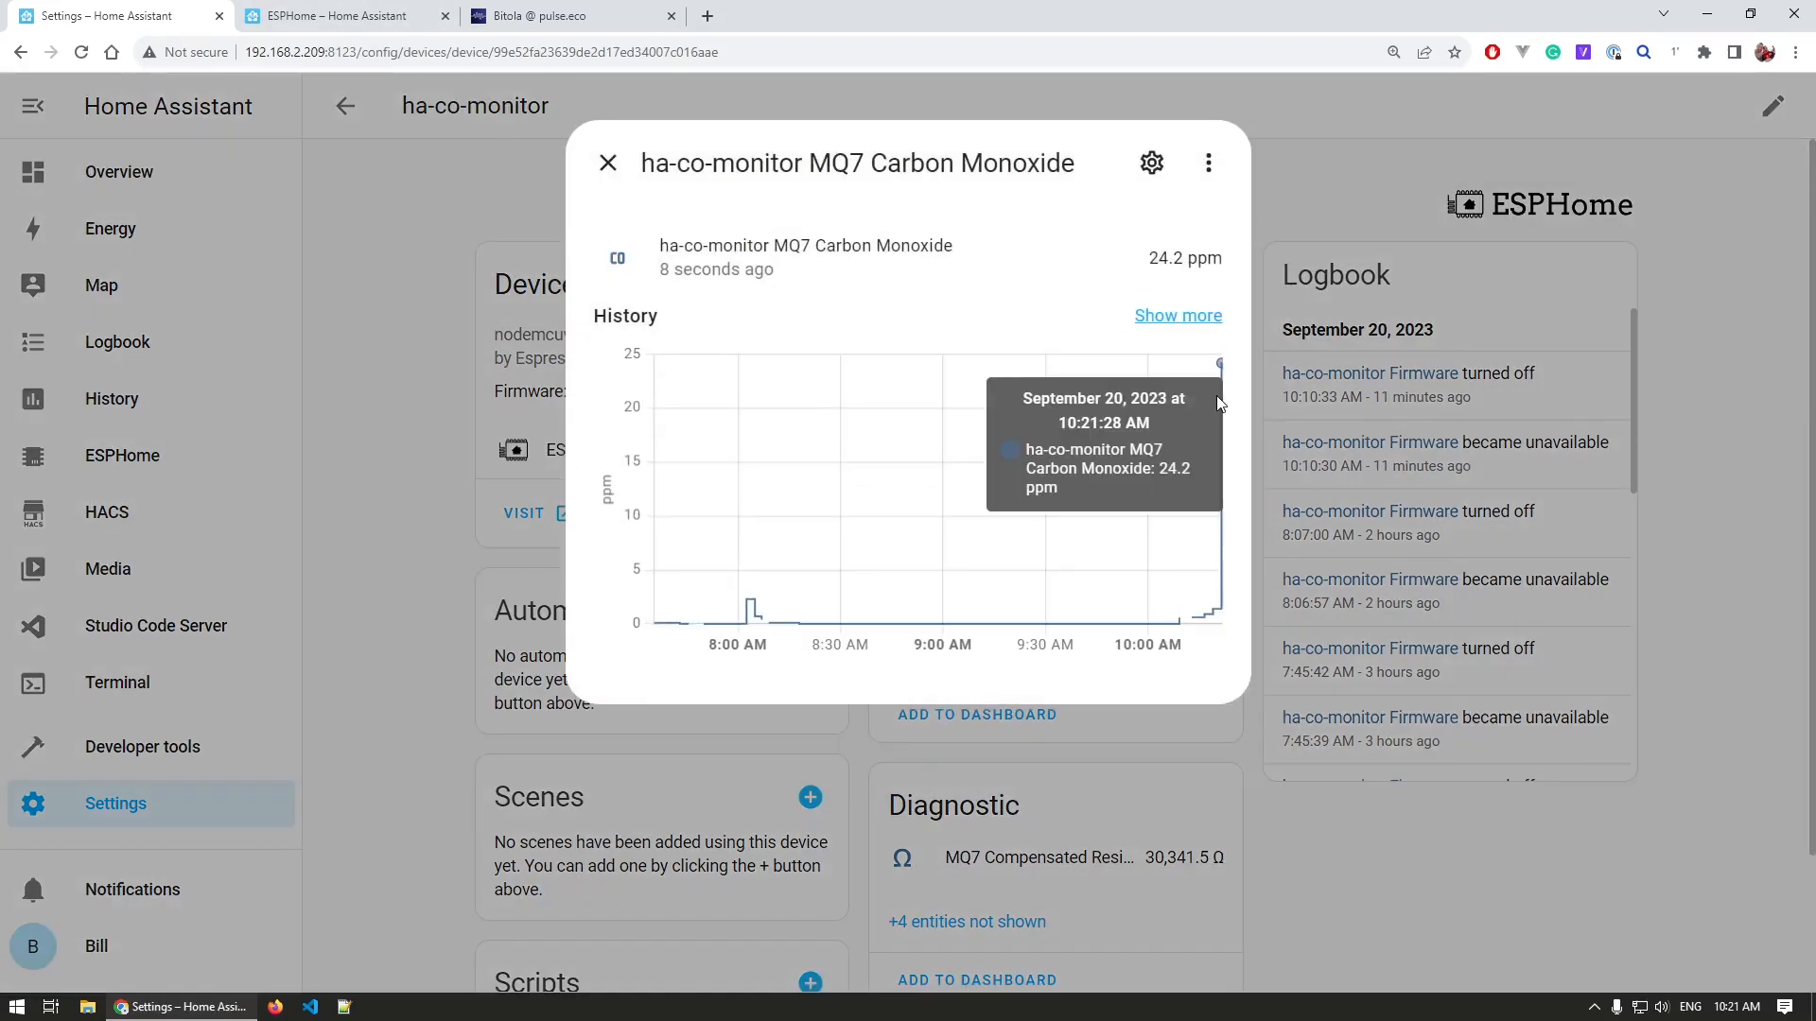
pyautogui.moveTo(1233, 236)
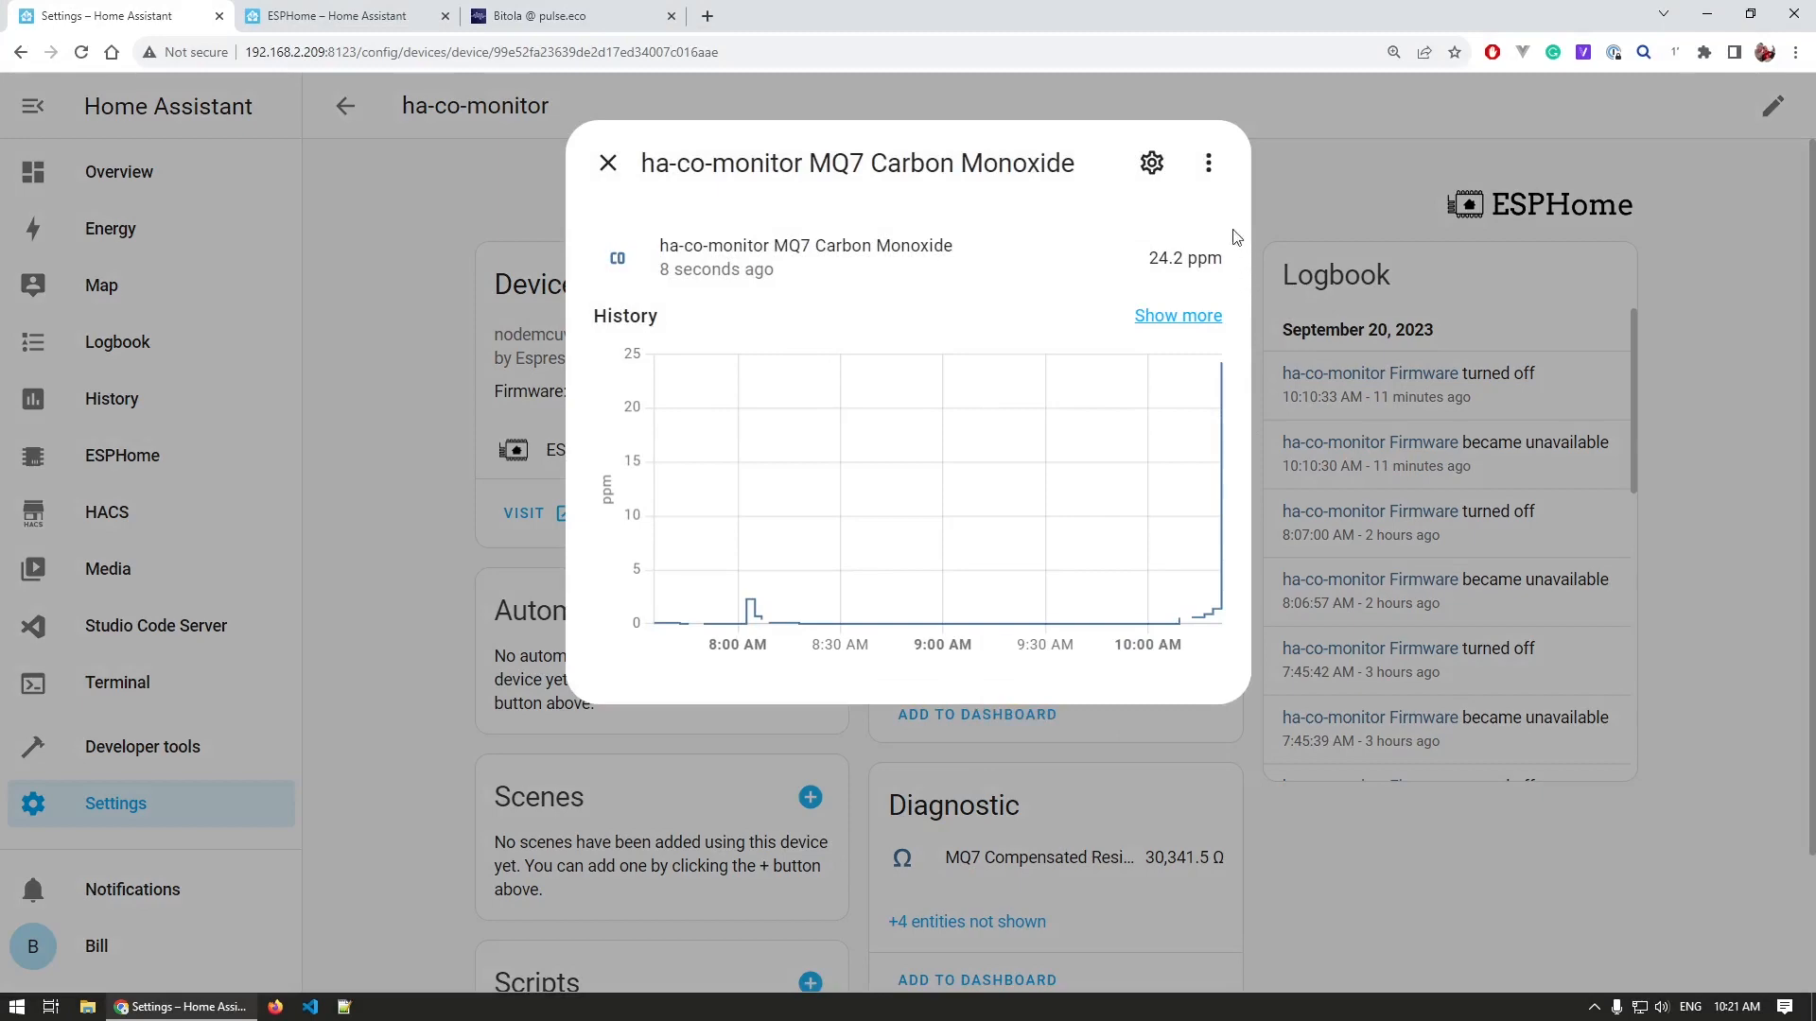
pyautogui.click(607, 162)
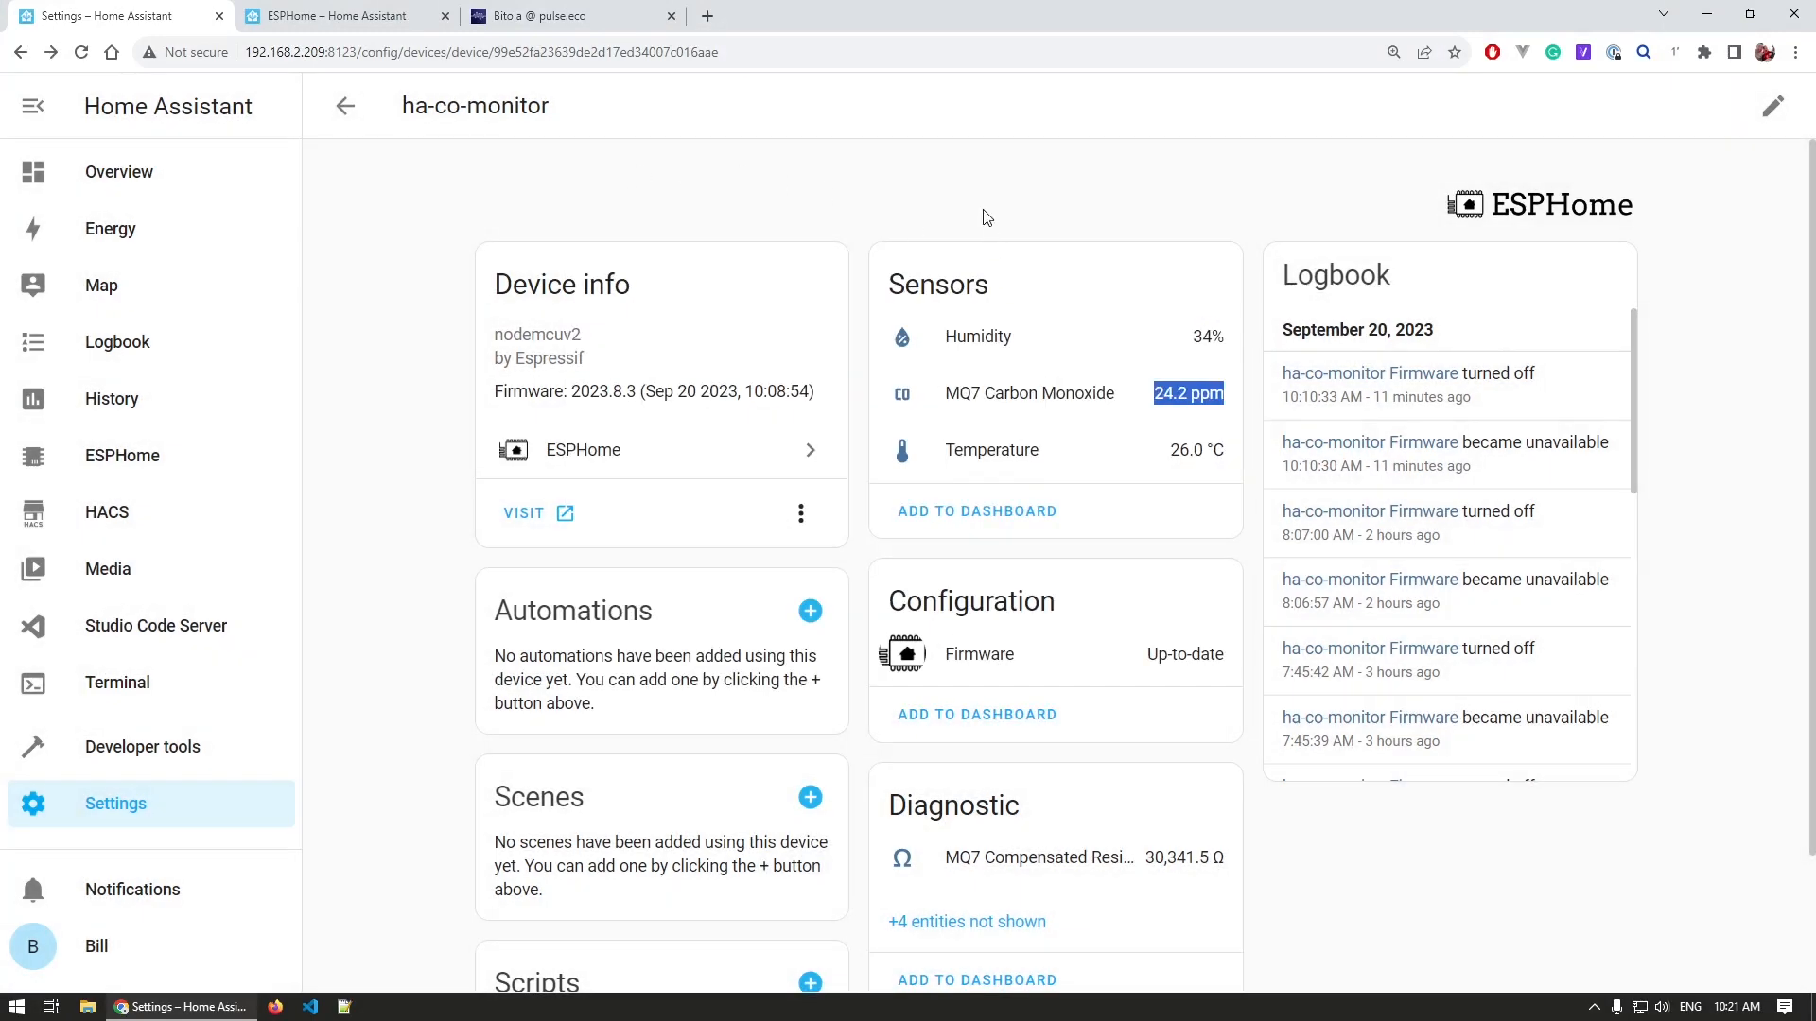